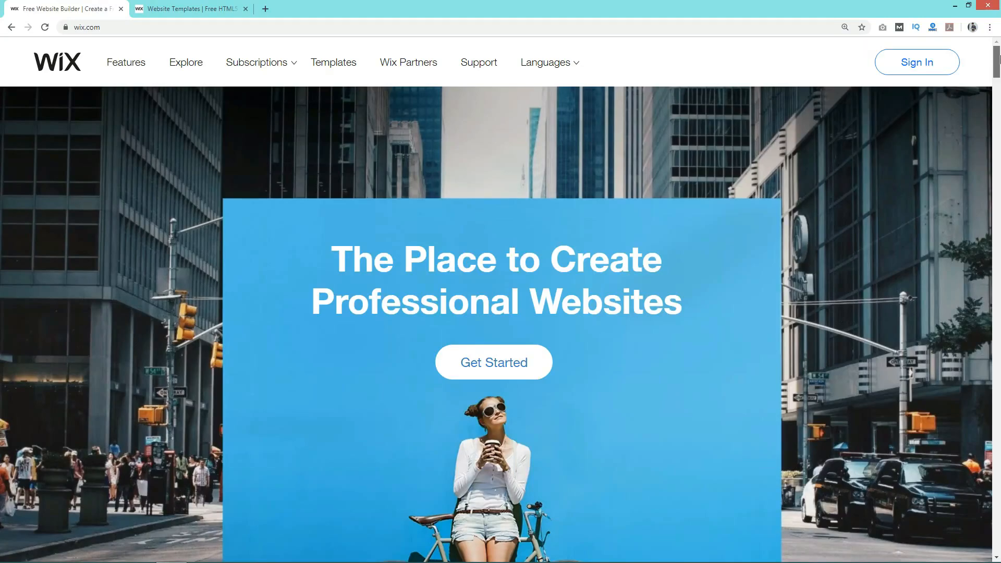
- Scroll down the Wix homepage and enter the full See All Templates gallery
{"action": "scroll", "scroll_direction": "down", "scroll_amount": 3}
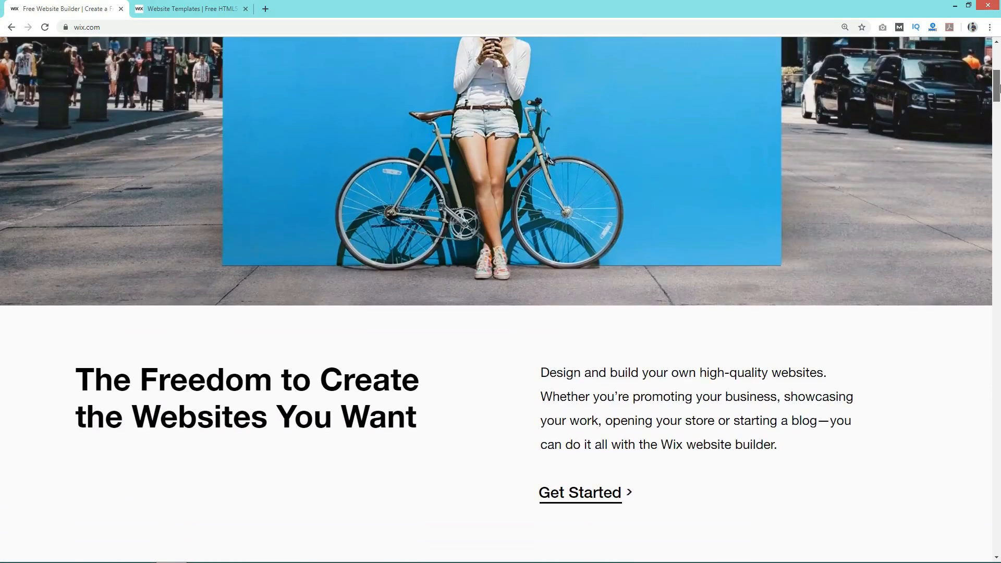
{"action": "scroll", "scroll_direction": "down", "scroll_amount": 3}
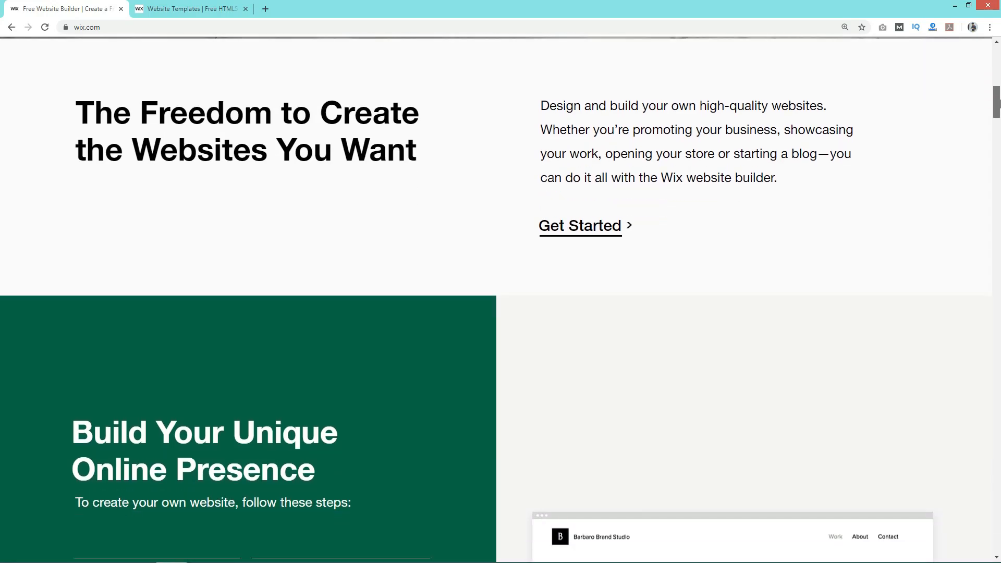
{"action": "scroll", "scroll_direction": "down", "scroll_amount": 3}
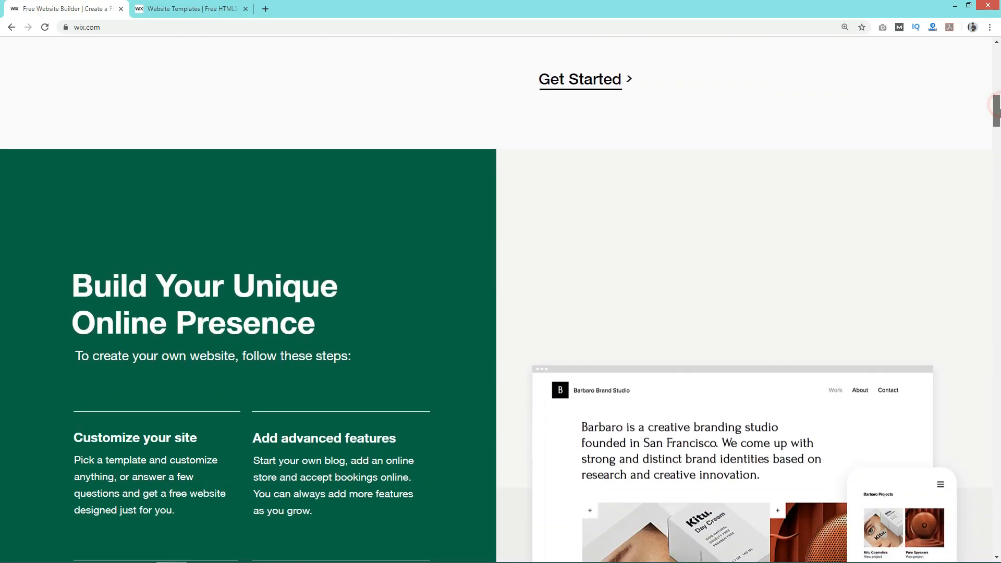
{"action": "scroll", "scroll_direction": "down", "scroll_amount": 3}
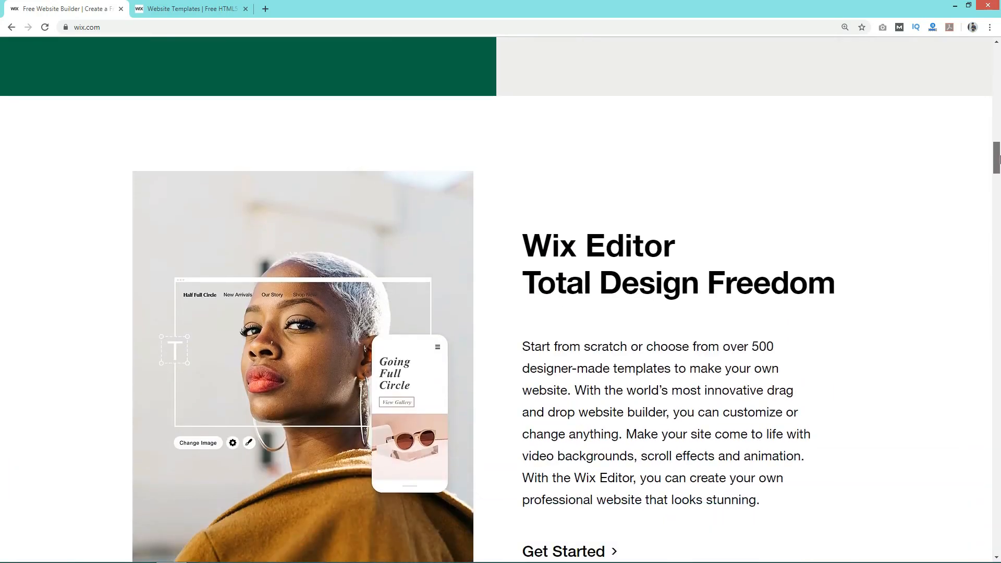
{"action": "scroll", "scroll_direction": "down", "scroll_amount": 3}
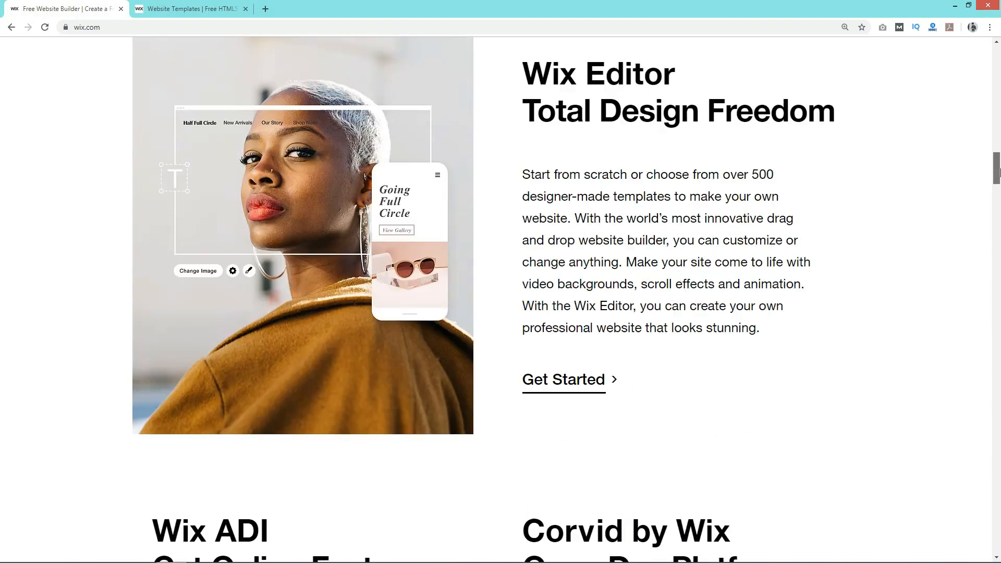
{"action": "scroll", "scroll_direction": "down", "scroll_amount": 3}
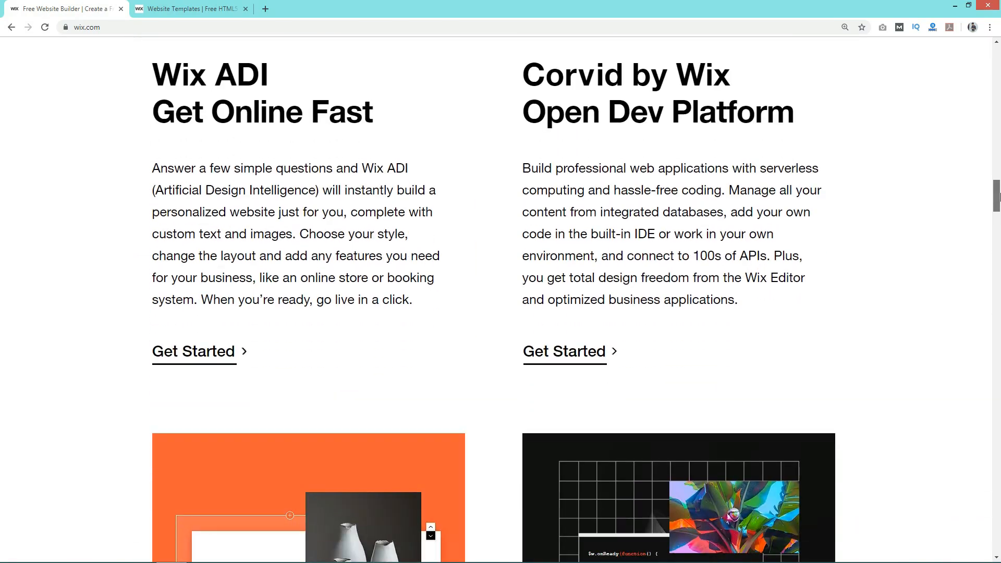
{"action": "scroll", "scroll_direction": "down", "scroll_amount": 3}
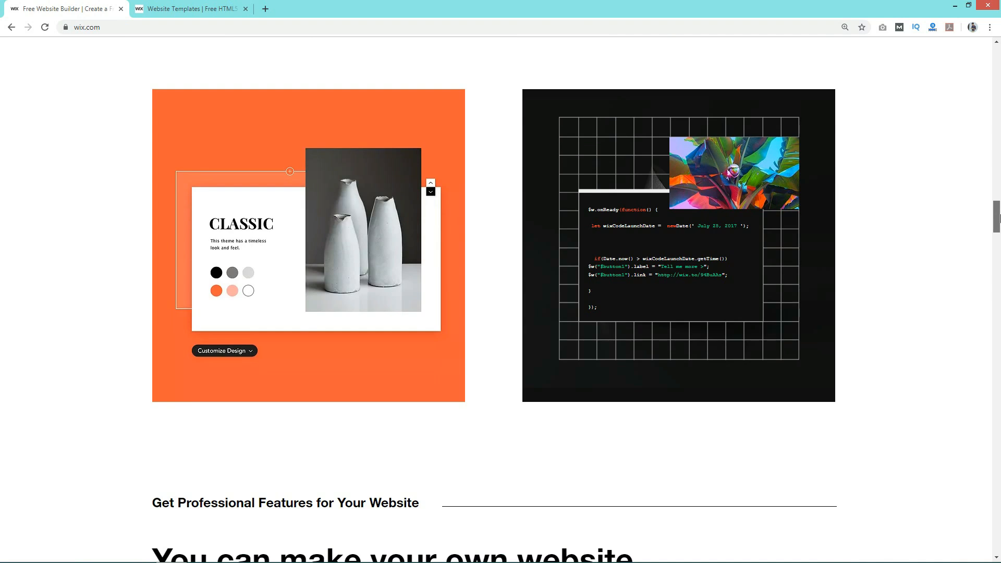
{"action": "scroll", "scroll_direction": "down", "scroll_amount": 3}
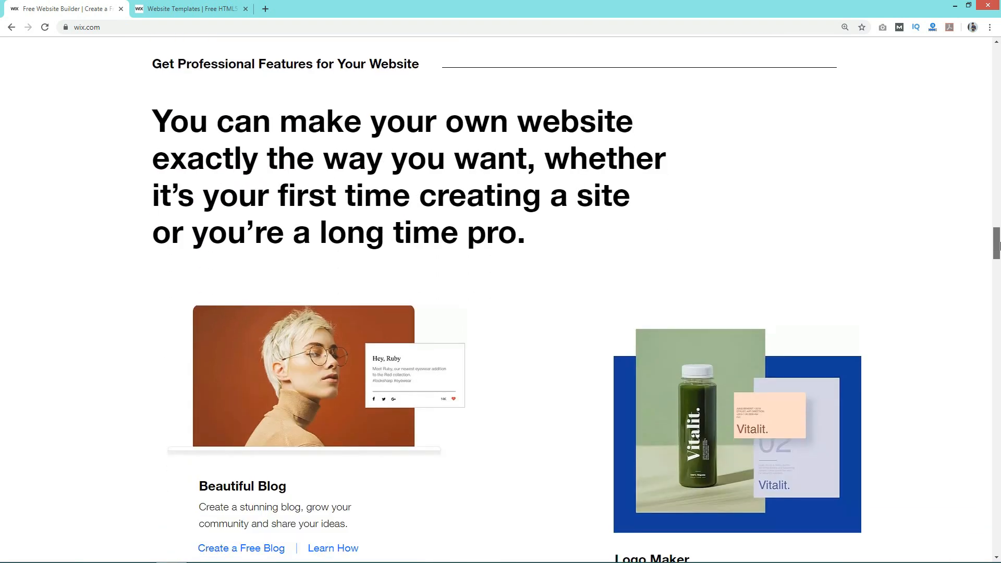
{"action": "scroll", "scroll_direction": "down", "scroll_amount": 3}
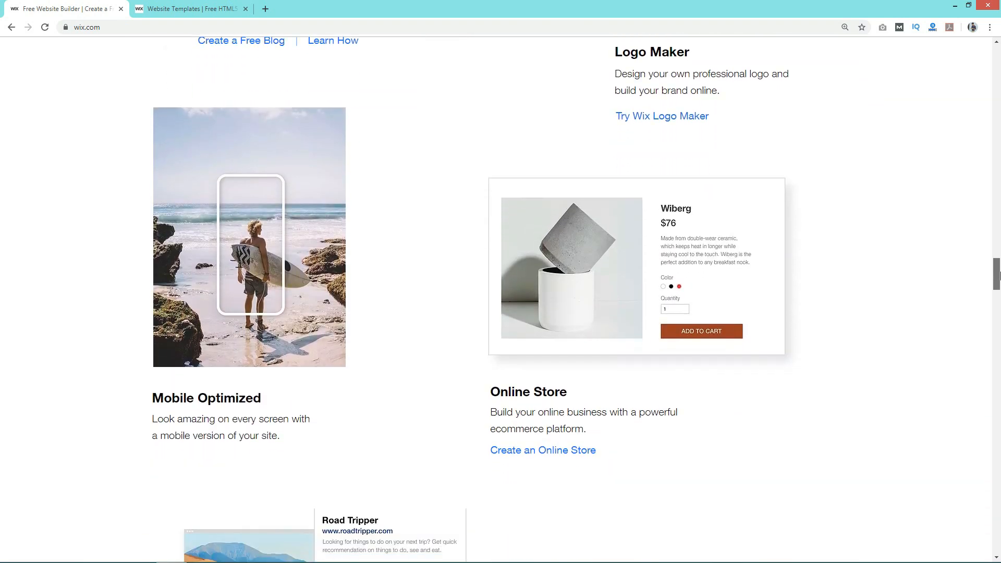
{"action": "scroll", "scroll_direction": "down", "scroll_amount": 3}
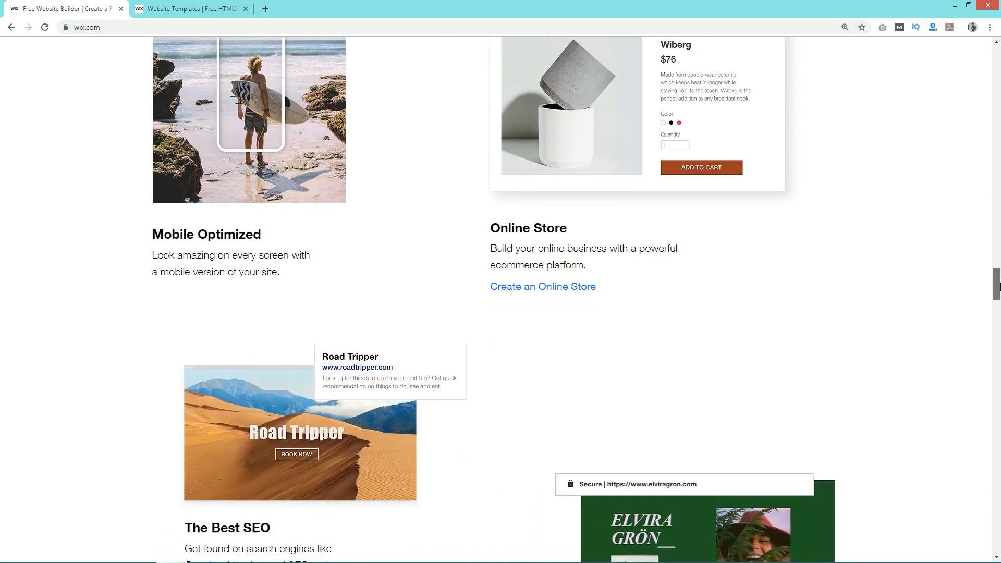
{"action": "scroll", "scroll_direction": "down", "scroll_amount": 3}
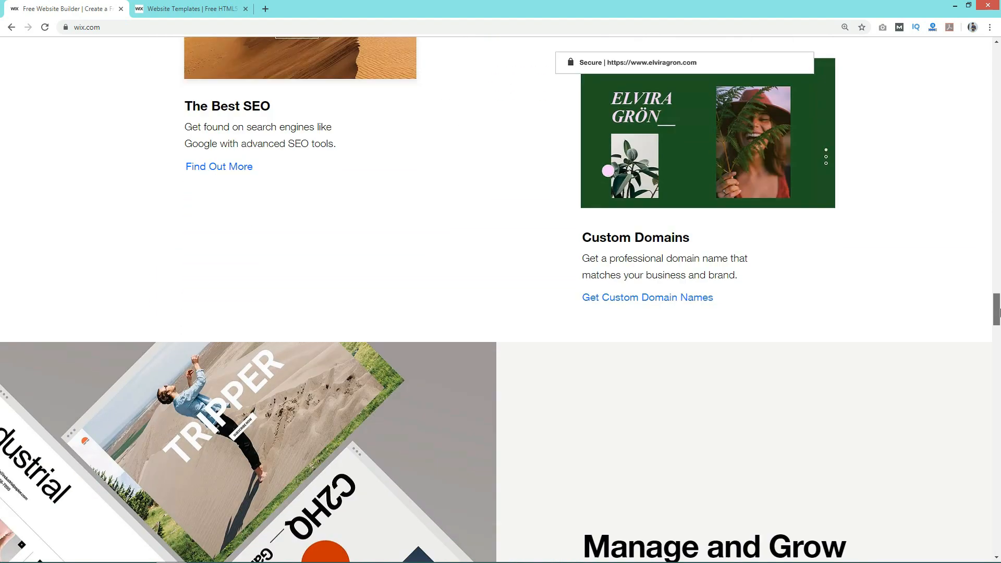
{"action": "scroll", "scroll_direction": "down", "scroll_amount": 3}
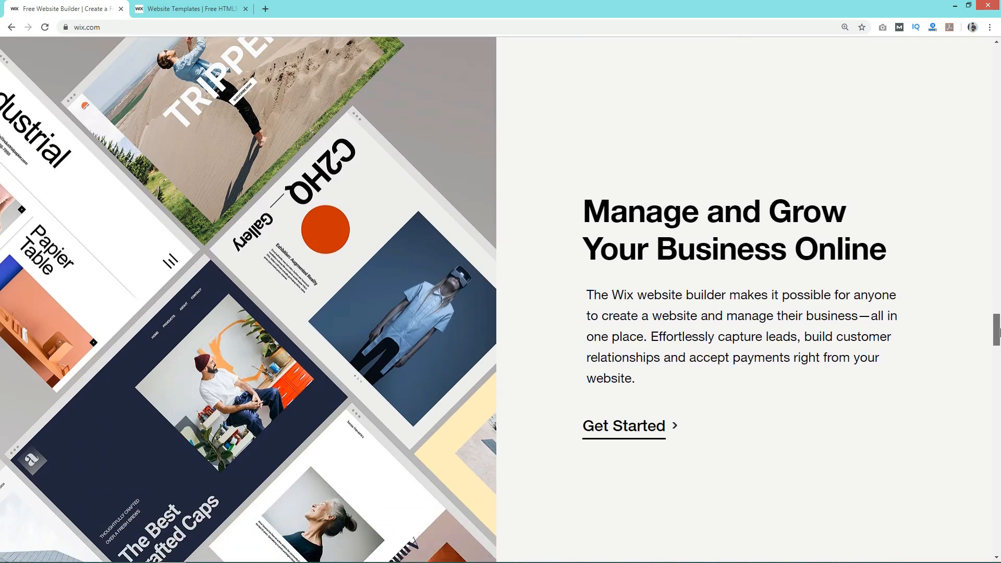
{"action": "scroll", "scroll_direction": "down", "scroll_amount": 3}
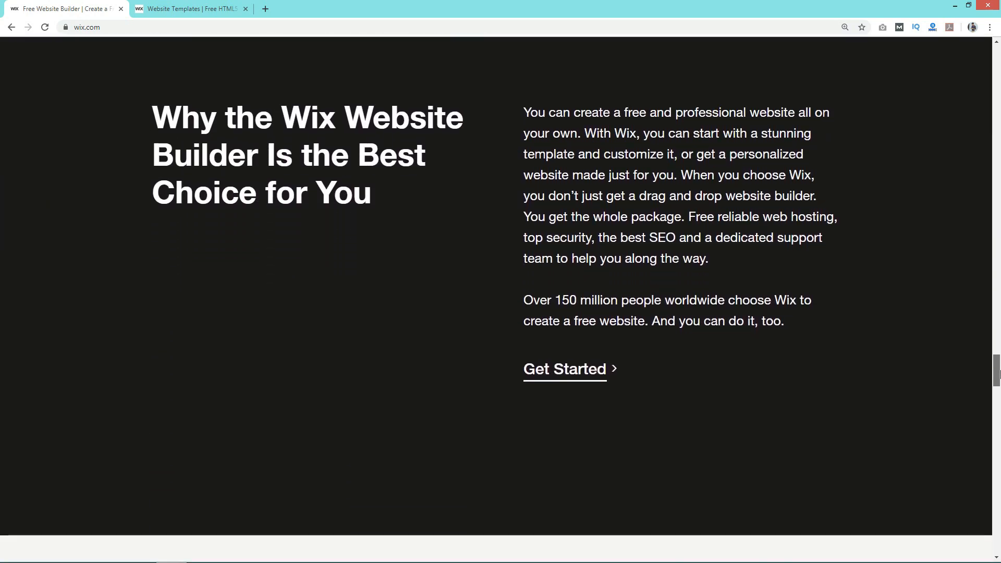
{"action": "scroll", "scroll_direction": "down", "scroll_amount": 3}
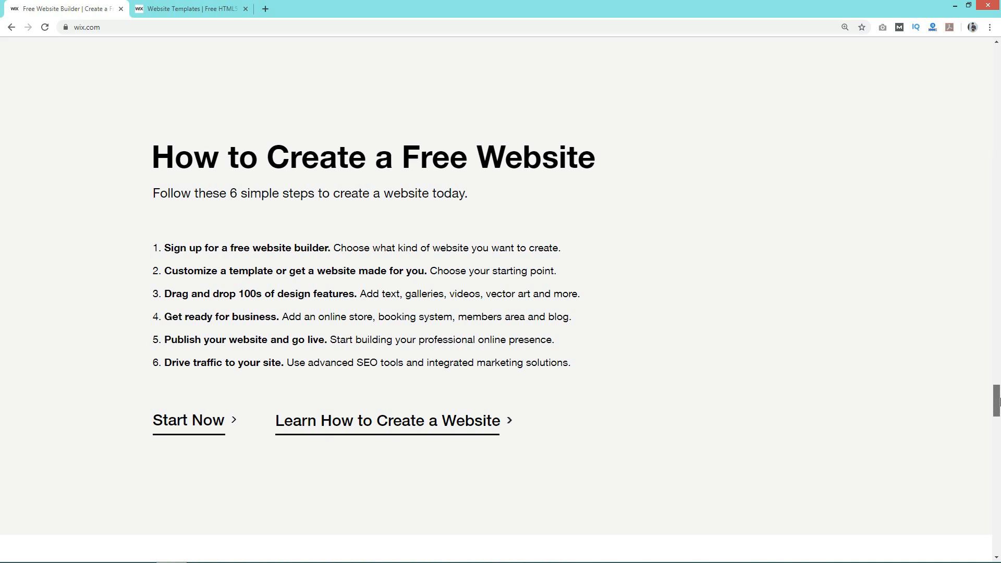
{"action": "scroll", "scroll_direction": "down", "scroll_amount": 3}
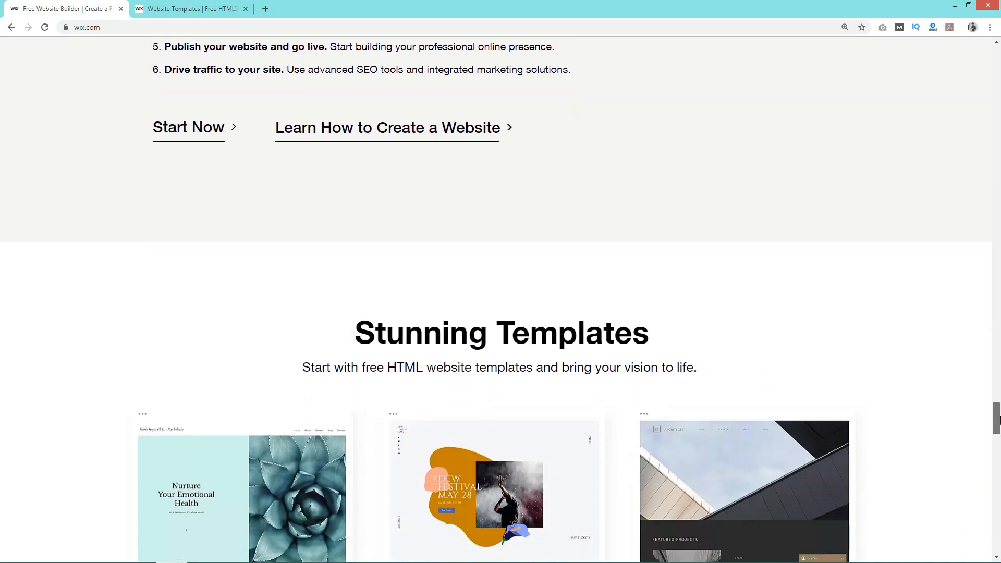
{"action": "scroll", "scroll_direction": "down", "scroll_amount": 3}
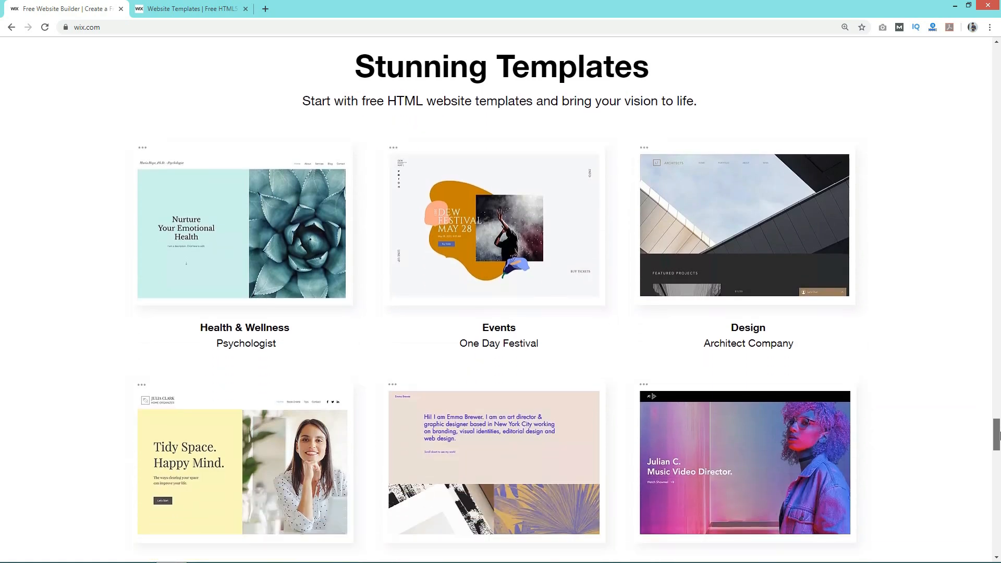
{"action": "scroll", "scroll_direction": "down", "scroll_amount": 3}
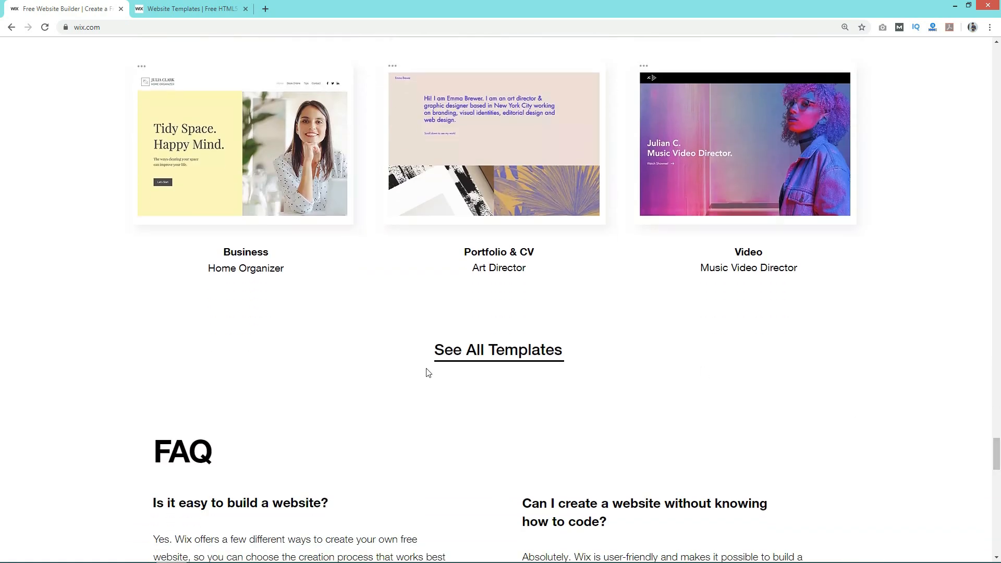
{"action": "left_click", "coordinate": [498, 350]}
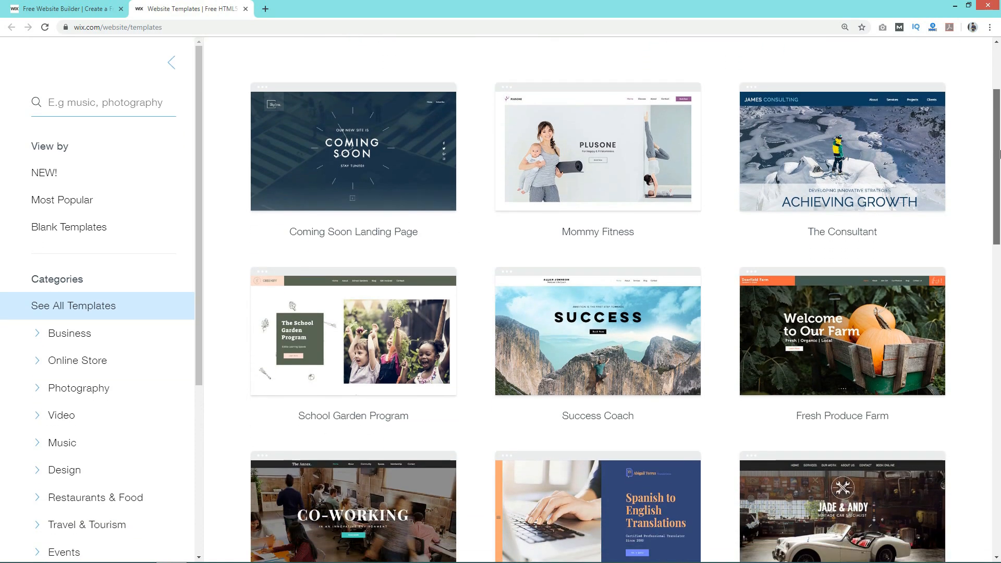
- Jump to page 5 of the template gallery, then head to the Wix Partners page
{"action": "scroll", "scroll_direction": "down", "scroll_amount": 3}
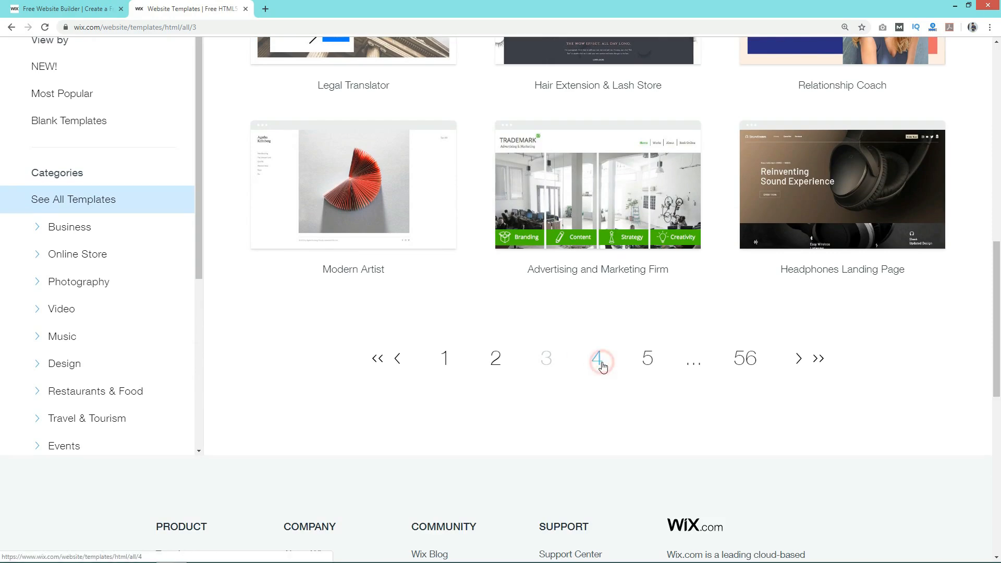
{"action": "left_click", "coordinate": [647, 358]}
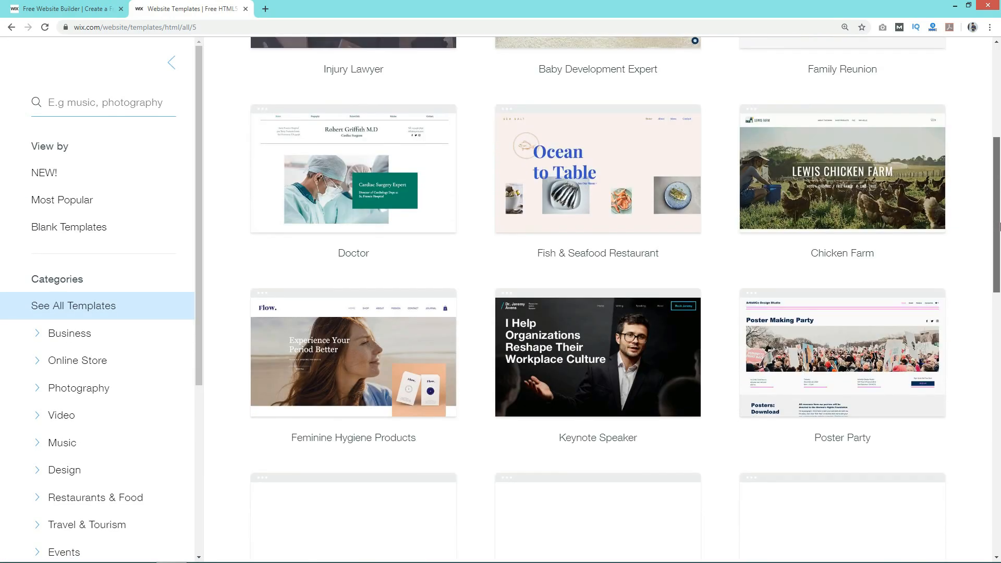
{"action": "scroll", "scroll_direction": "down", "scroll_amount": 3}
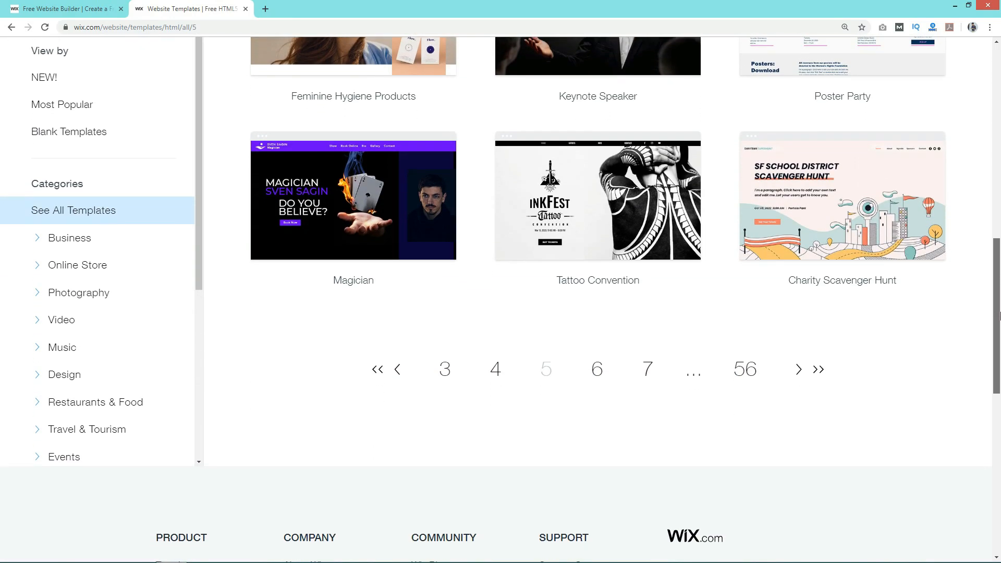
{"action": "scroll", "scroll_direction": "up", "scroll_amount": 3}
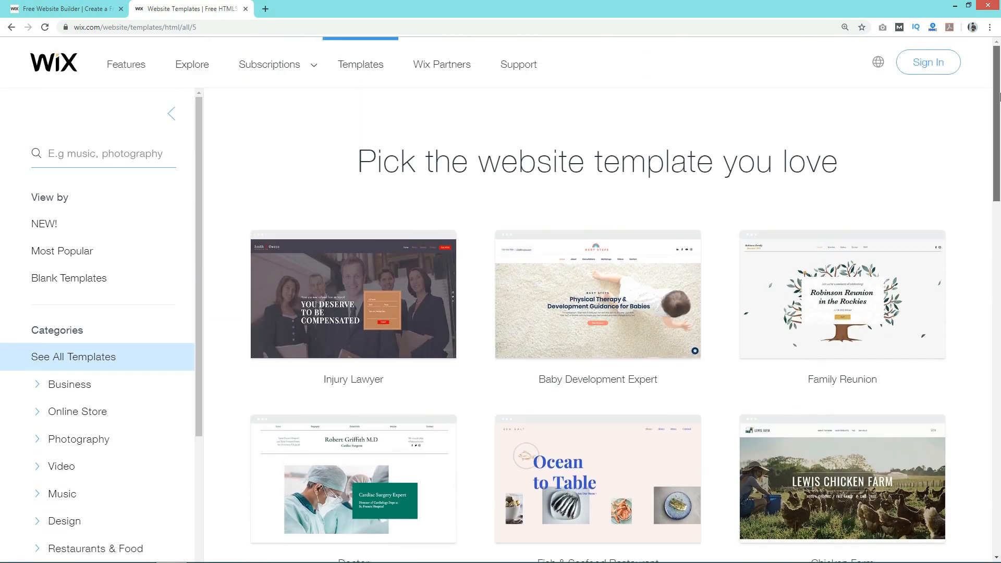
{"action": "left_click", "coordinate": [441, 63]}
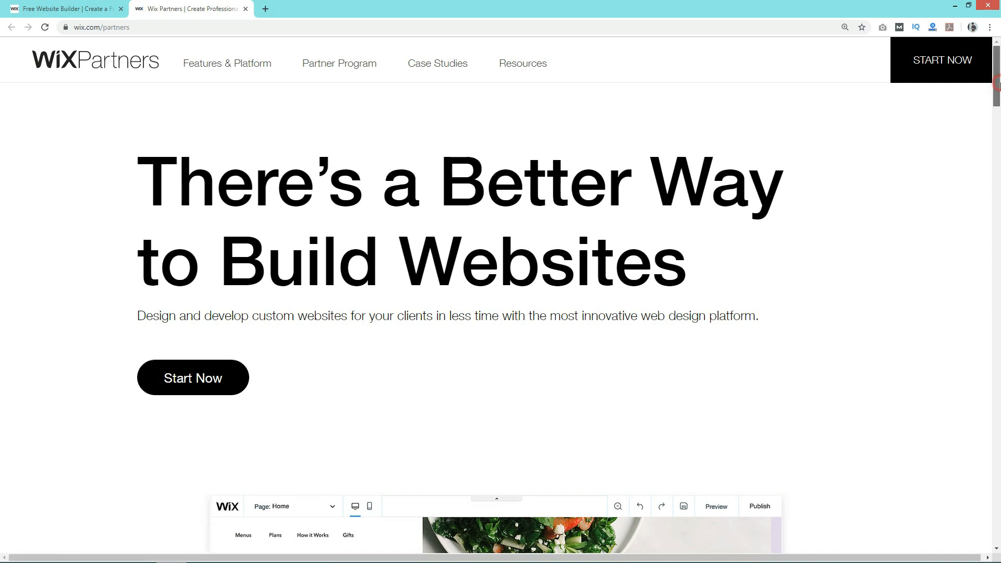
- Scroll the Wix Partners page and open its Innovative Features overview
{"action": "scroll", "scroll_direction": "down", "scroll_amount": 3}
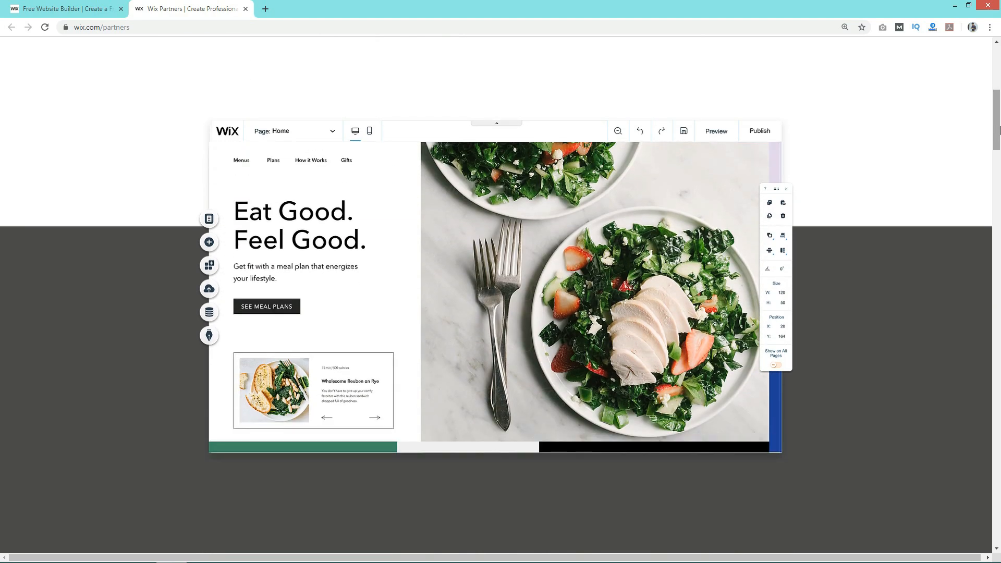
{"action": "scroll", "scroll_direction": "down", "scroll_amount": 3}
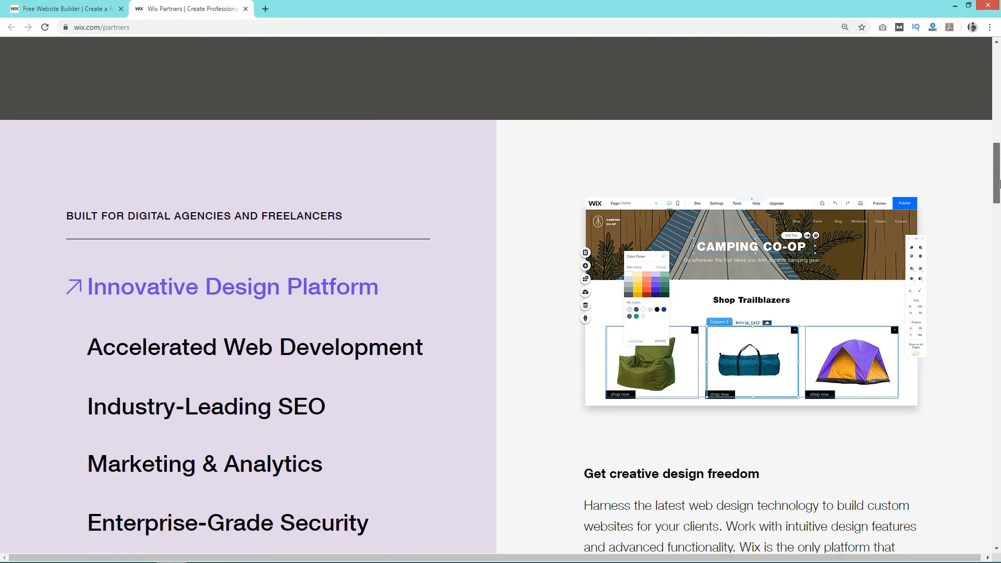
{"action": "scroll", "scroll_direction": "down", "scroll_amount": 3}
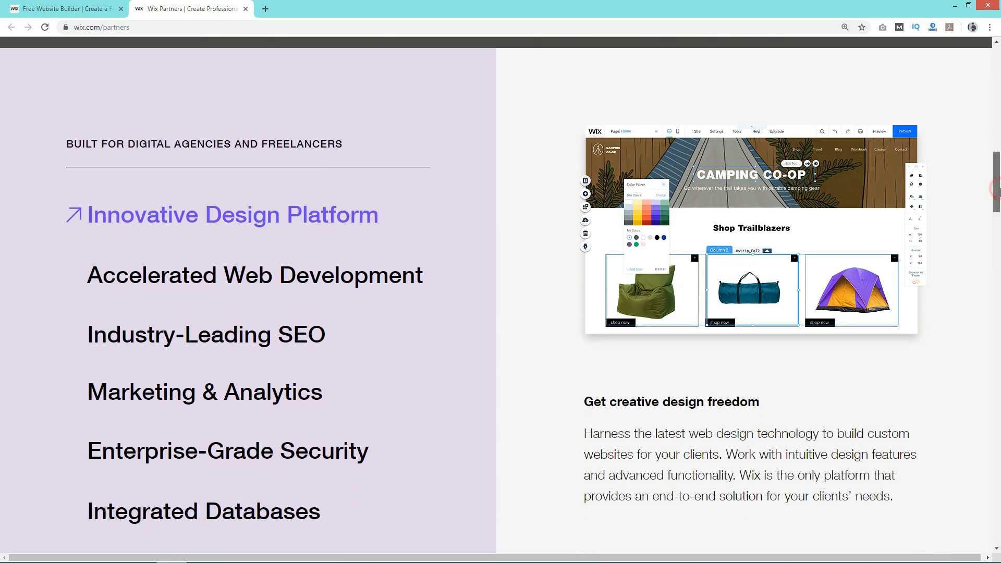
{"action": "scroll", "scroll_direction": "down", "scroll_amount": 3}
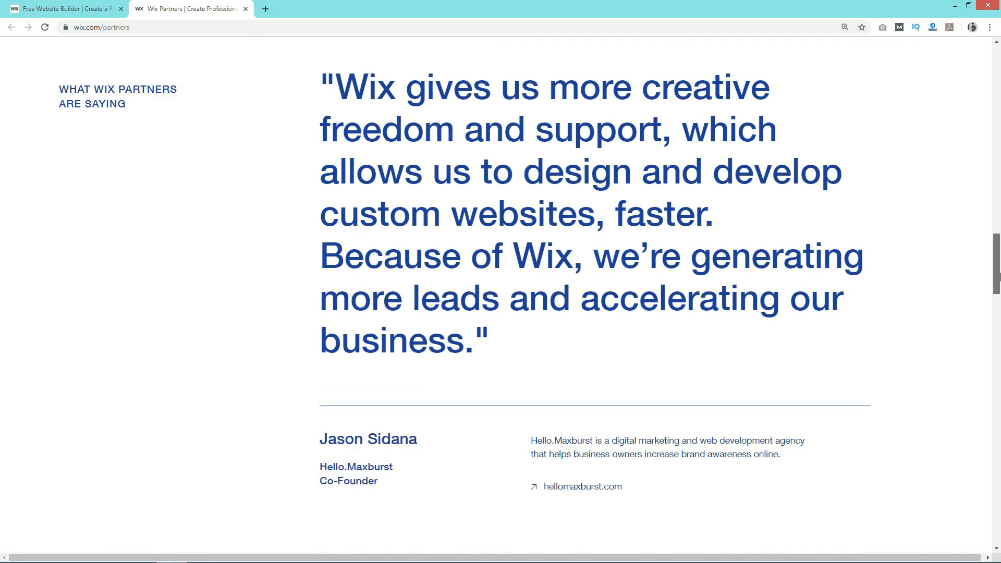
{"action": "scroll", "scroll_direction": "up", "scroll_amount": 3}
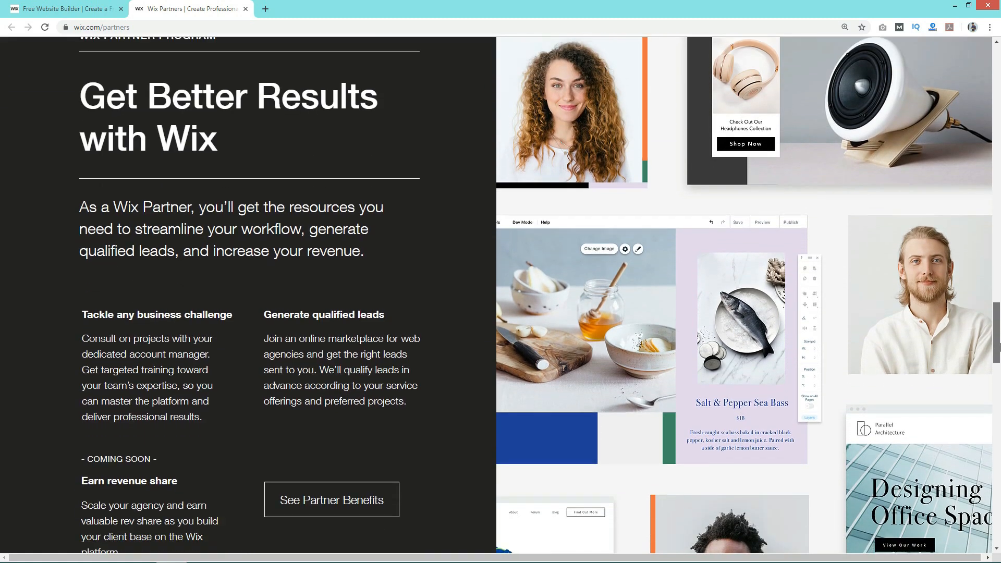
{"action": "left_click", "coordinate": [330, 499]}
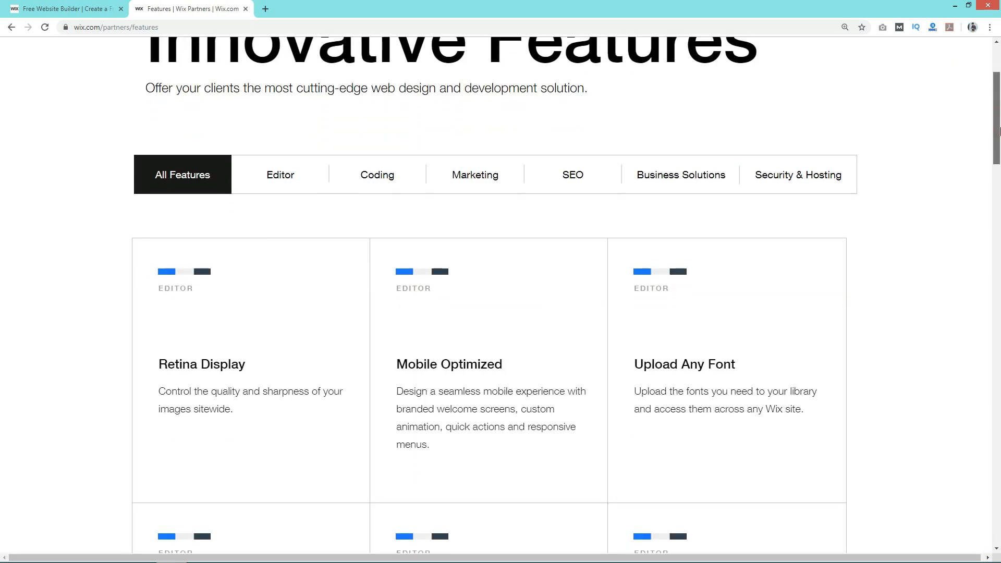
- Scroll through the All Features grid of editor capabilities
{"action": "scroll", "scroll_direction": "up", "scroll_amount": 3}
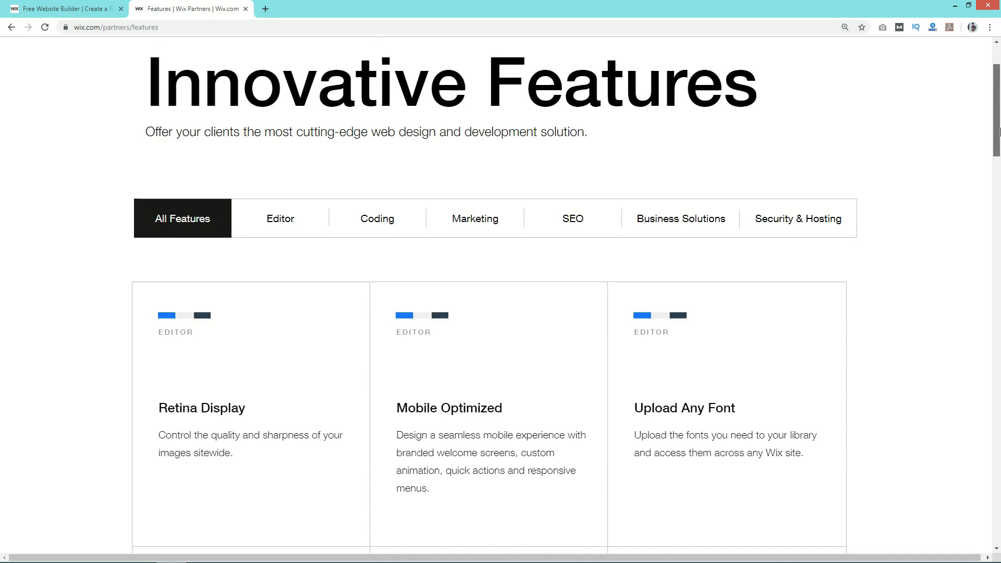
{"action": "scroll", "scroll_direction": "down", "scroll_amount": 3}
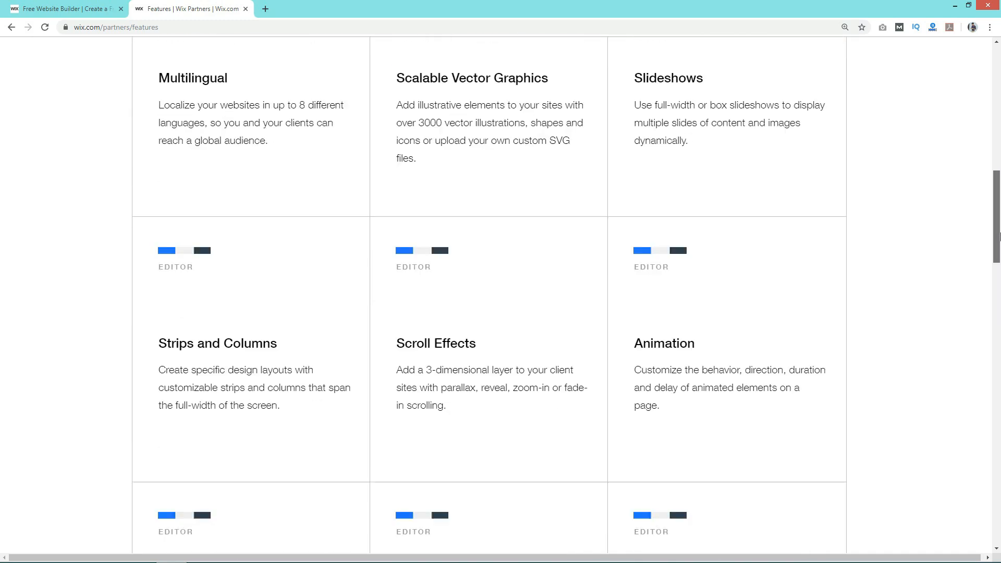
{"action": "scroll", "scroll_direction": "down", "scroll_amount": 3}
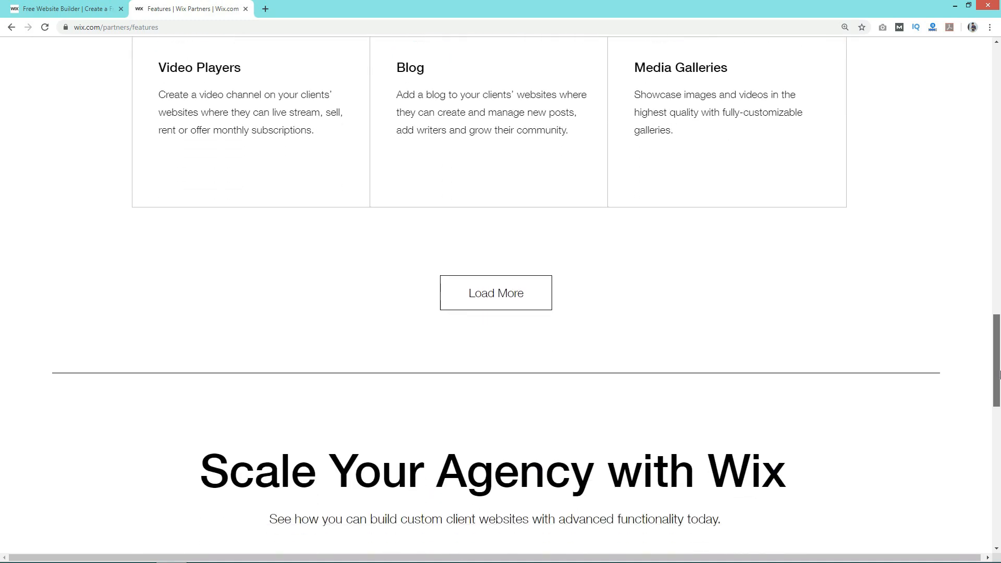
{"action": "scroll", "scroll_direction": "up", "scroll_amount": 3}
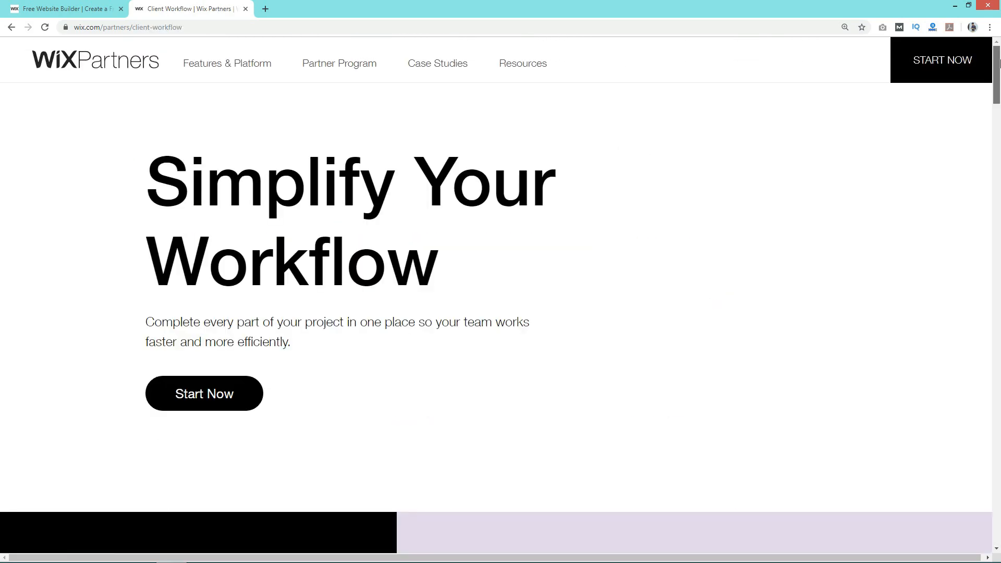
- Scroll the Client Workflow page down through its sections to Scale Your Agency with Wix
{"action": "scroll", "scroll_direction": "down", "scroll_amount": 3}
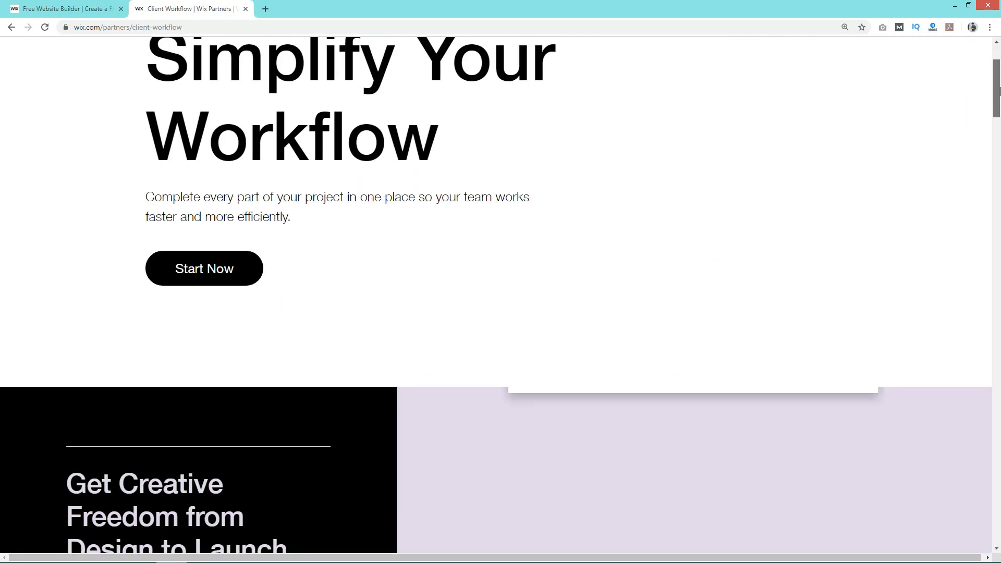
{"action": "scroll", "scroll_direction": "down", "scroll_amount": 3}
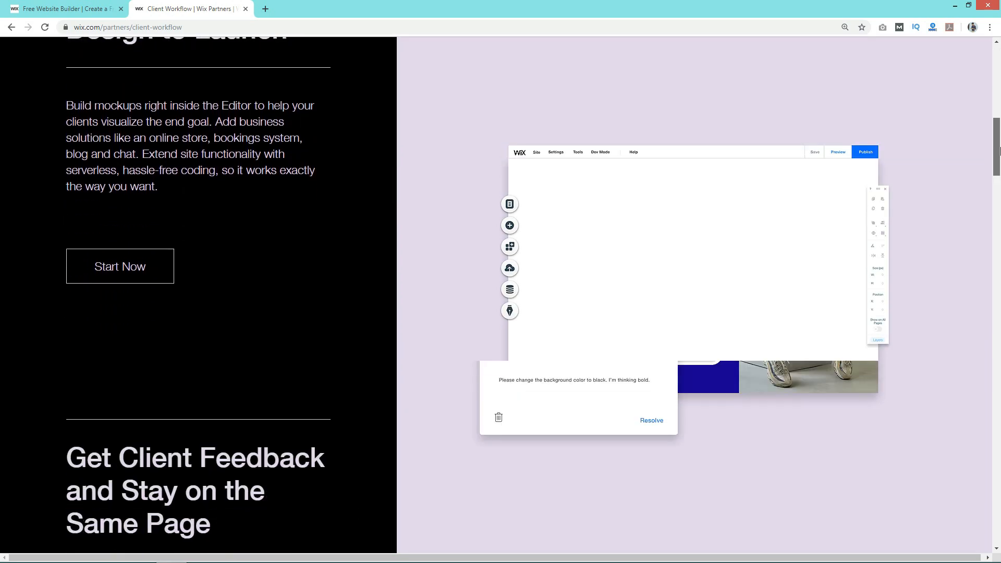
{"action": "scroll", "scroll_direction": "down", "scroll_amount": 3}
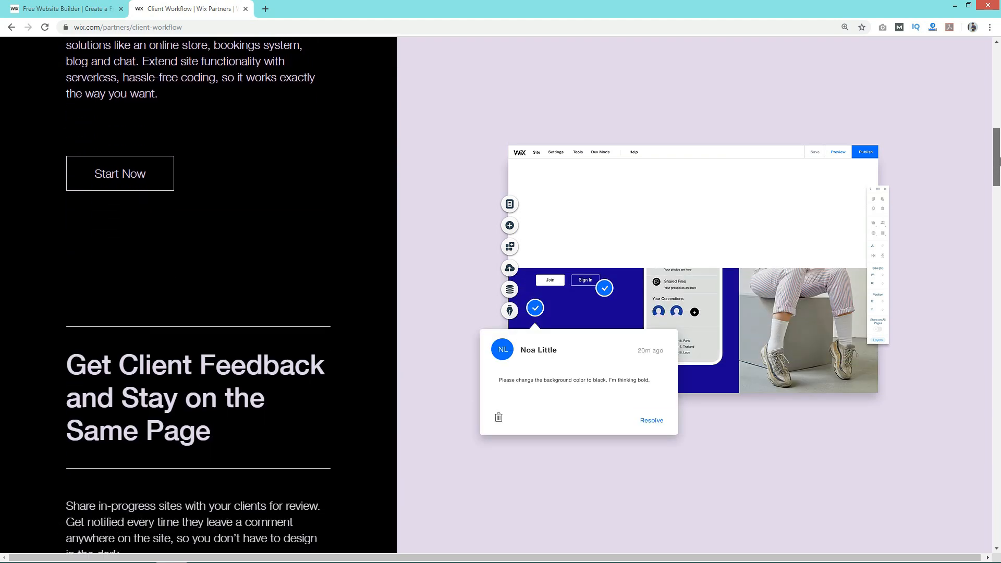
{"action": "scroll", "scroll_direction": "down", "scroll_amount": 3}
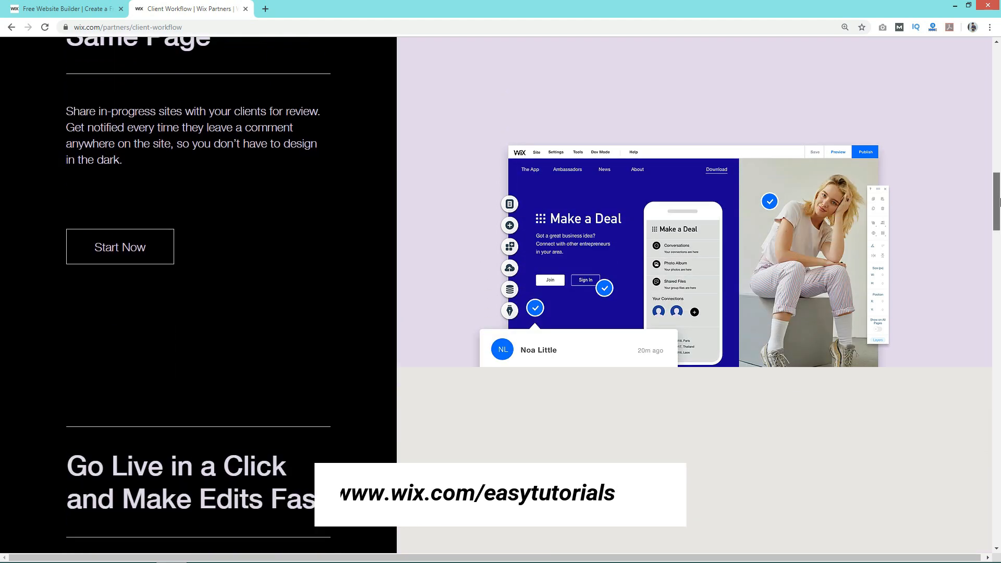
{"action": "scroll", "scroll_direction": "down", "scroll_amount": 3}
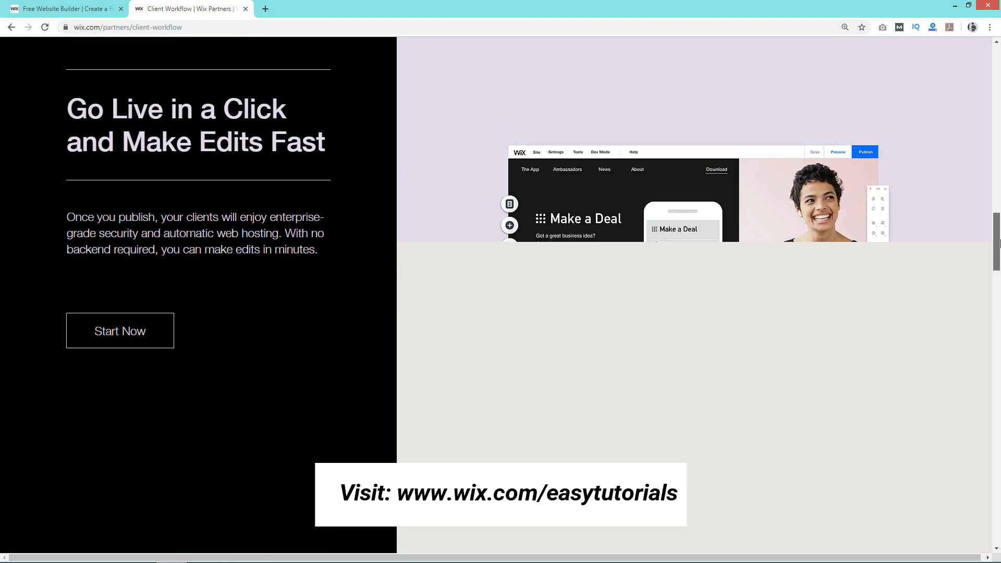
{"action": "scroll", "scroll_direction": "down", "scroll_amount": 3}
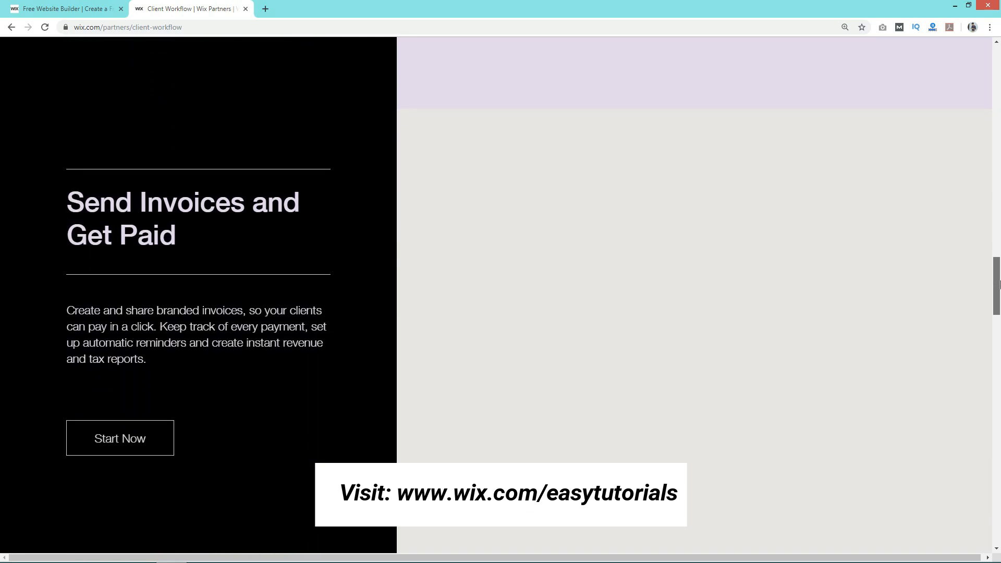
{"action": "scroll", "scroll_direction": "down", "scroll_amount": 3}
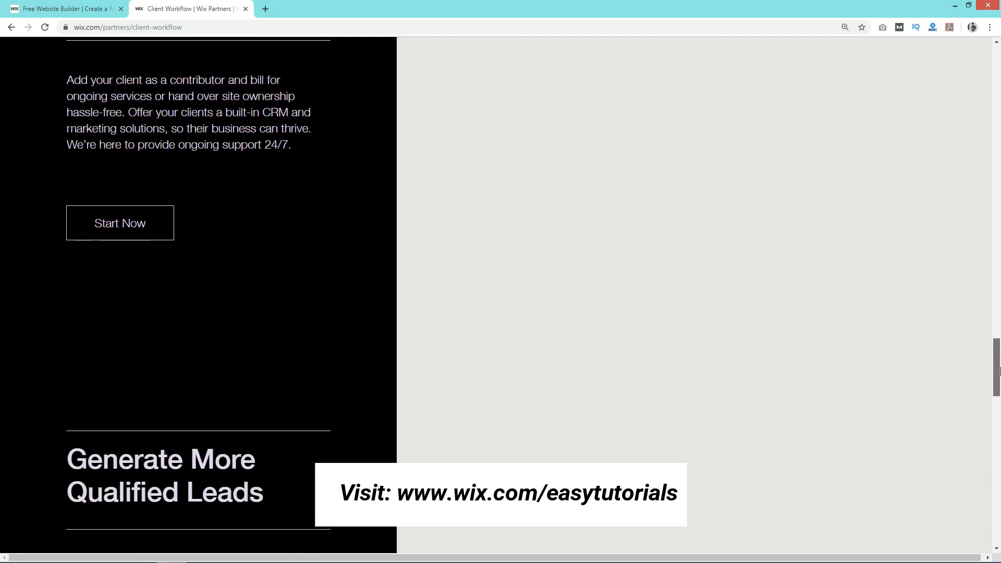
{"action": "scroll", "scroll_direction": "down", "scroll_amount": 3}
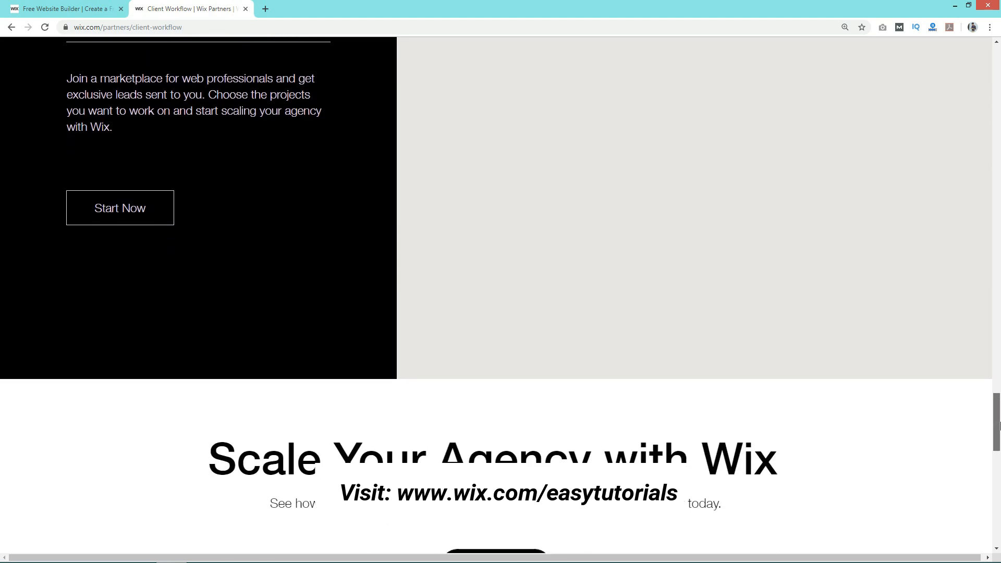
{"action": "scroll", "scroll_direction": "down", "scroll_amount": 3}
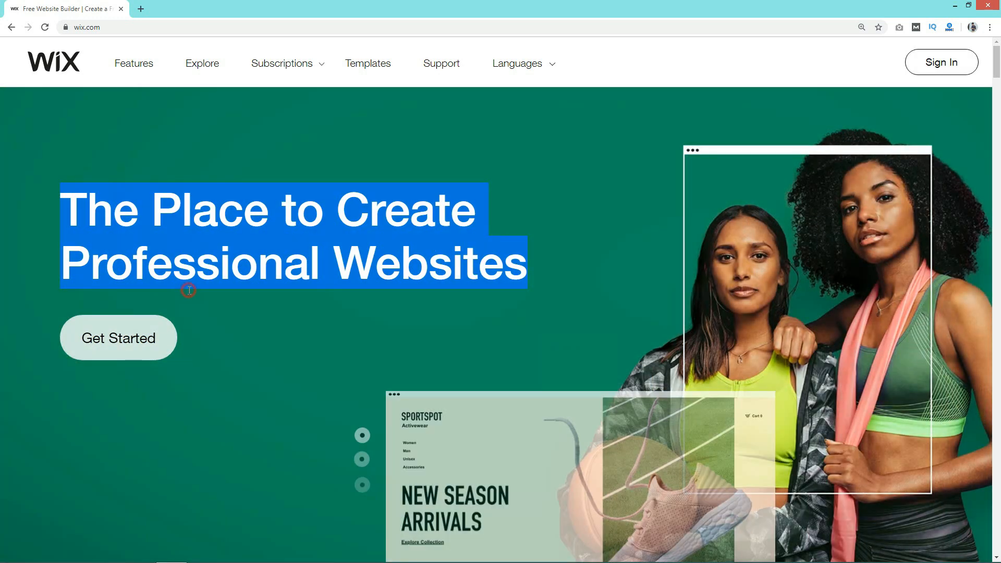
- Go to Sign In, switch to Sign Up and continue with a Facebook account
{"action": "left_click", "coordinate": [940, 61]}
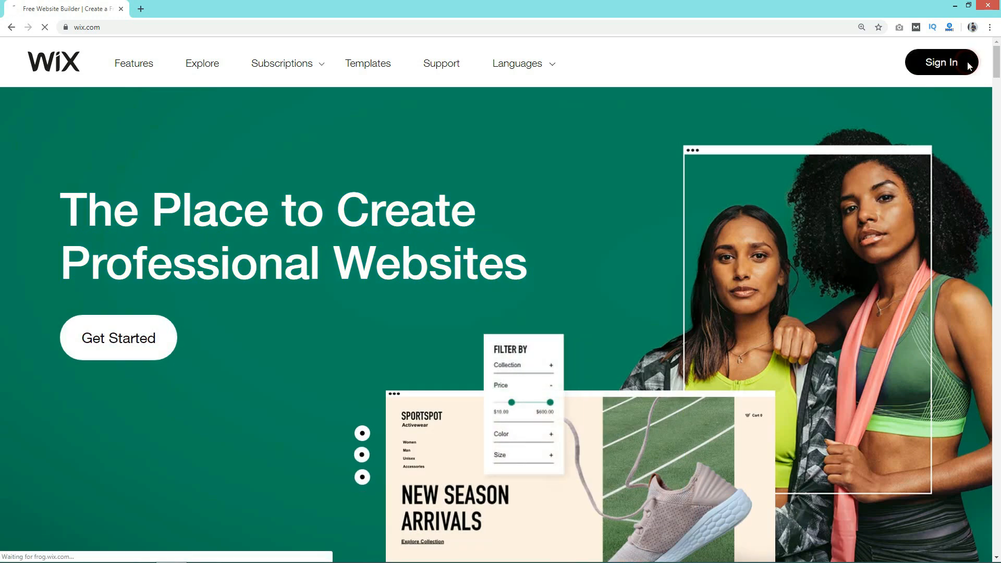
{"action": "left_click", "coordinate": [940, 63]}
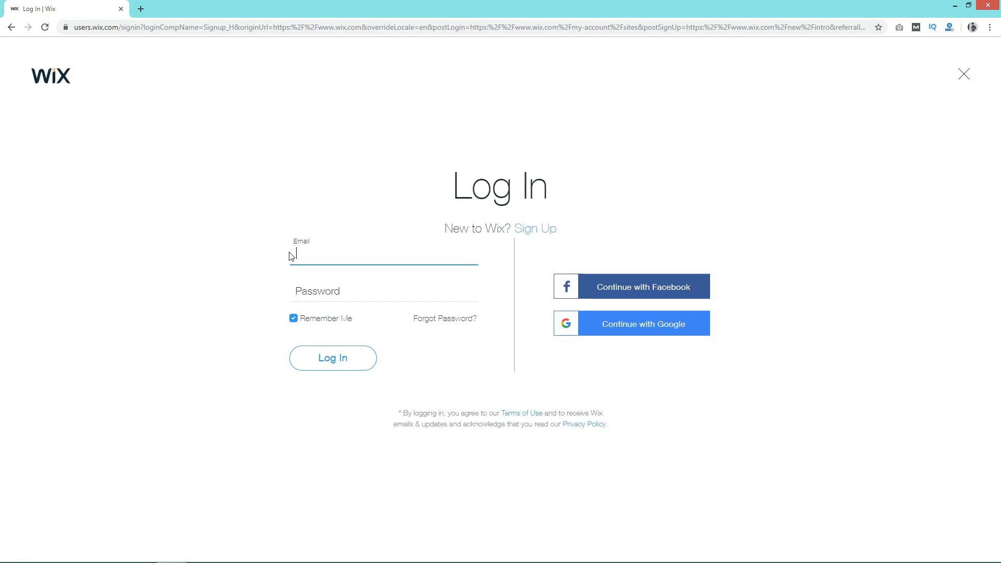
{"action": "mouse_move", "coordinate": [531, 241]}
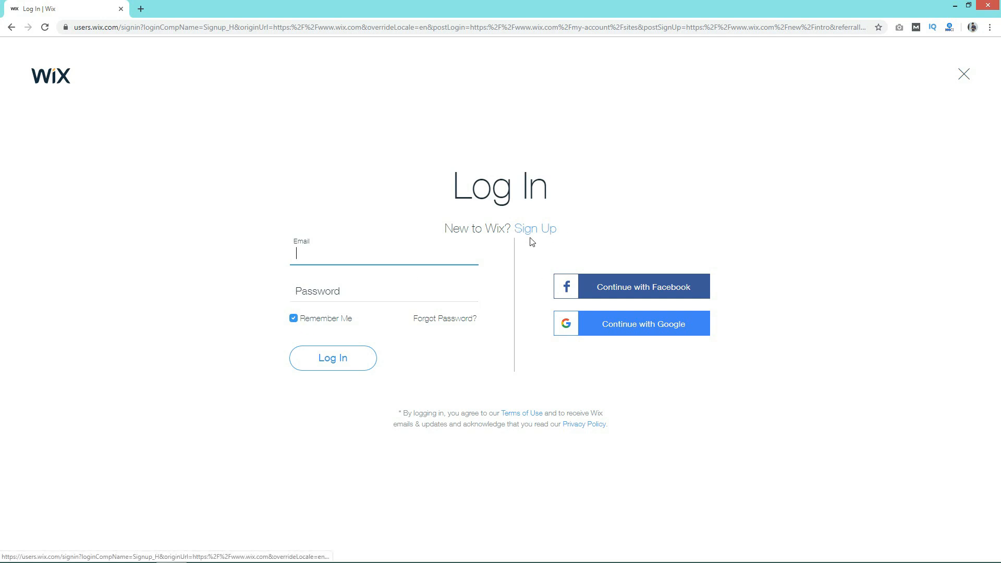
{"action": "mouse_move", "coordinate": [535, 229]}
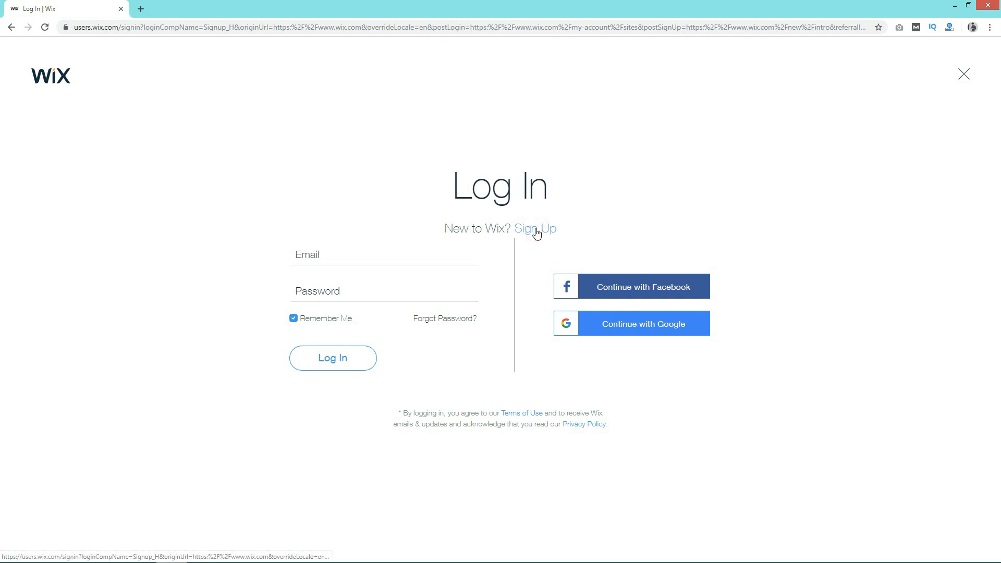
{"action": "left_click", "coordinate": [534, 228]}
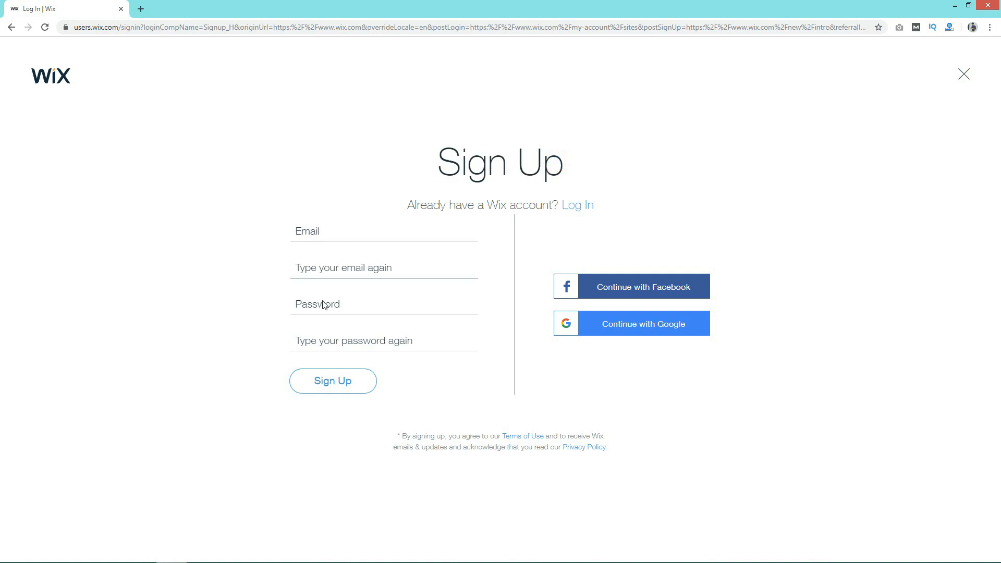
{"action": "mouse_move", "coordinate": [230, 210]}
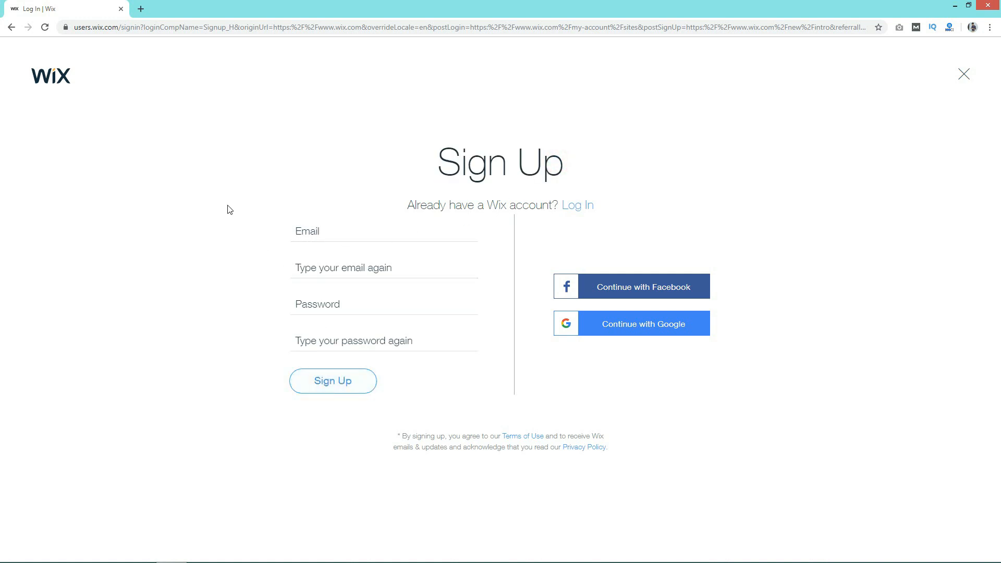
{"action": "mouse_move", "coordinate": [629, 285]}
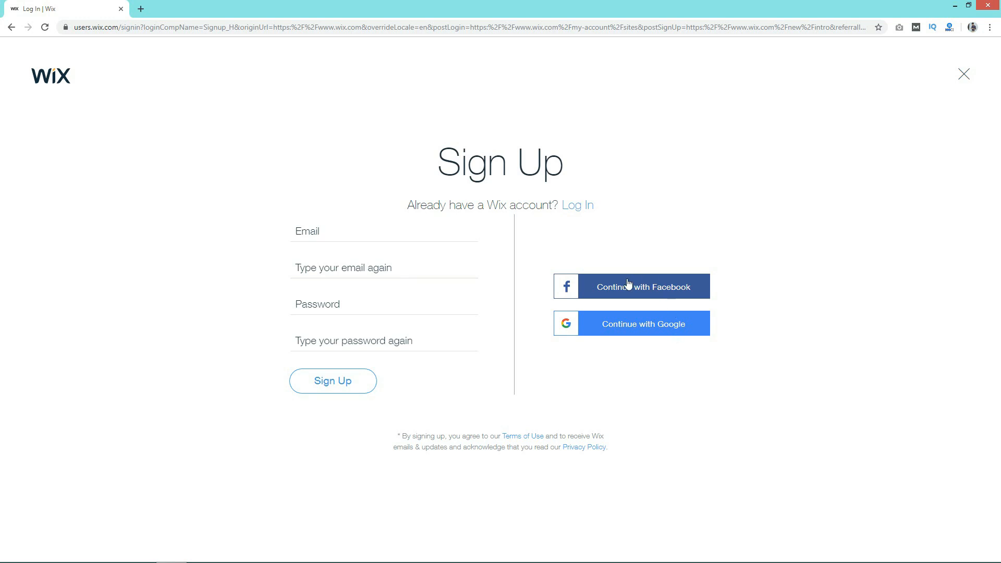
{"action": "mouse_move", "coordinate": [678, 291]}
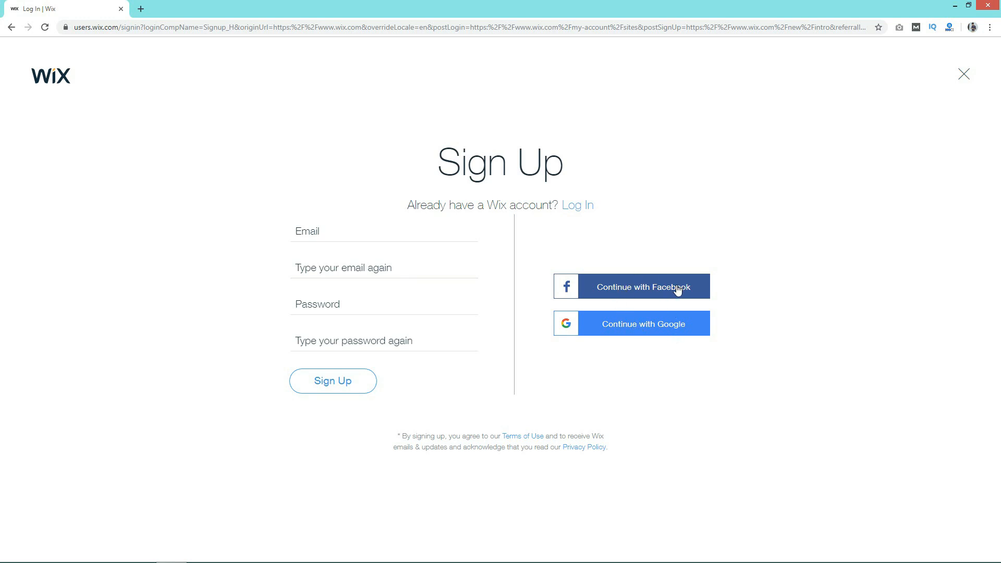
{"action": "mouse_move", "coordinate": [680, 294]}
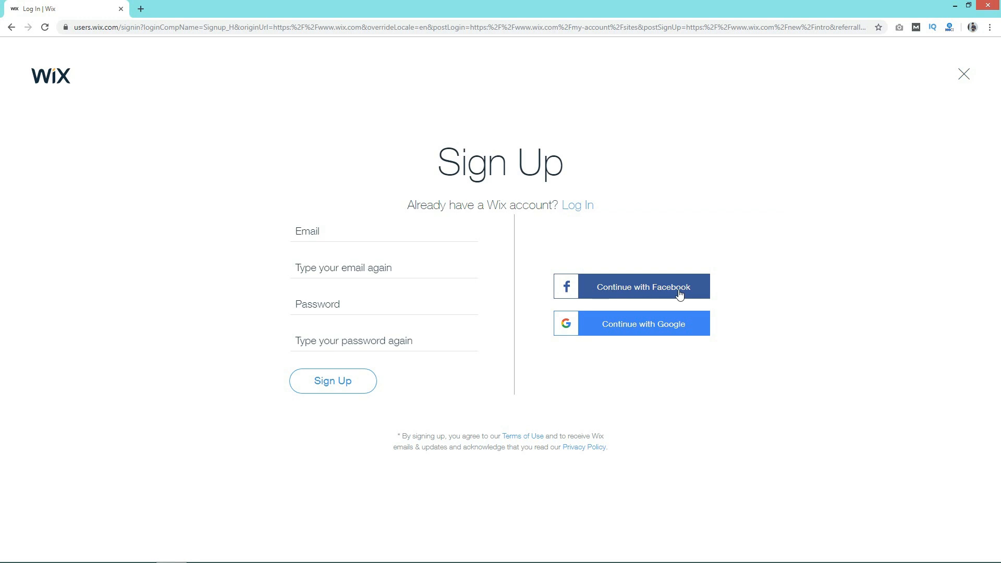
{"action": "left_click", "coordinate": [629, 286]}
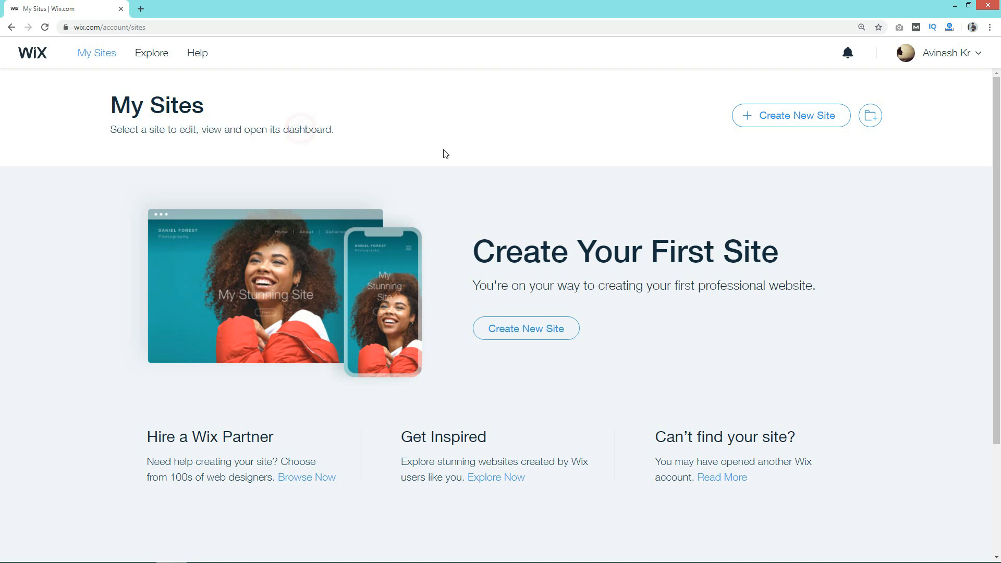
{"action": "mouse_move", "coordinate": [18, 182]}
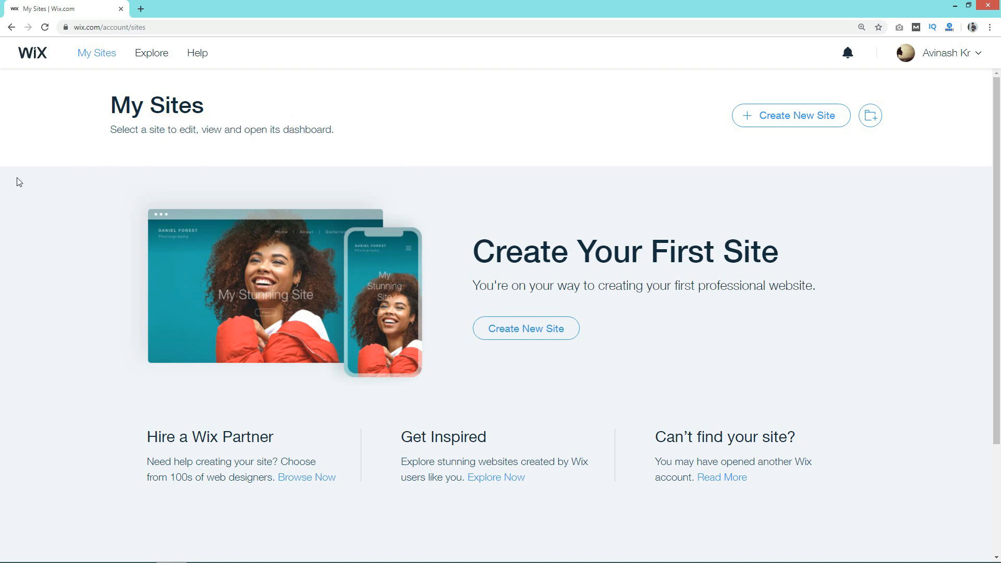
{"action": "mouse_move", "coordinate": [488, 256]}
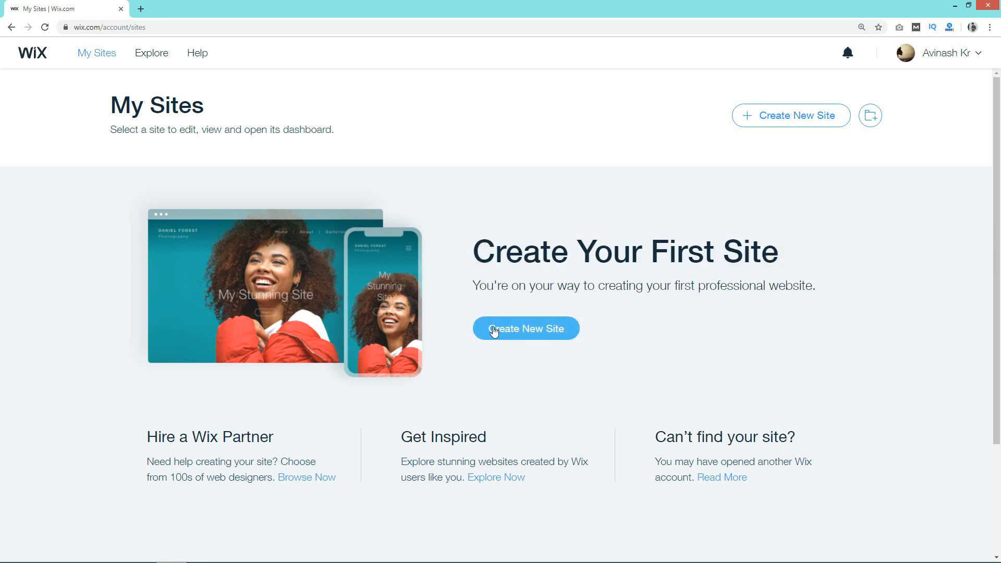
{"action": "mouse_move", "coordinate": [503, 321]}
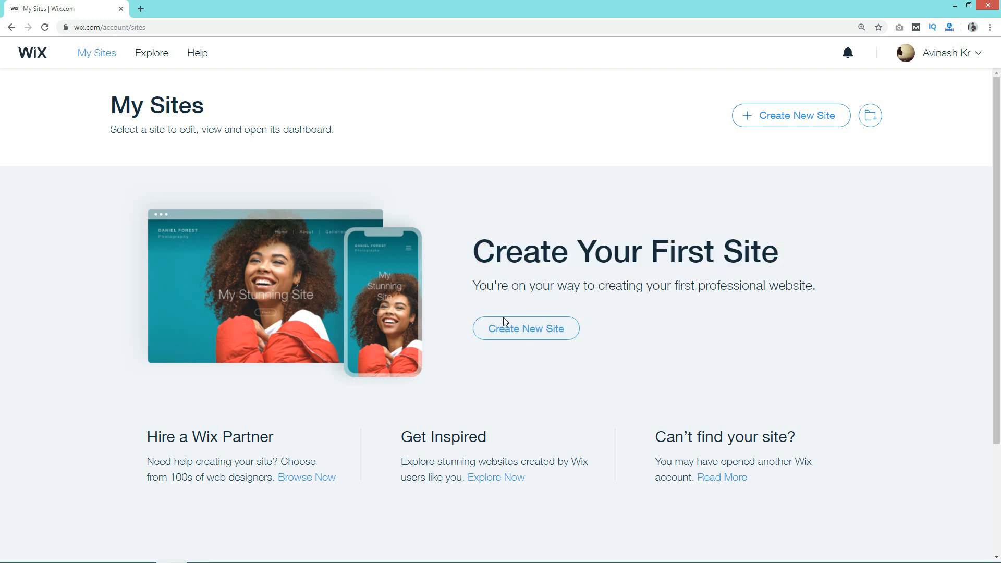
- Start a new site with Create New Site on the empty My Sites dashboard
{"action": "left_click", "coordinate": [525, 328]}
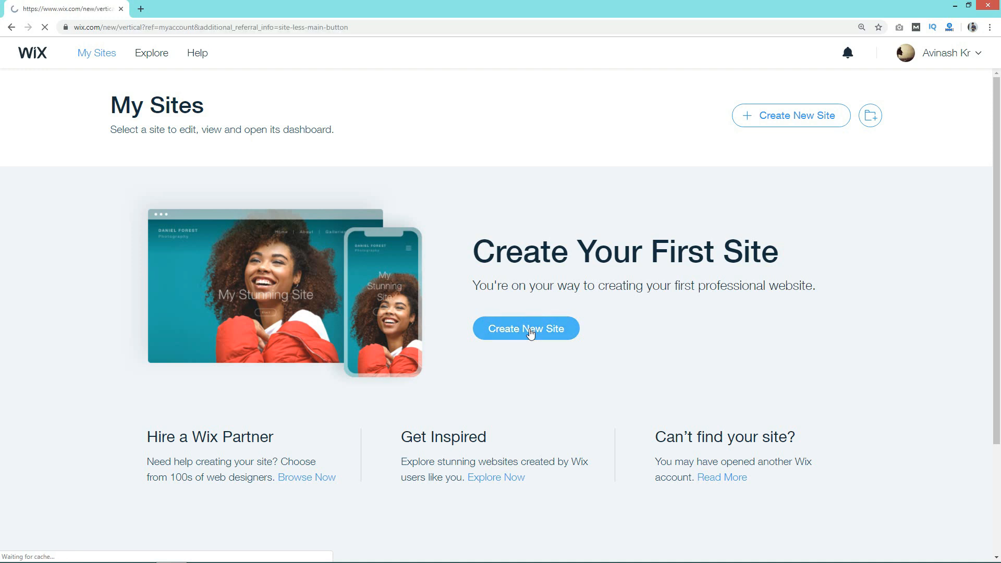
{"action": "left_click", "coordinate": [524, 328]}
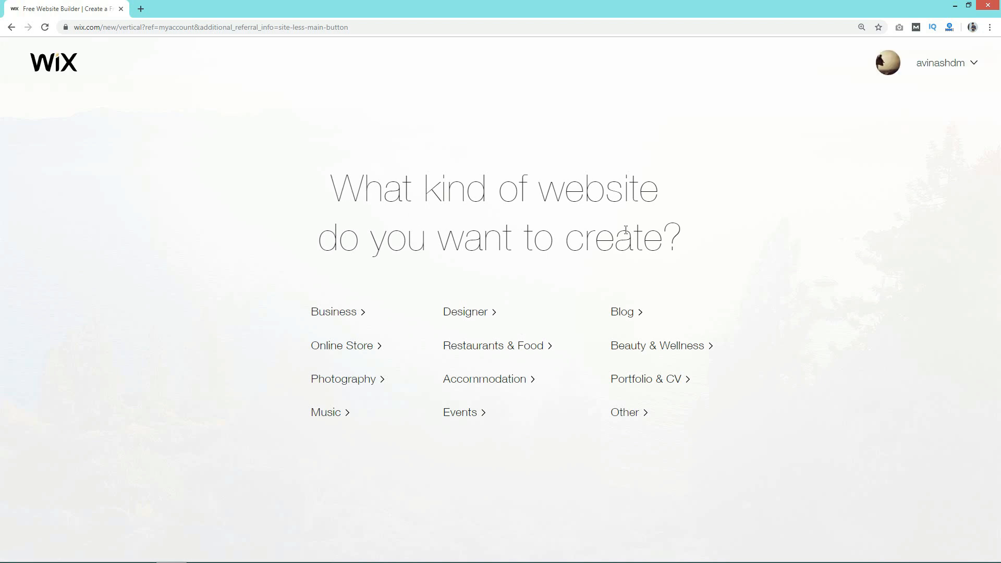
{"action": "mouse_move", "coordinate": [170, 186]}
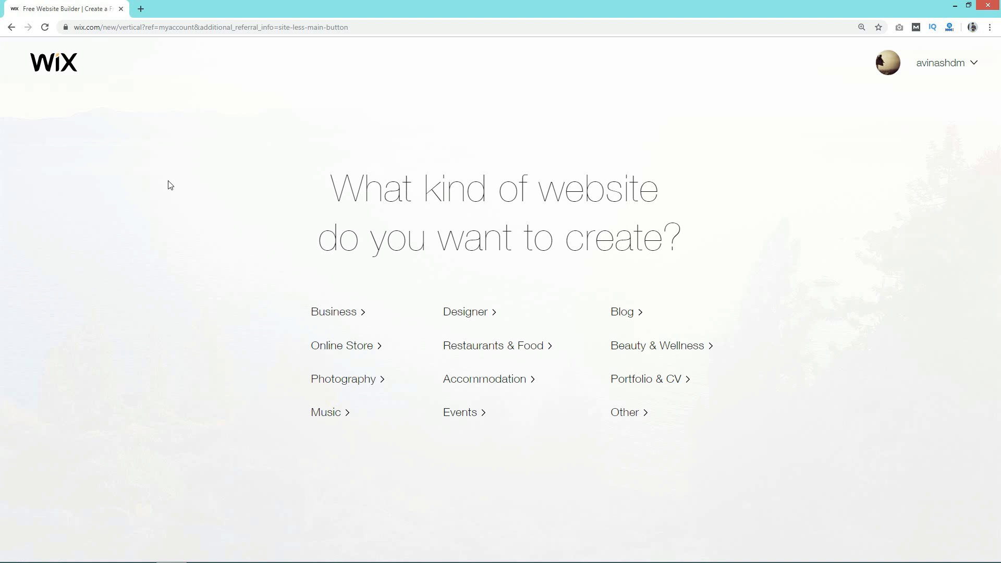
{"action": "mouse_move", "coordinate": [164, 249]}
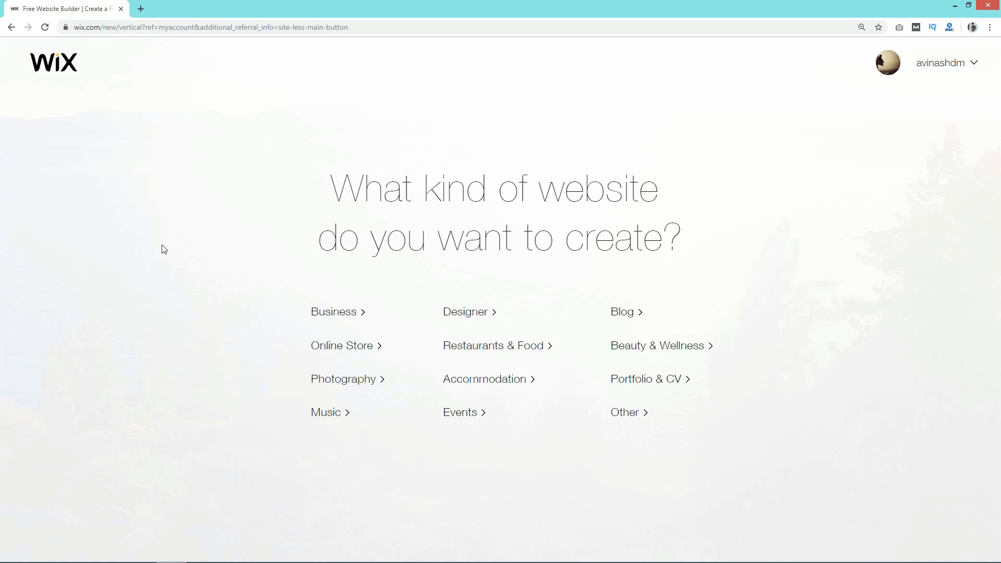
{"action": "mouse_move", "coordinate": [478, 322]}
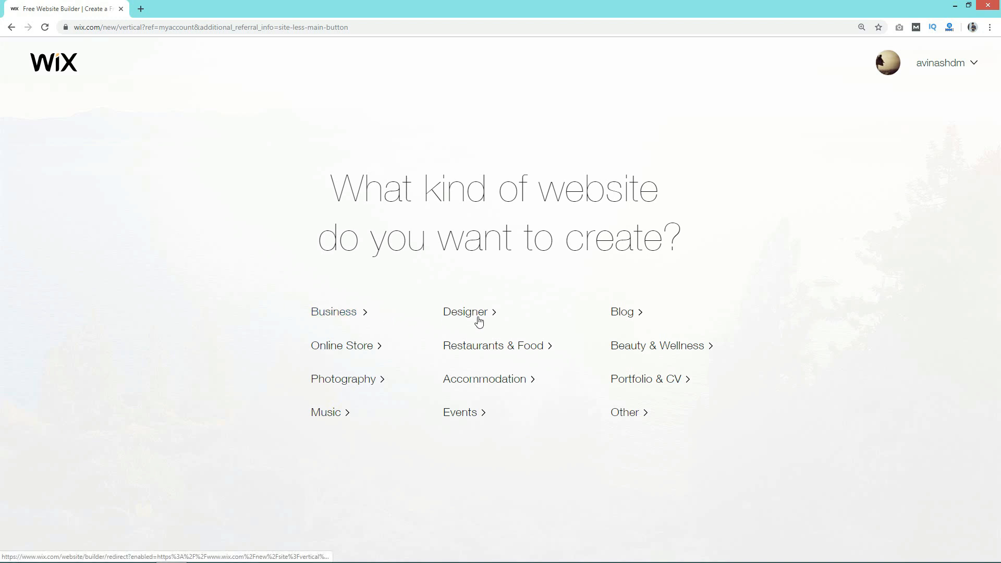
{"action": "mouse_move", "coordinate": [358, 346]}
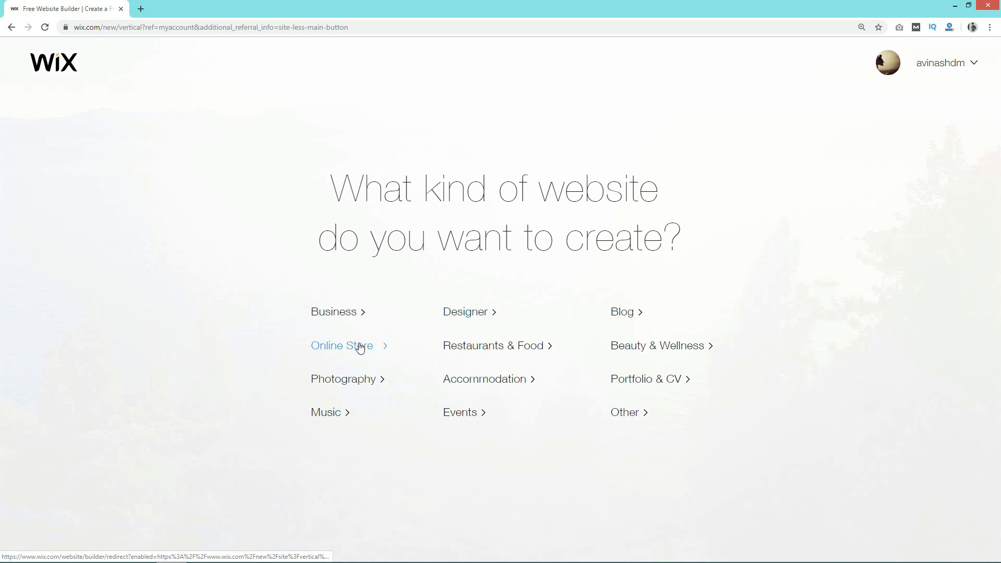
- Pick Portfolio & CV as the website category
{"action": "left_click", "coordinate": [644, 379]}
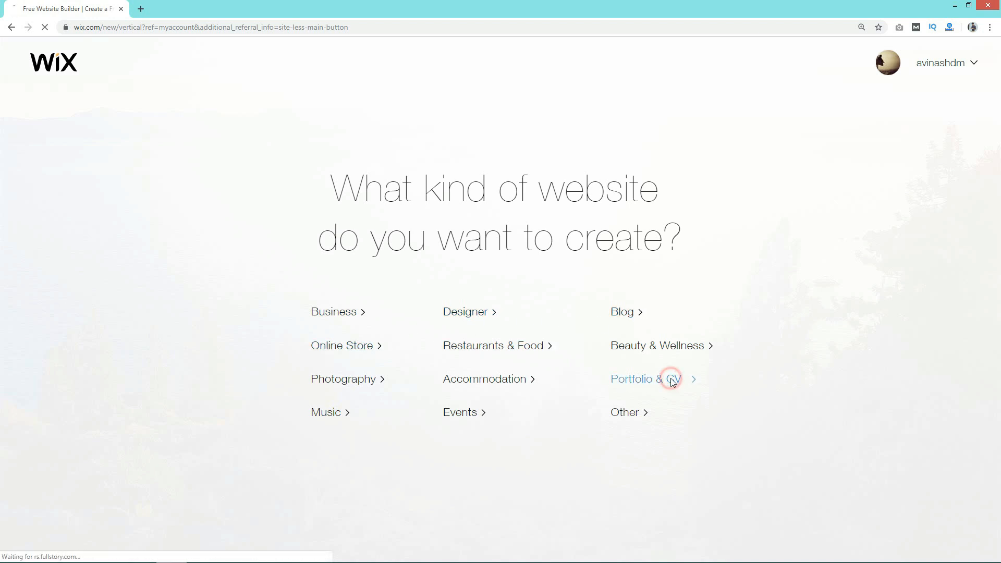
{"action": "left_click", "coordinate": [645, 379]}
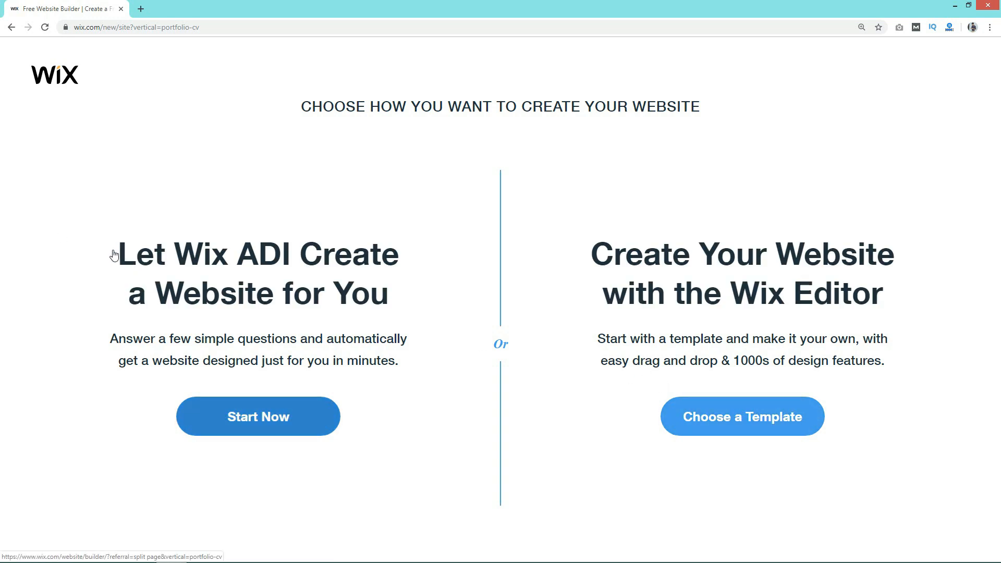
{"action": "mouse_move", "coordinate": [348, 301]}
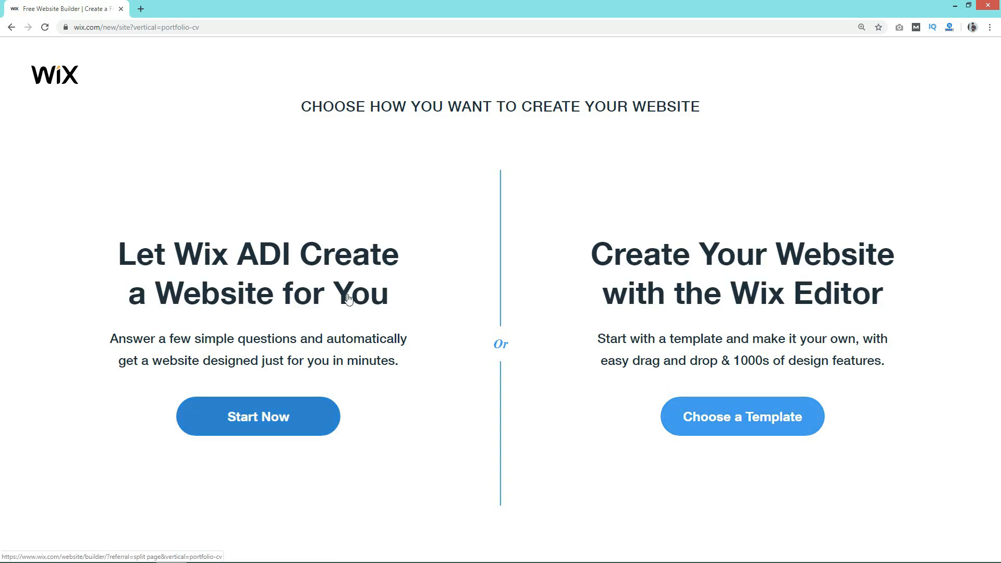
{"action": "mouse_move", "coordinate": [843, 313]}
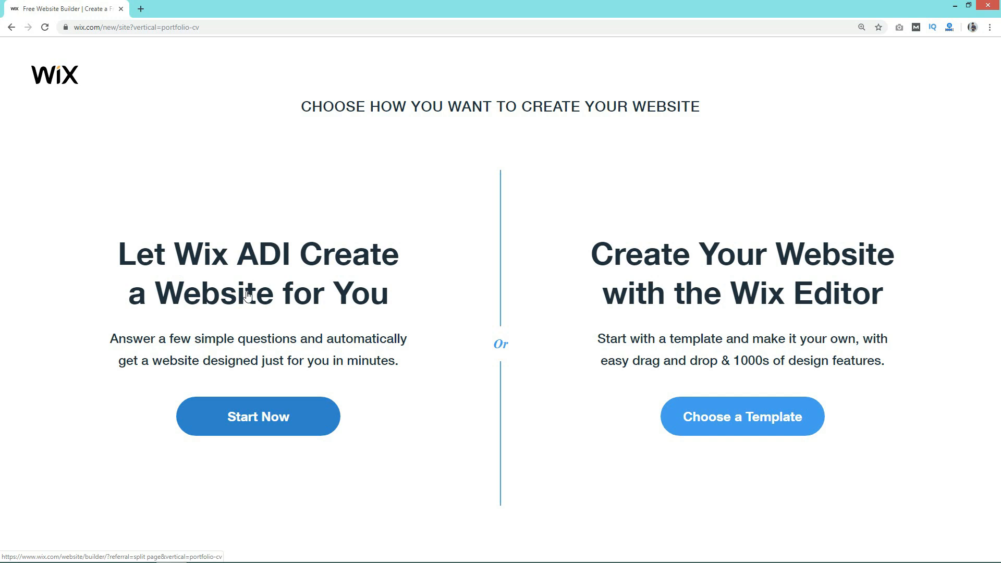
{"action": "mouse_move", "coordinate": [194, 278]}
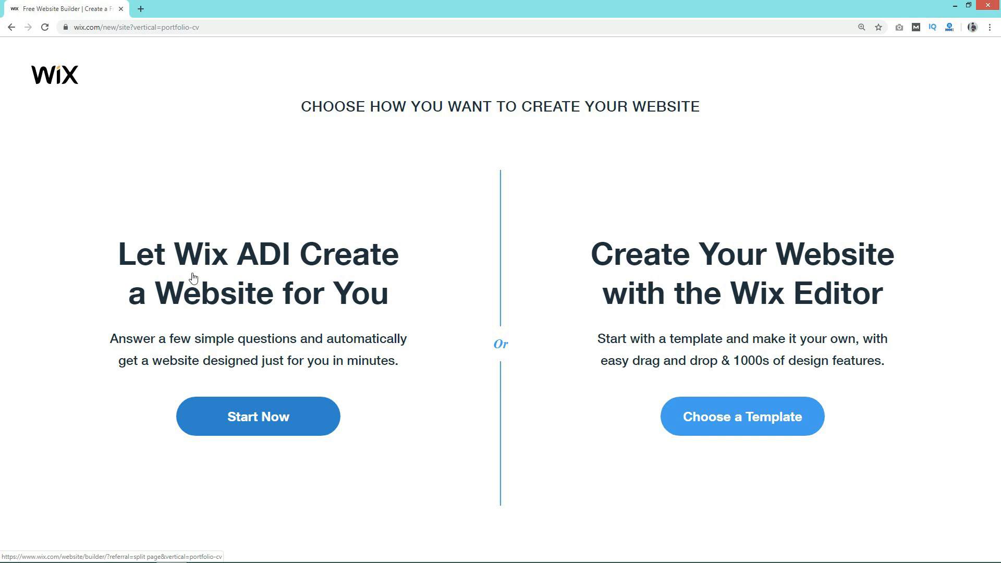
- Choose a Template under the Wix Editor route instead of ADI
{"action": "left_click", "coordinate": [741, 416]}
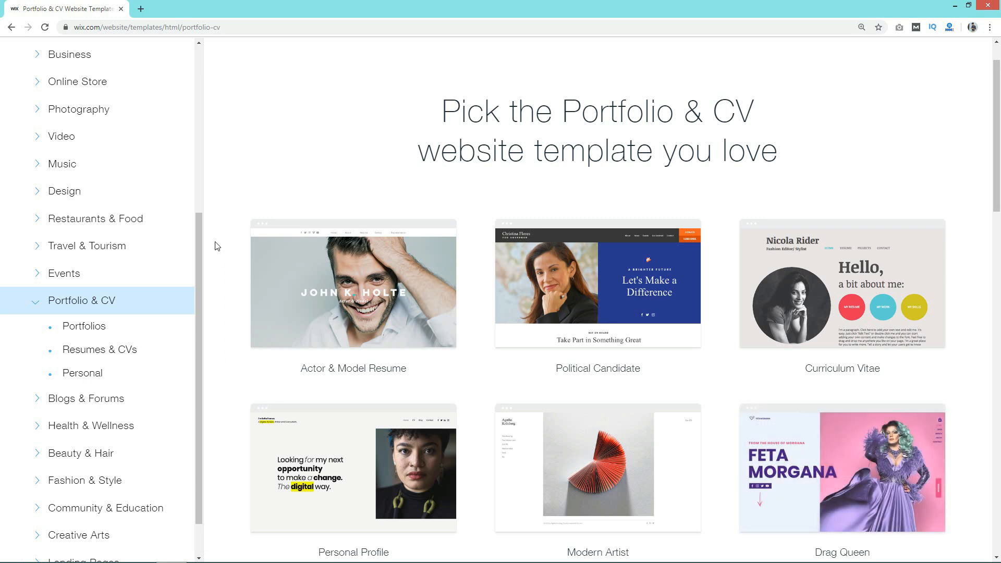
{"action": "scroll", "scroll_direction": "down", "scroll_amount": 3}
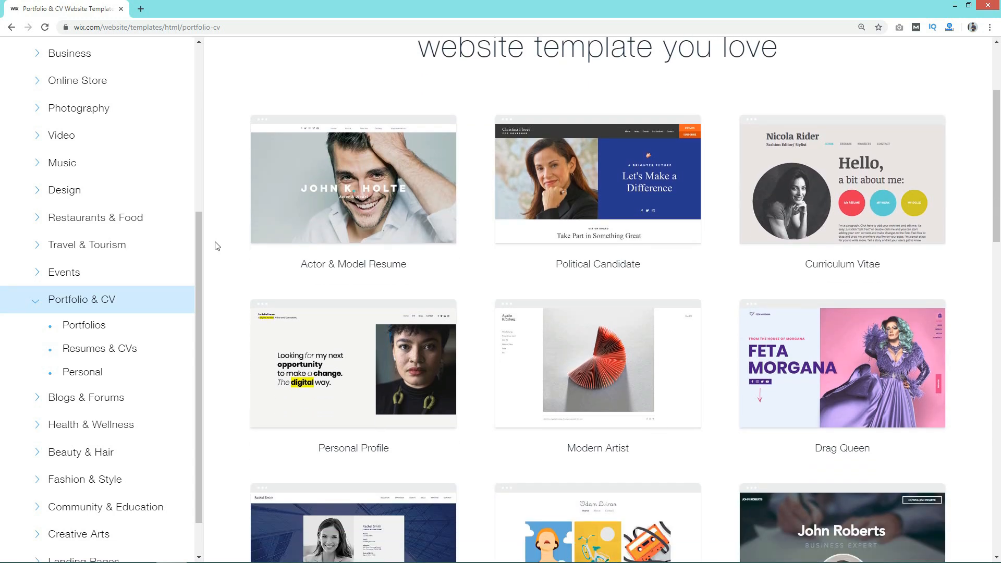
{"action": "scroll", "scroll_direction": "down", "scroll_amount": 3}
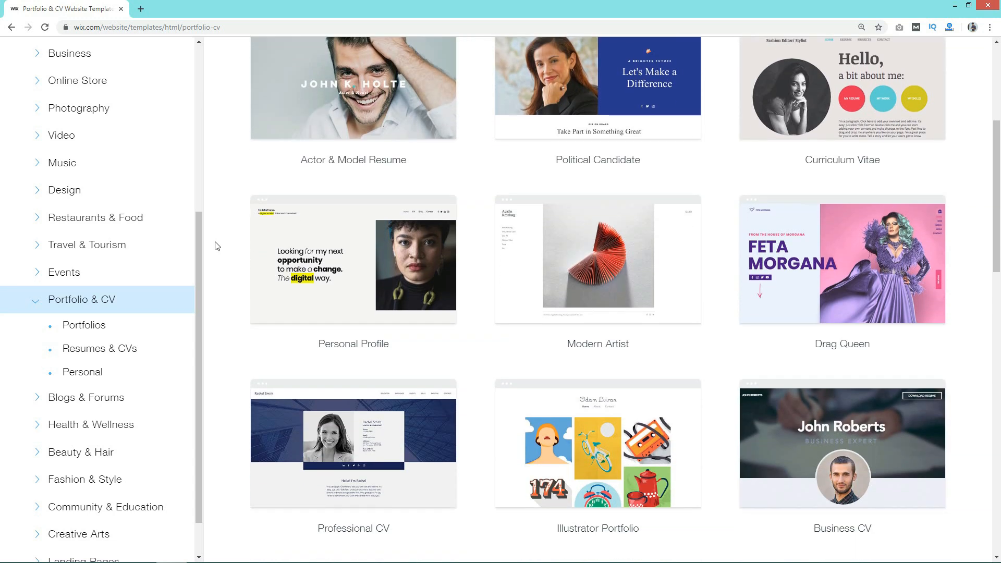
{"action": "scroll", "scroll_direction": "down", "scroll_amount": 3}
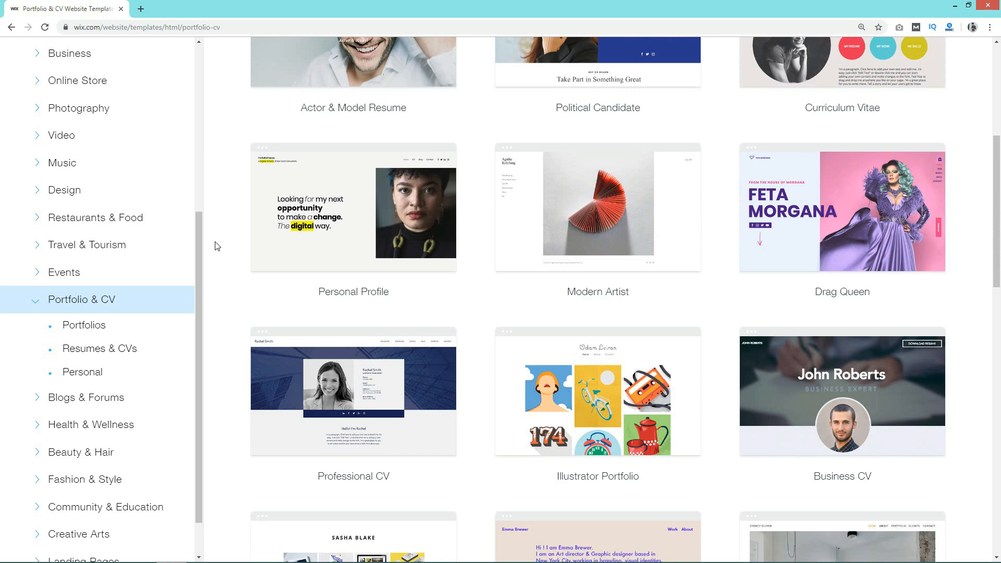
{"action": "scroll", "scroll_direction": "down", "scroll_amount": 3}
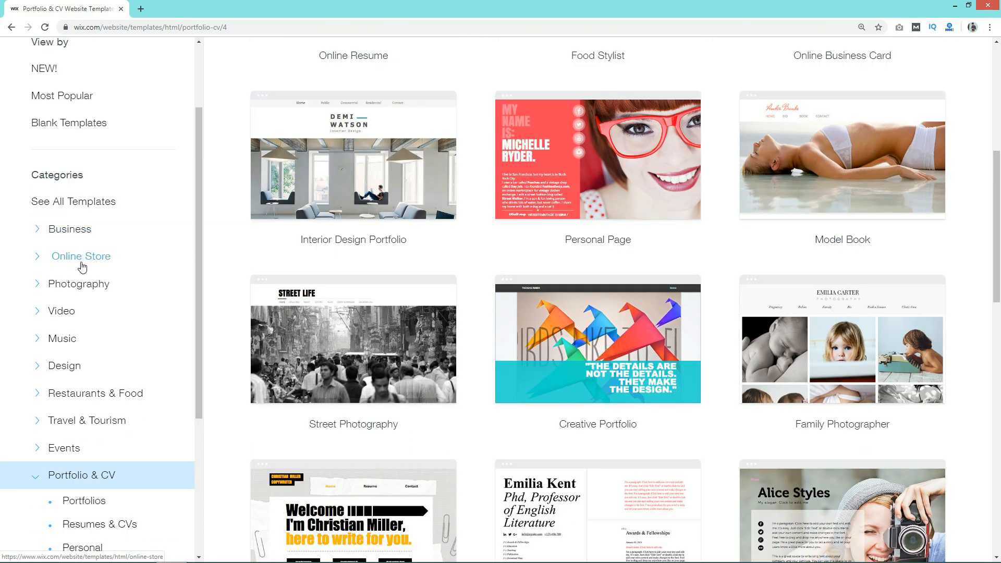
{"action": "mouse_move", "coordinate": [73, 263]}
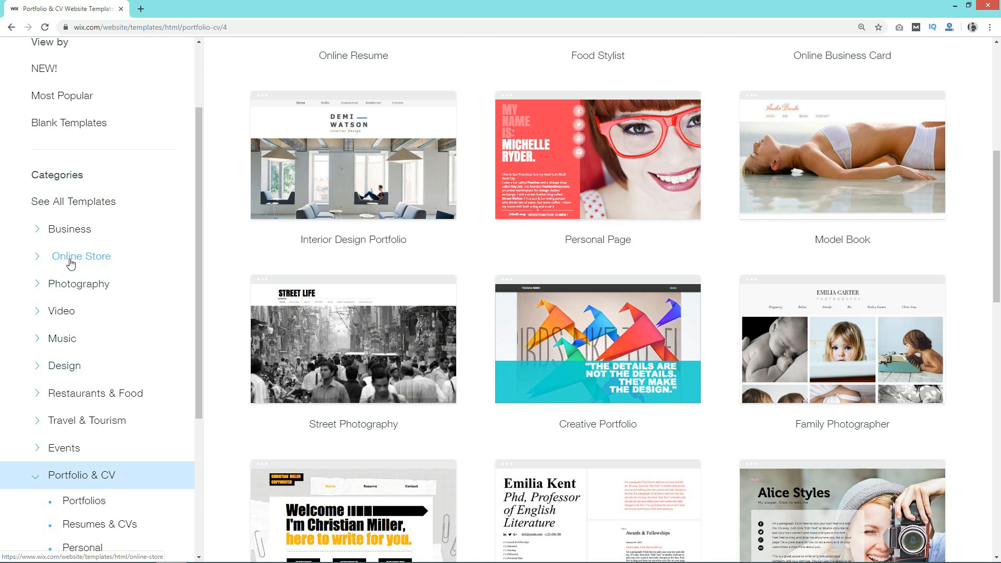
{"action": "left_click", "coordinate": [82, 256]}
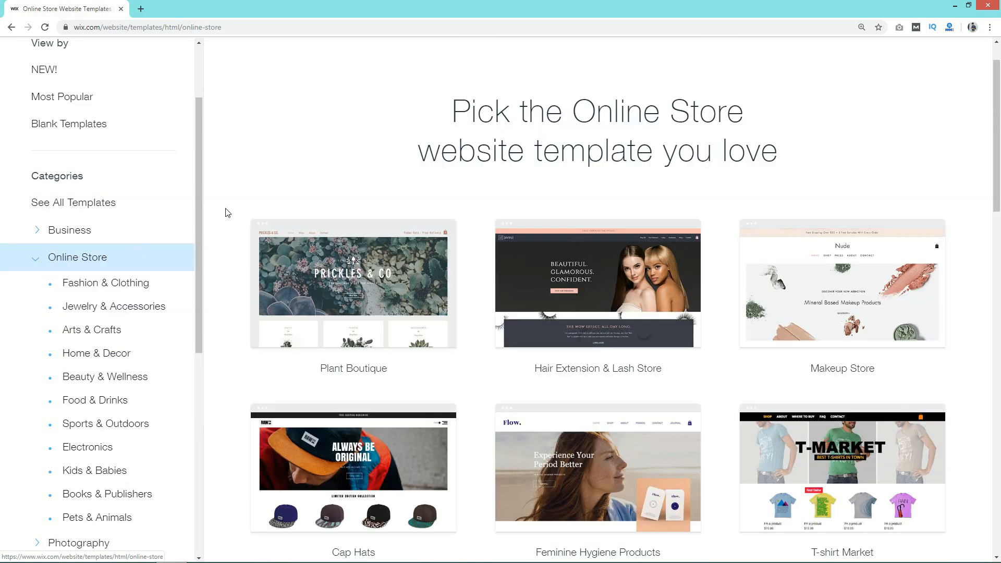
{"action": "scroll", "scroll_direction": "down", "scroll_amount": 3}
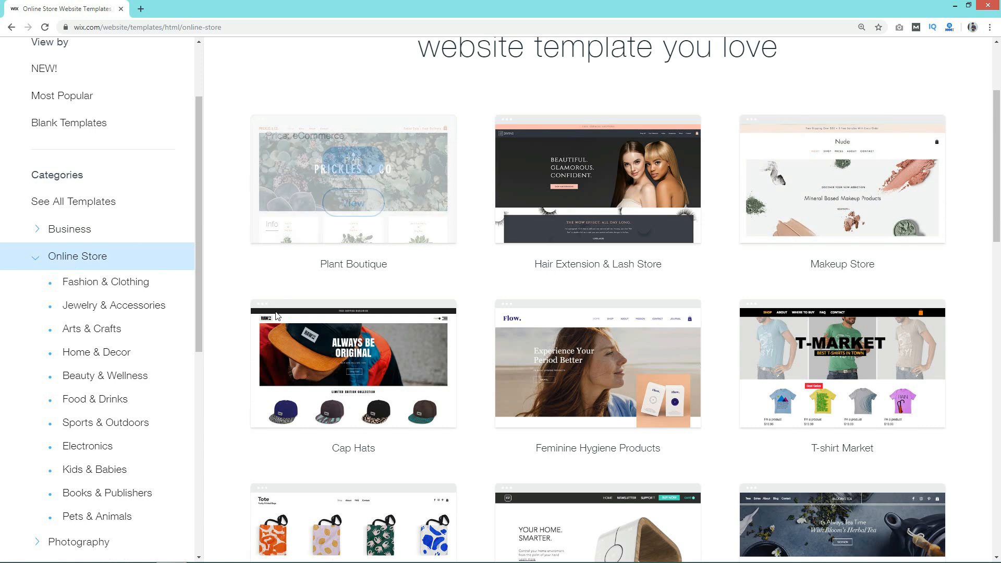
{"action": "scroll", "scroll_direction": "down", "scroll_amount": 3}
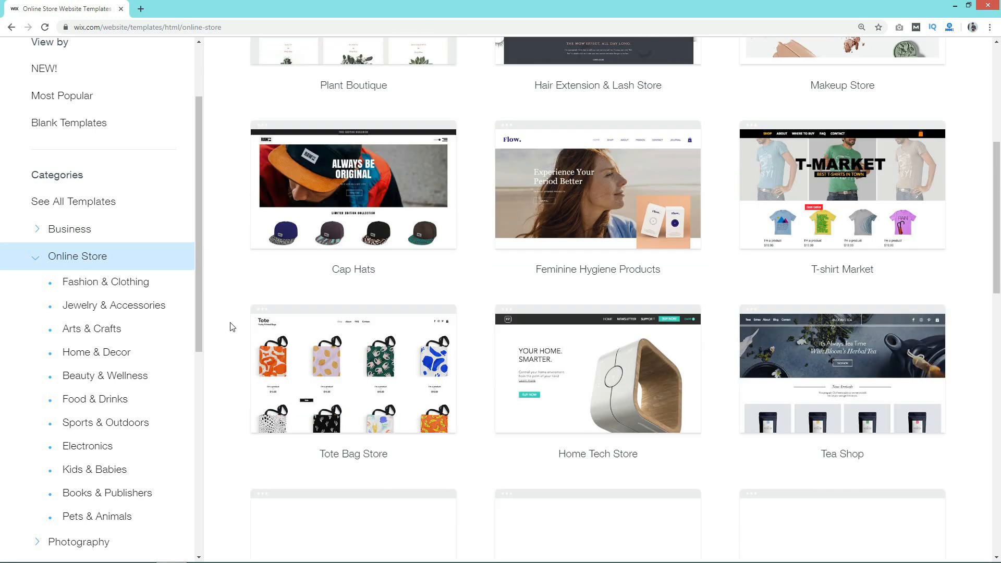
{"action": "scroll", "scroll_direction": "down", "scroll_amount": 3}
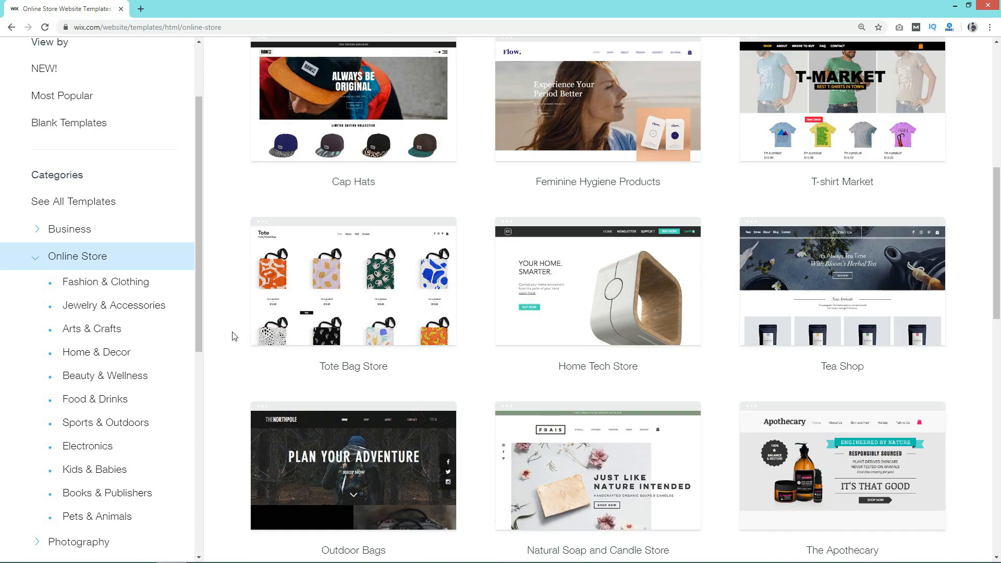
{"action": "scroll", "scroll_direction": "down", "scroll_amount": 3}
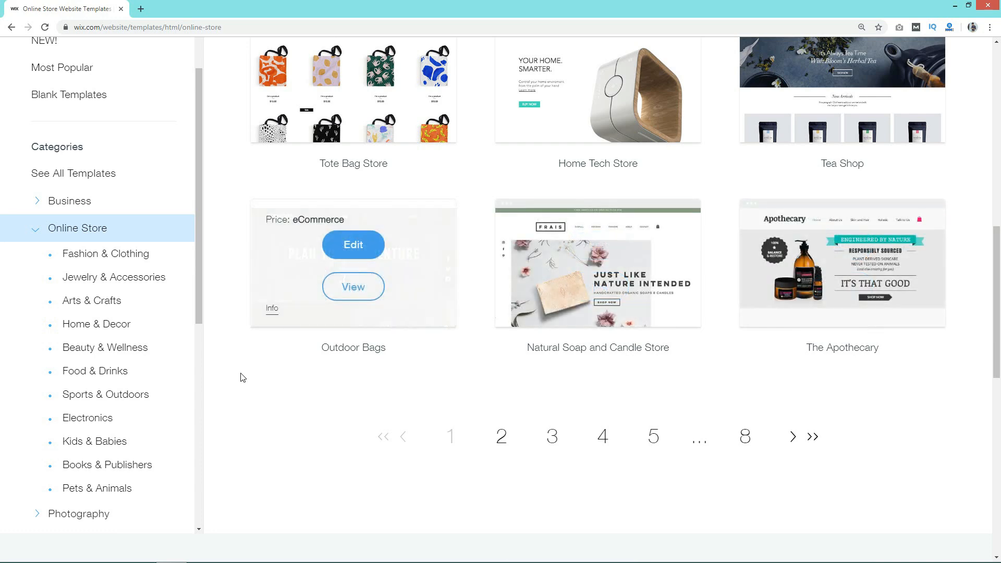
{"action": "scroll", "scroll_direction": "down", "scroll_amount": 3}
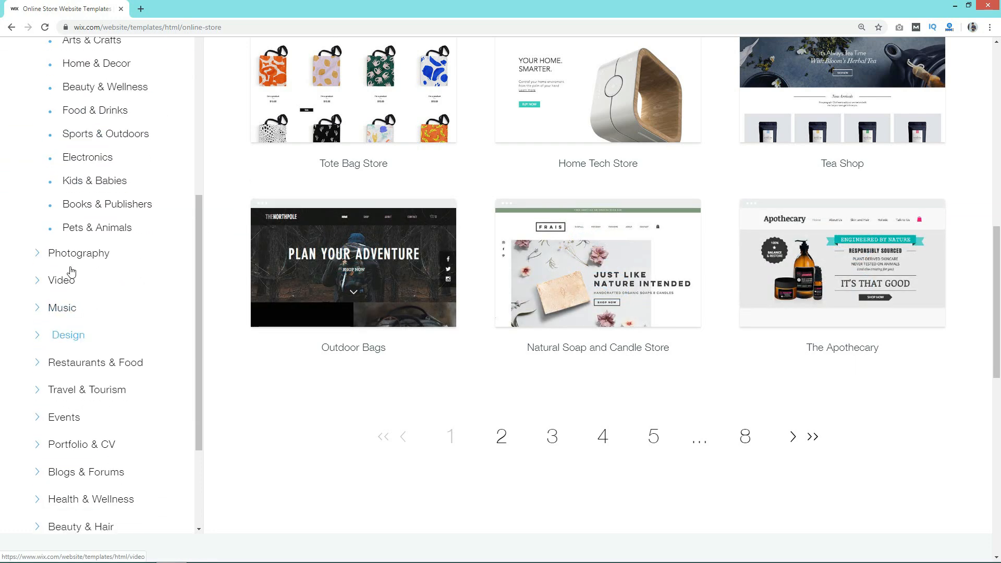
{"action": "left_click", "coordinate": [63, 279]}
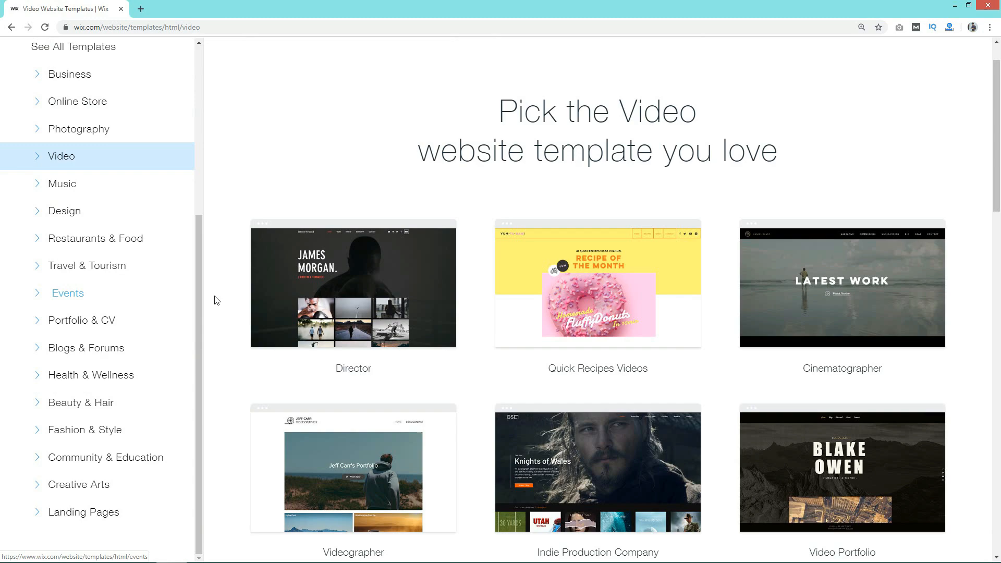
{"action": "scroll", "scroll_direction": "down", "scroll_amount": 3}
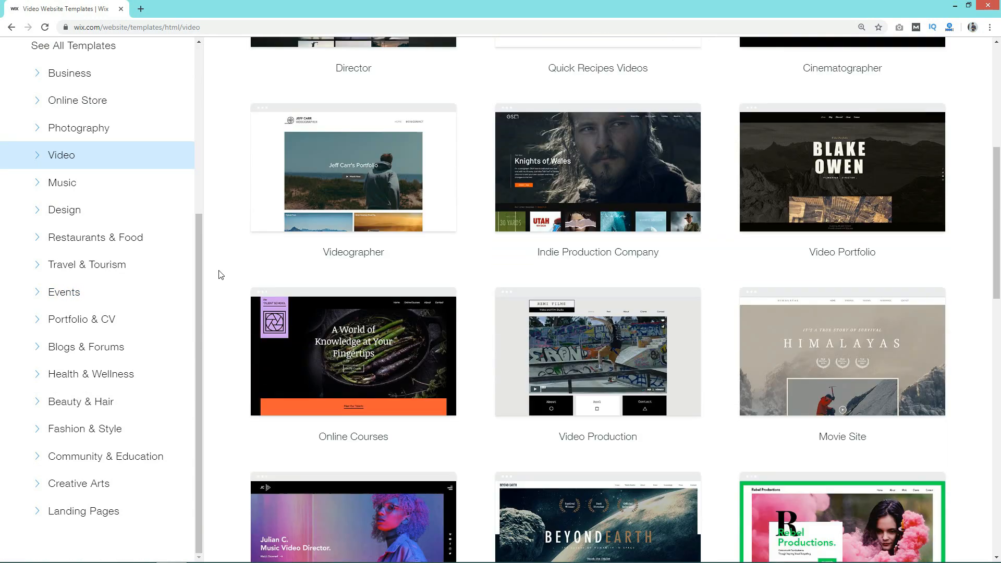
{"action": "scroll", "scroll_direction": "down", "scroll_amount": 3}
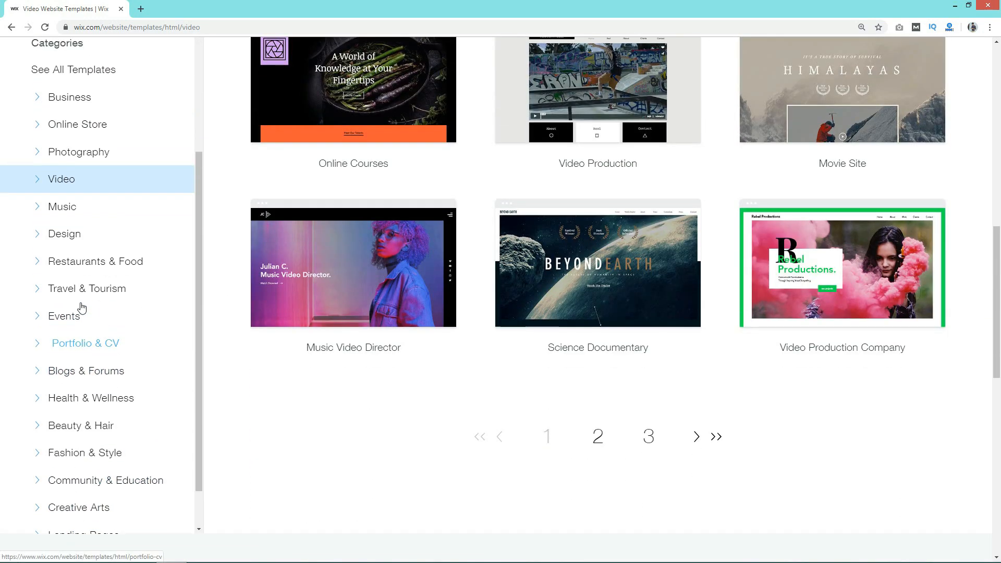
{"action": "left_click", "coordinate": [89, 288]}
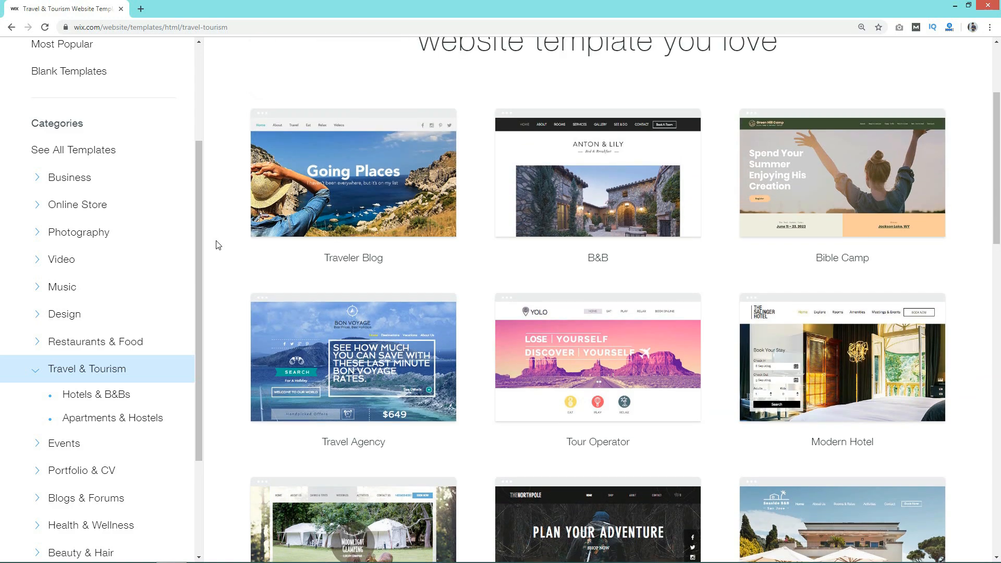
{"action": "scroll", "scroll_direction": "down", "scroll_amount": 3}
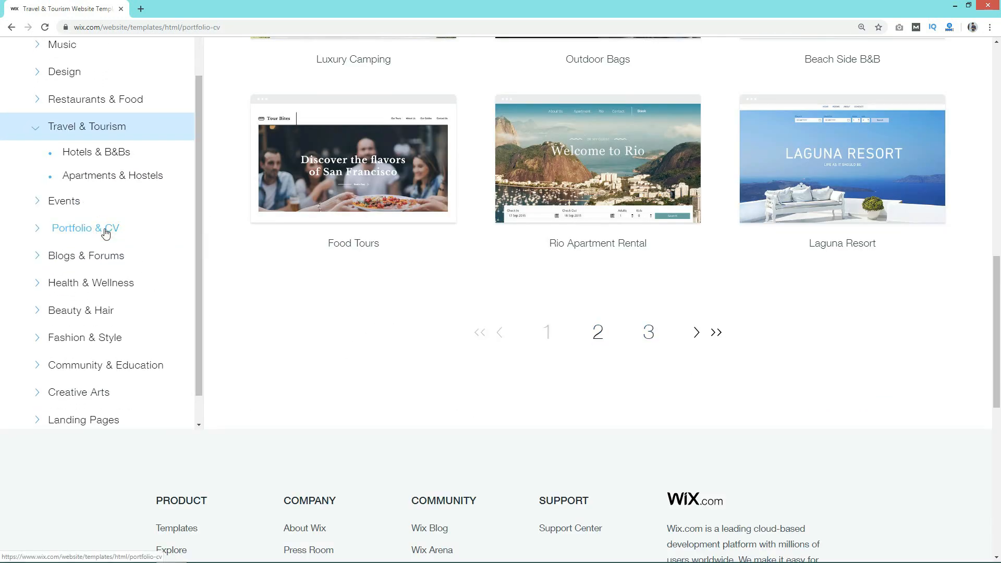
{"action": "left_click", "coordinate": [85, 229]}
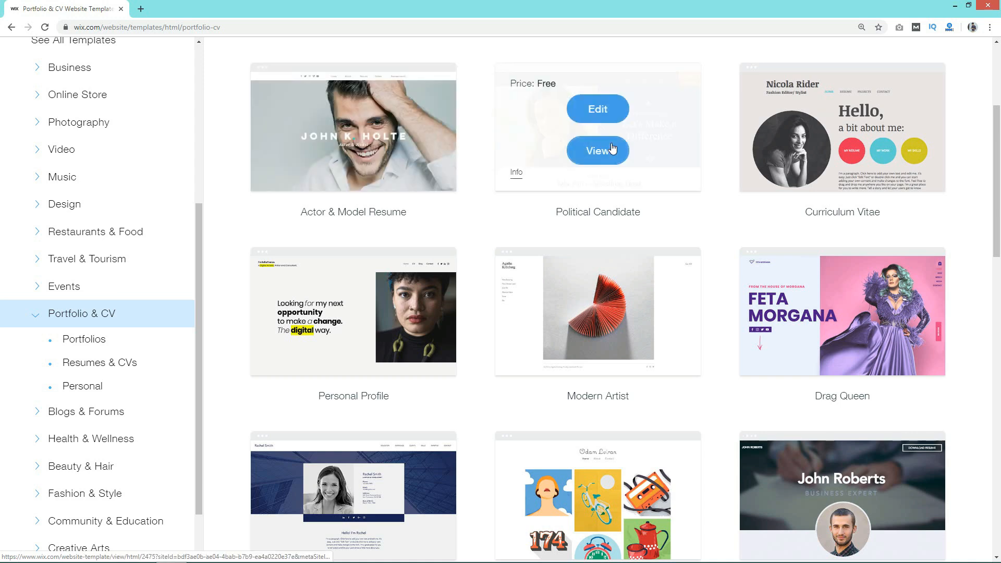
- View the Actor & Model Resume template's live preview from the gallery
{"action": "scroll", "scroll_direction": "up", "scroll_amount": 3}
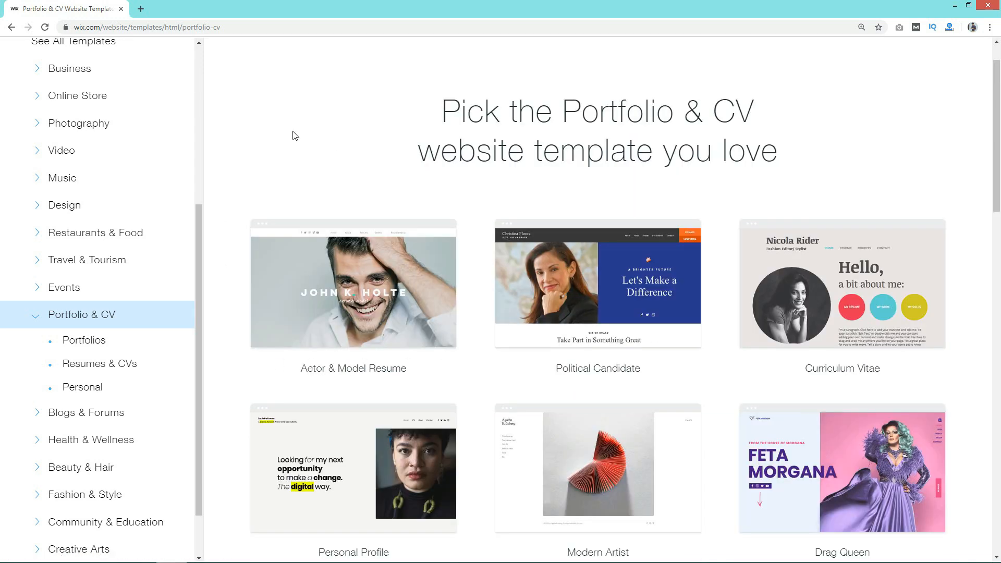
{"action": "mouse_move", "coordinate": [293, 292]}
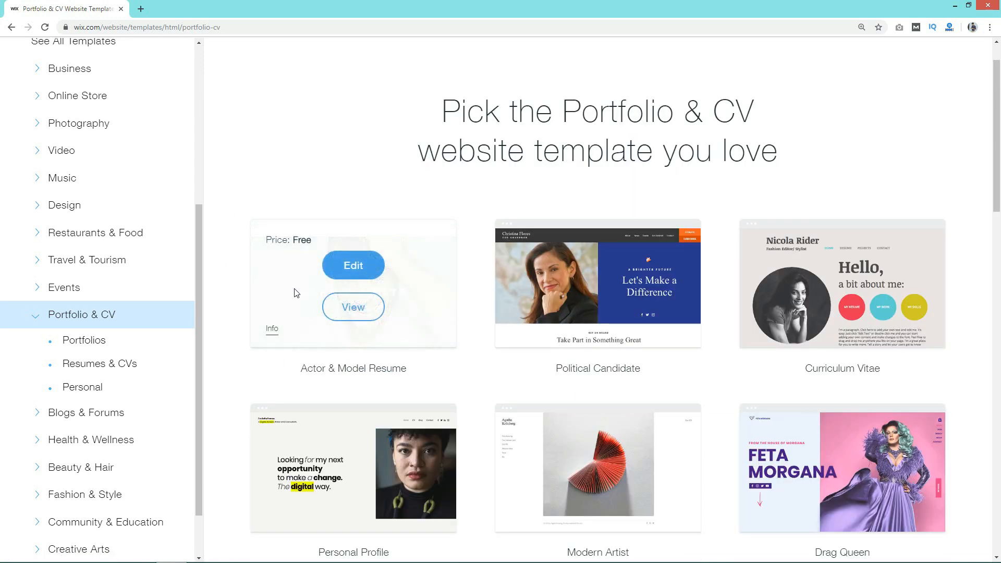
{"action": "mouse_move", "coordinate": [353, 264]}
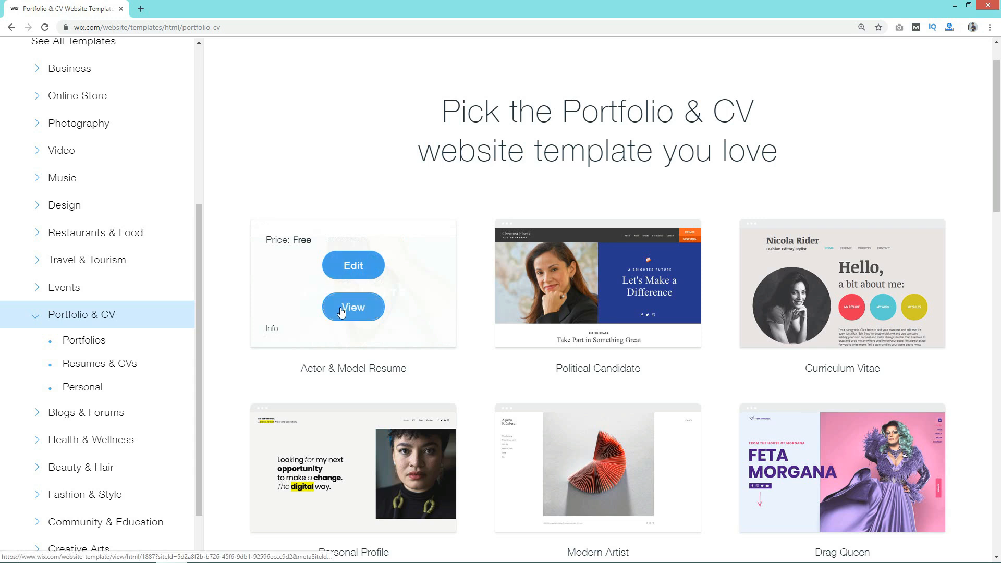
{"action": "left_click", "coordinate": [352, 306]}
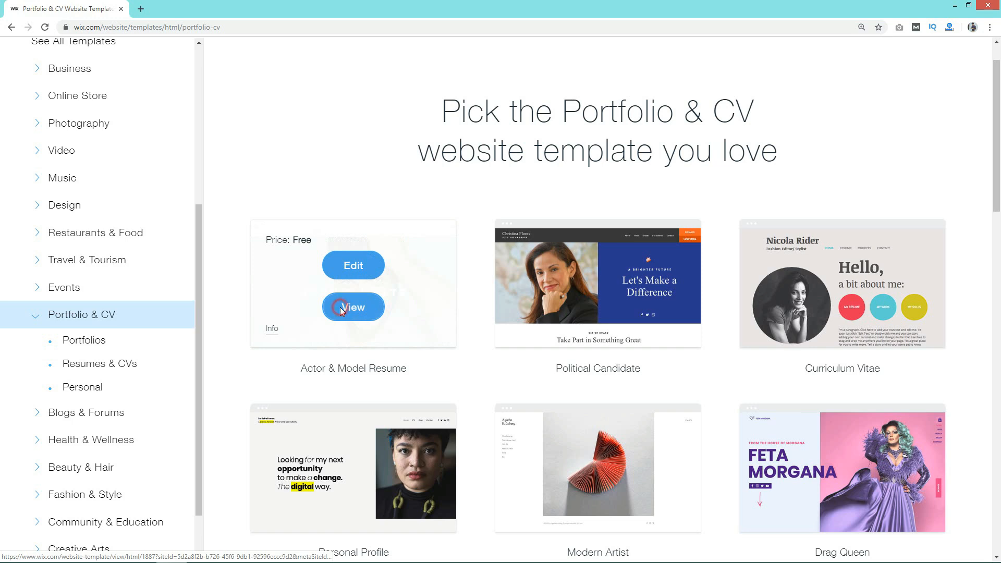
{"action": "left_click", "coordinate": [352, 307]}
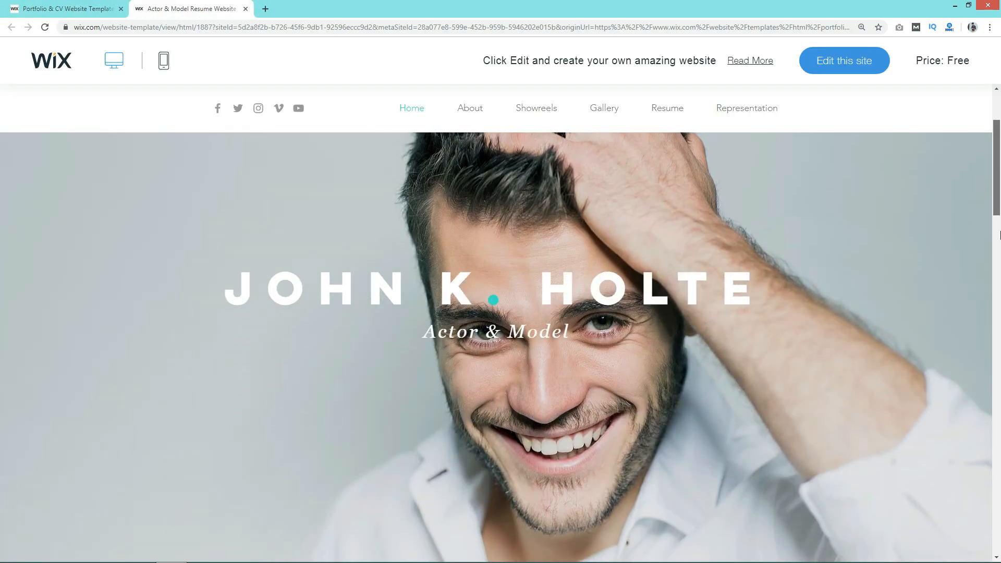
{"action": "scroll", "scroll_direction": "down", "scroll_amount": 3}
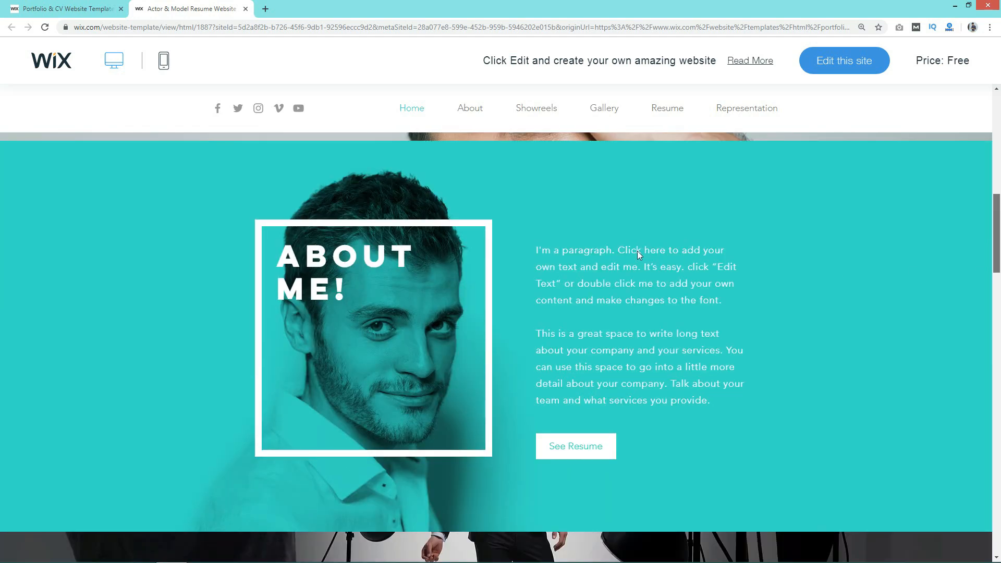
{"action": "scroll", "scroll_direction": "down", "scroll_amount": 3}
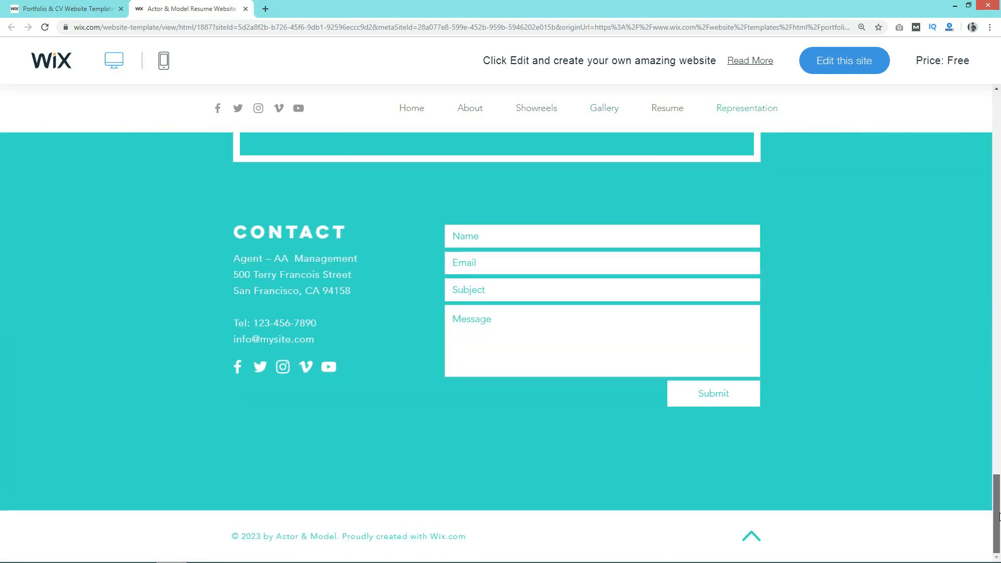
{"action": "left_click", "coordinate": [604, 107]}
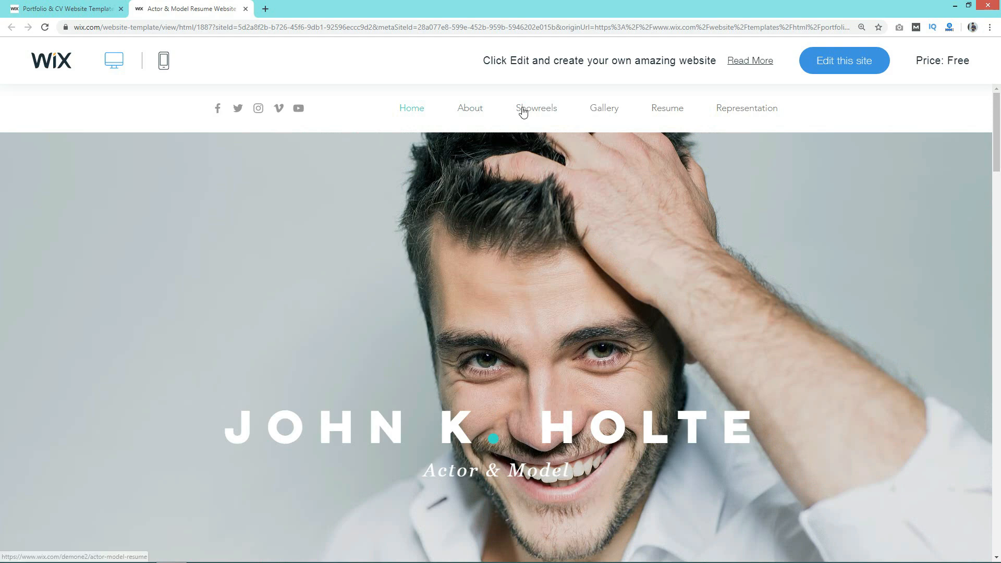
{"action": "scroll", "scroll_direction": "down", "scroll_amount": 3}
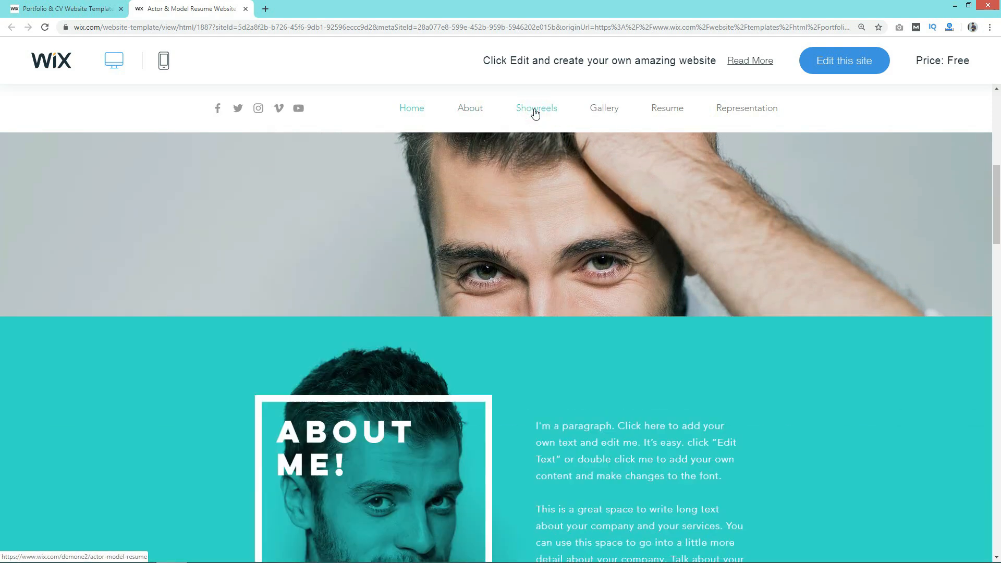
{"action": "left_click", "coordinate": [604, 107]}
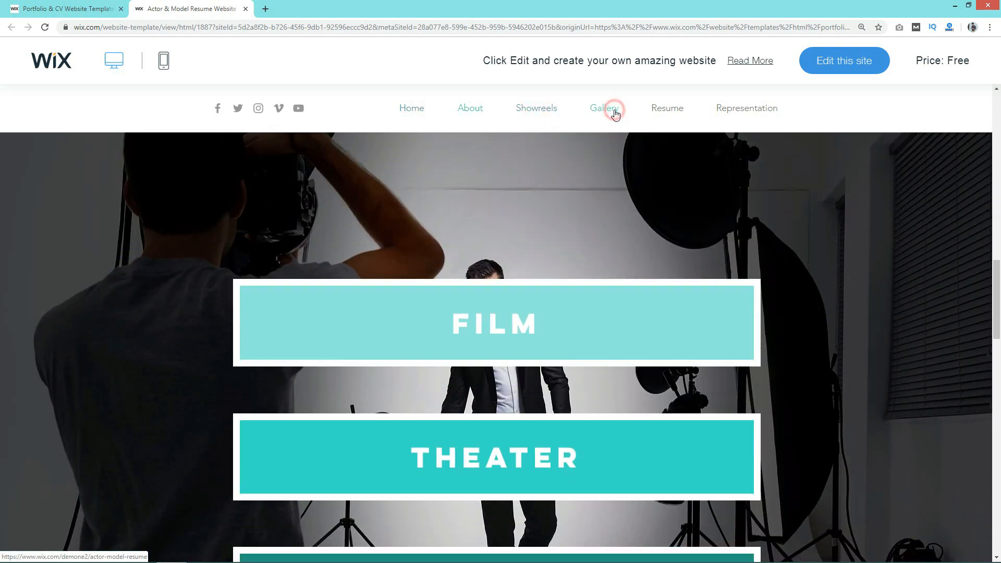
{"action": "left_click", "coordinate": [604, 107]}
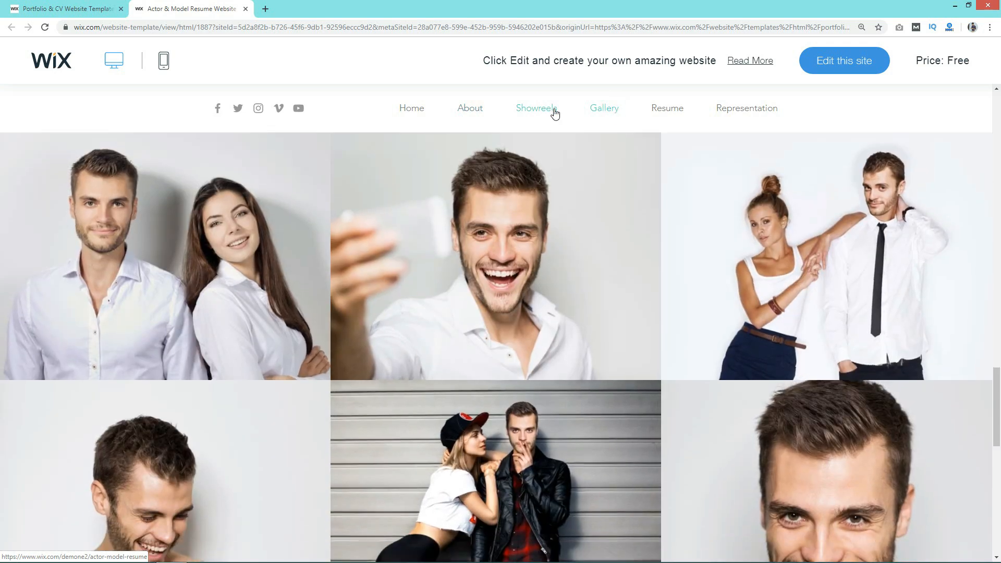
{"action": "scroll", "scroll_direction": "up", "scroll_amount": 3}
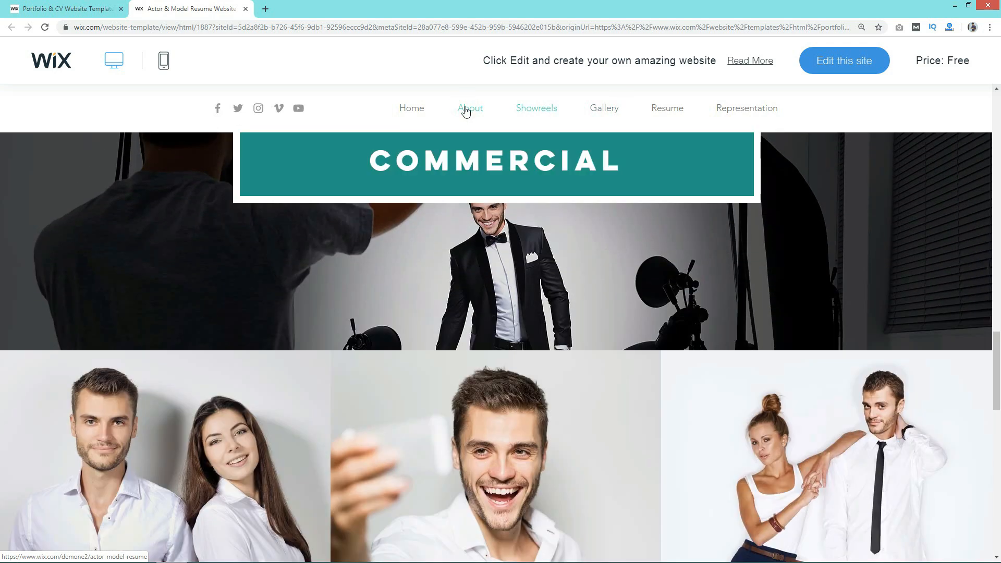
{"action": "left_click", "coordinate": [470, 107]}
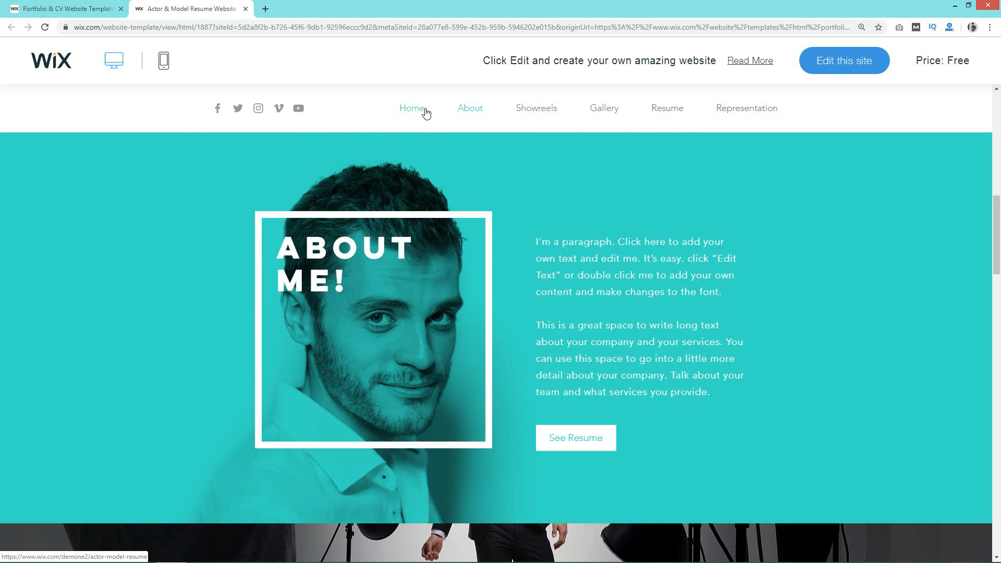
{"action": "left_click", "coordinate": [412, 107]}
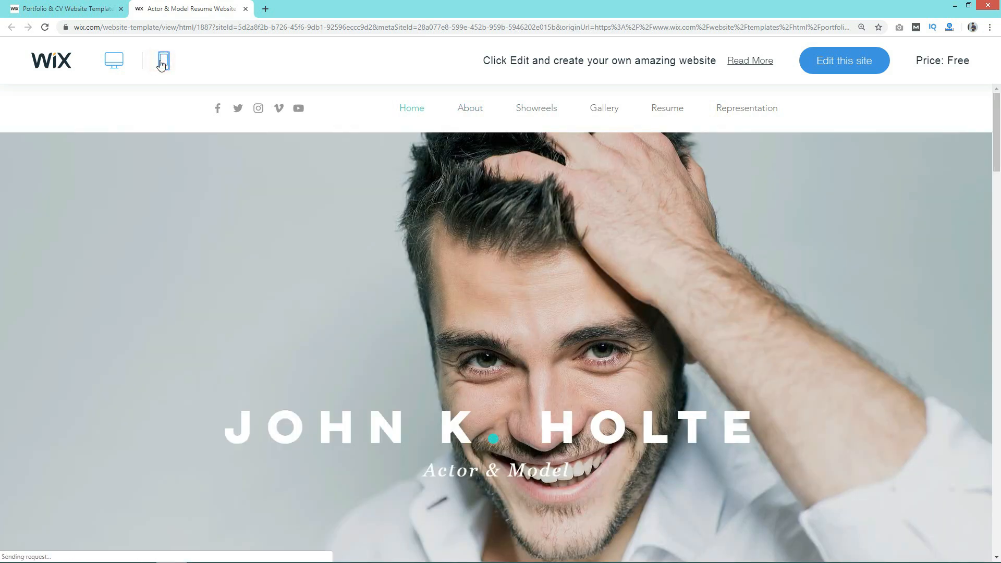
{"action": "left_click", "coordinate": [162, 60]}
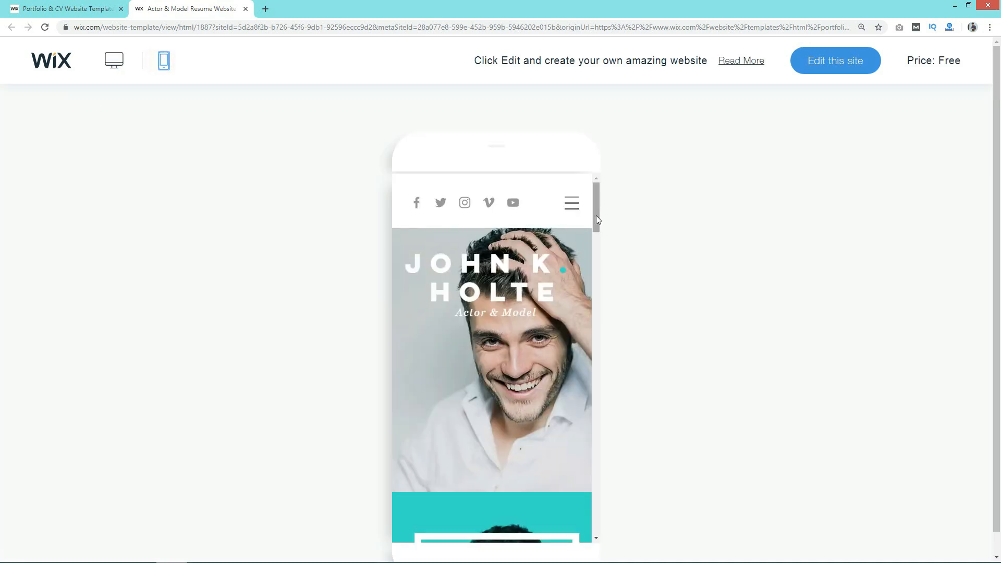
{"action": "scroll", "scroll_direction": "down", "scroll_amount": 3}
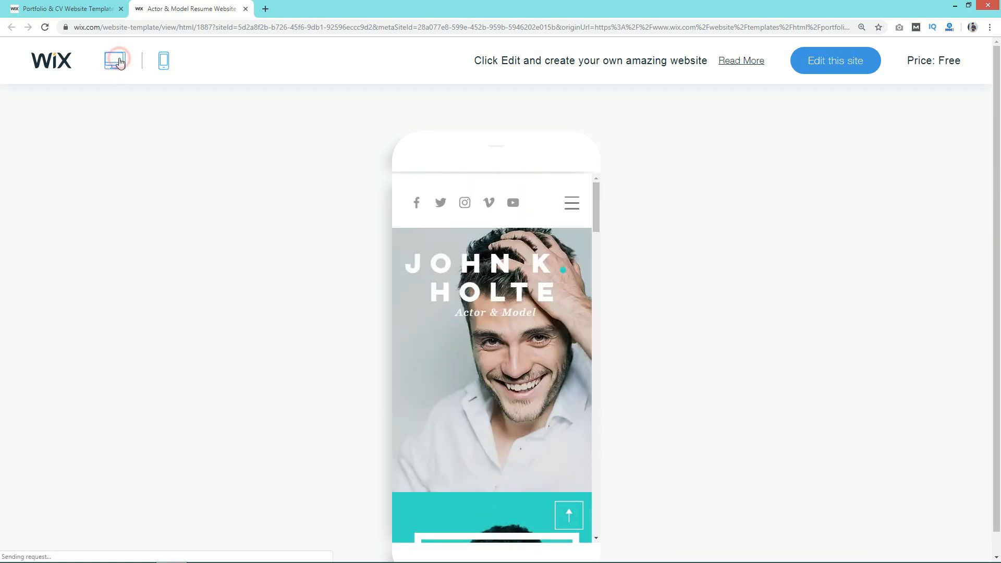
{"action": "left_click", "coordinate": [116, 60]}
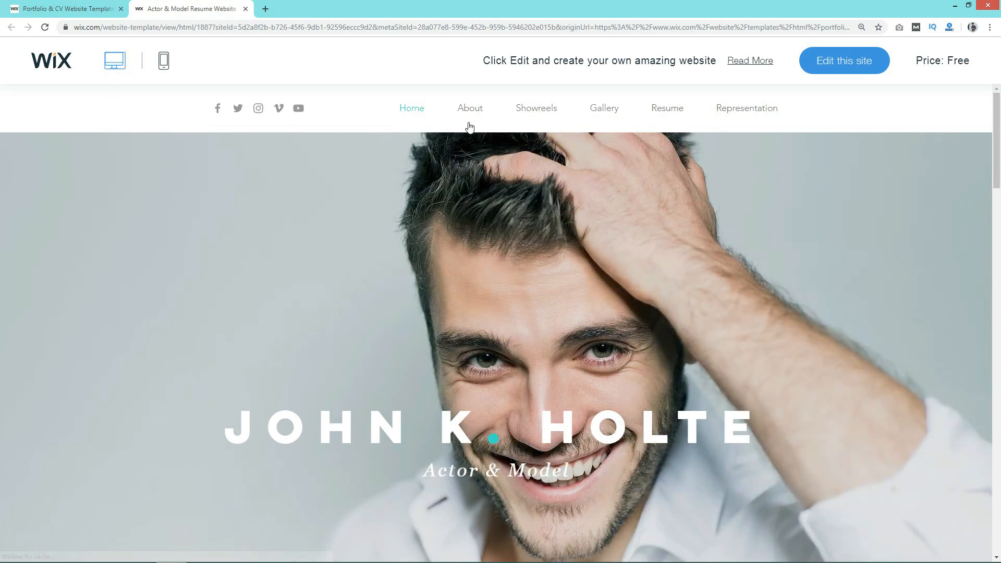
{"action": "mouse_move", "coordinate": [872, 66]}
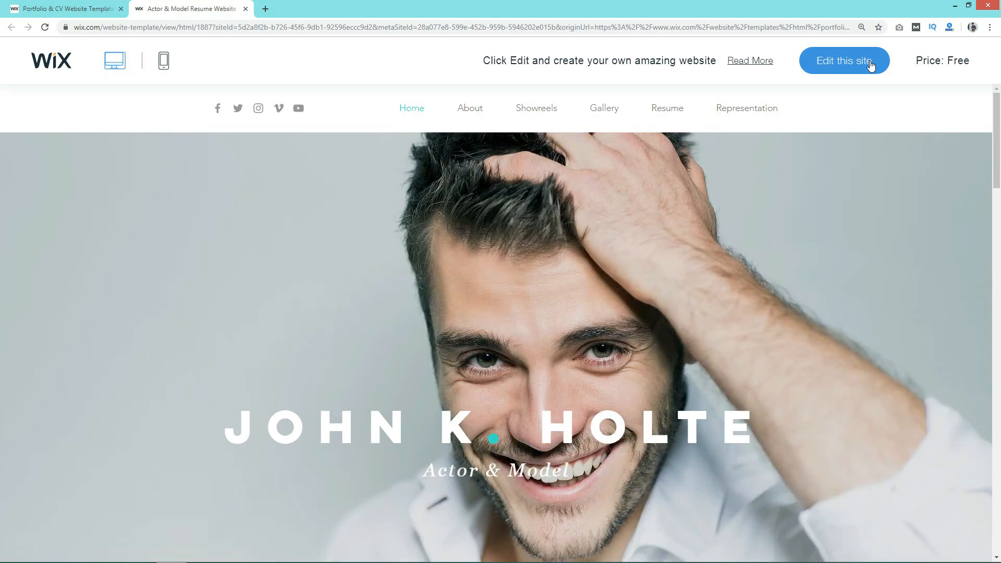
- Edit this template as my own site and scroll the editor page to the footer and back to the hero
{"action": "left_click", "coordinate": [844, 60]}
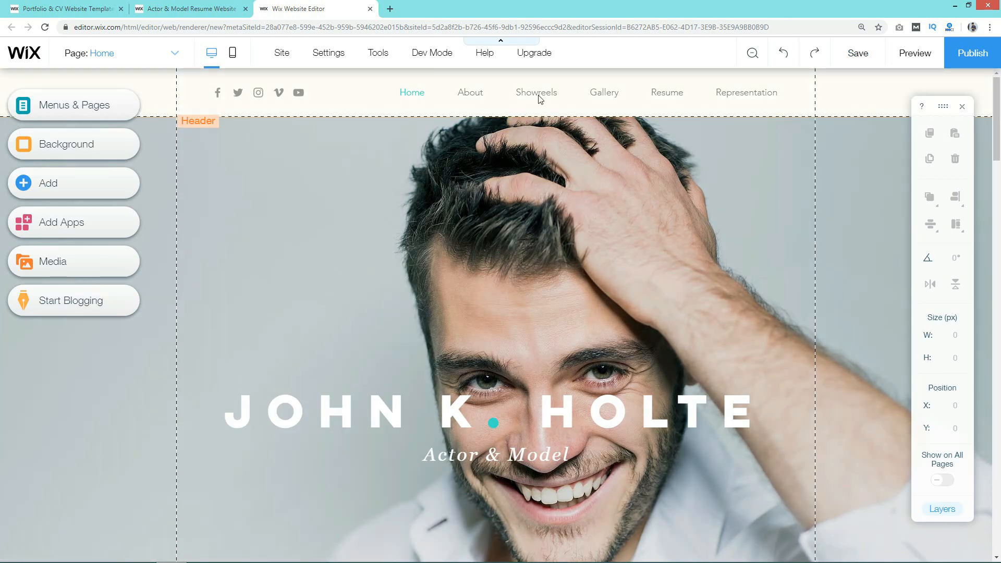
{"action": "mouse_move", "coordinate": [200, 115]}
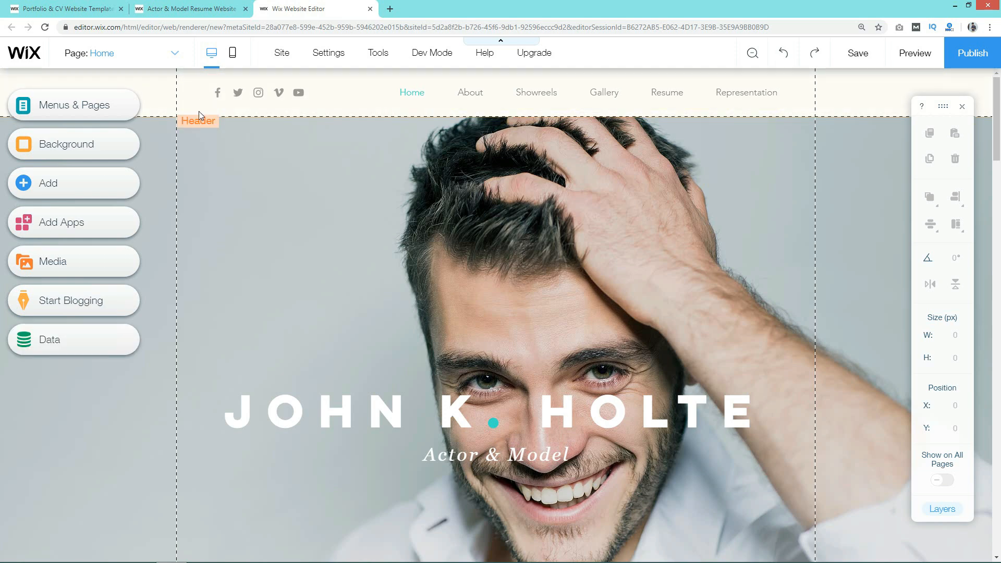
{"action": "mouse_move", "coordinate": [216, 215]}
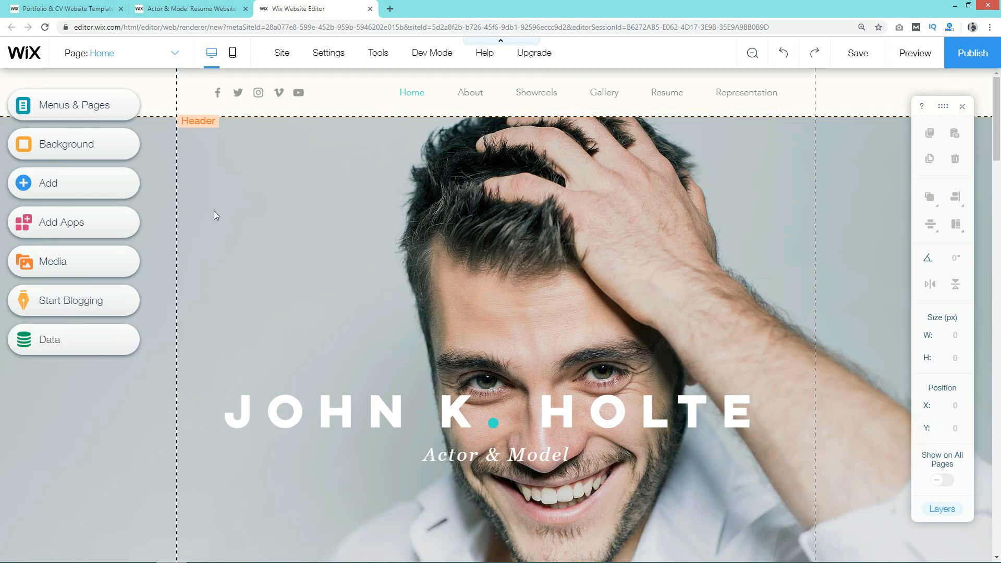
{"action": "scroll", "scroll_direction": "down", "scroll_amount": 3}
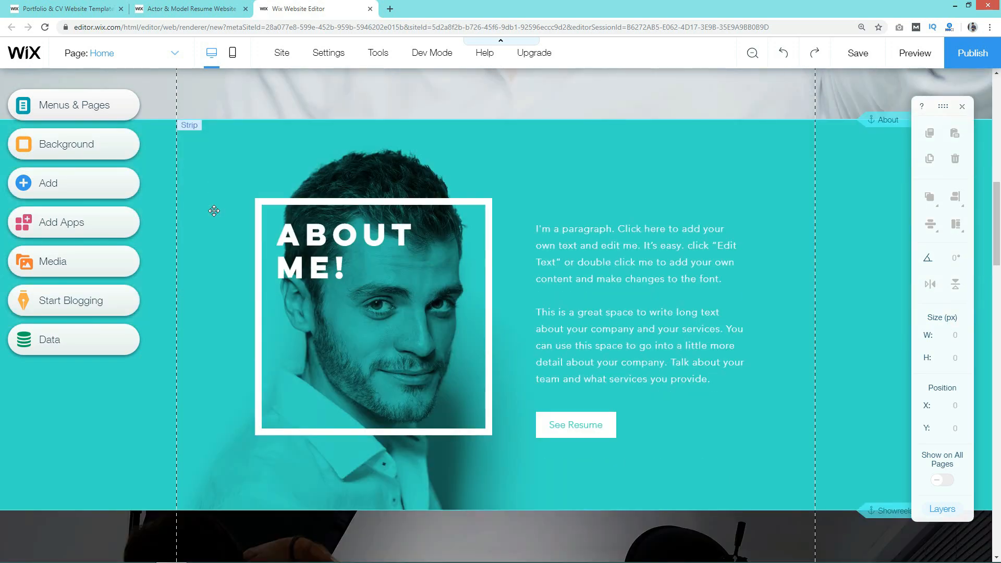
{"action": "scroll", "scroll_direction": "down", "scroll_amount": 3}
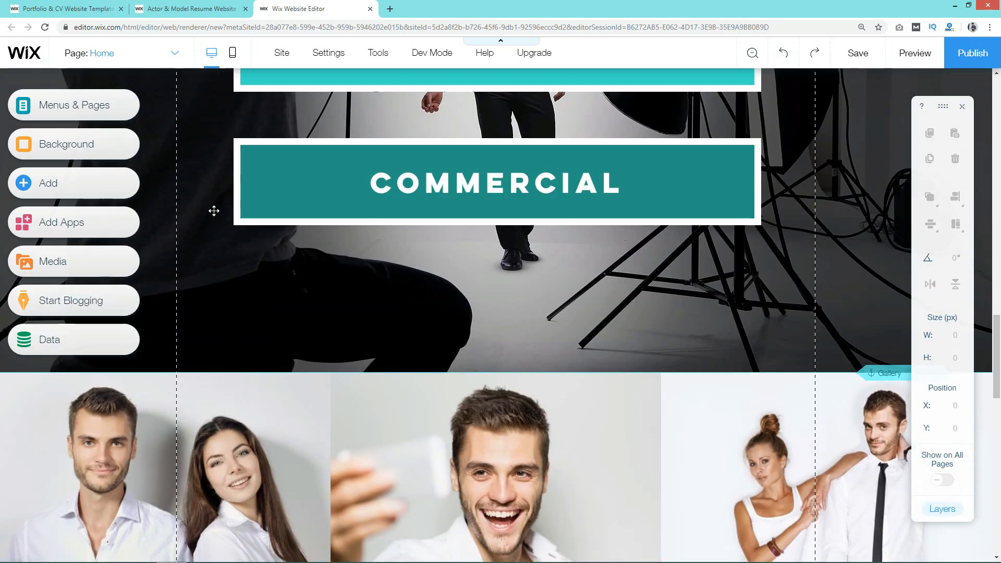
{"action": "scroll", "scroll_direction": "down", "scroll_amount": 3}
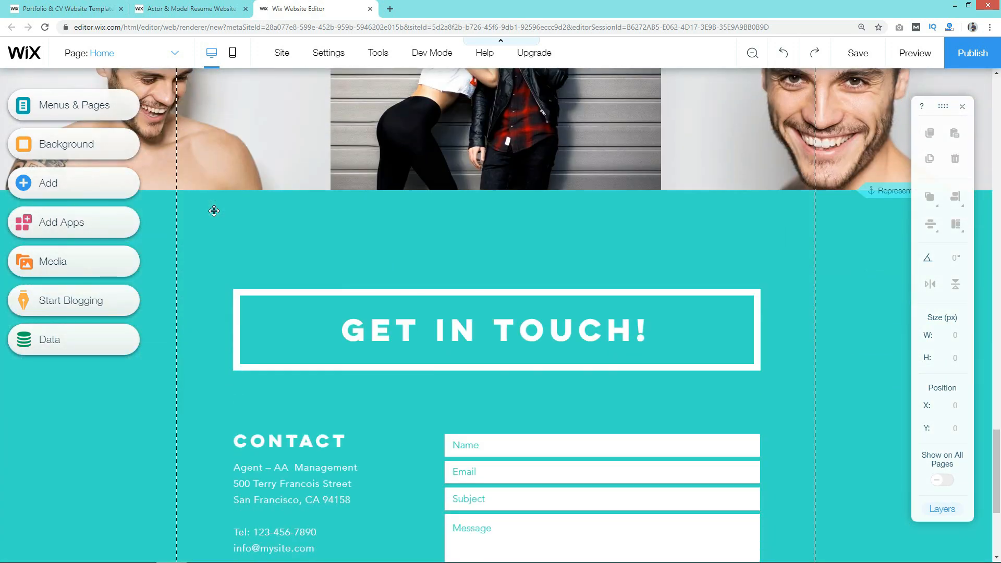
{"action": "scroll", "scroll_direction": "down", "scroll_amount": 3}
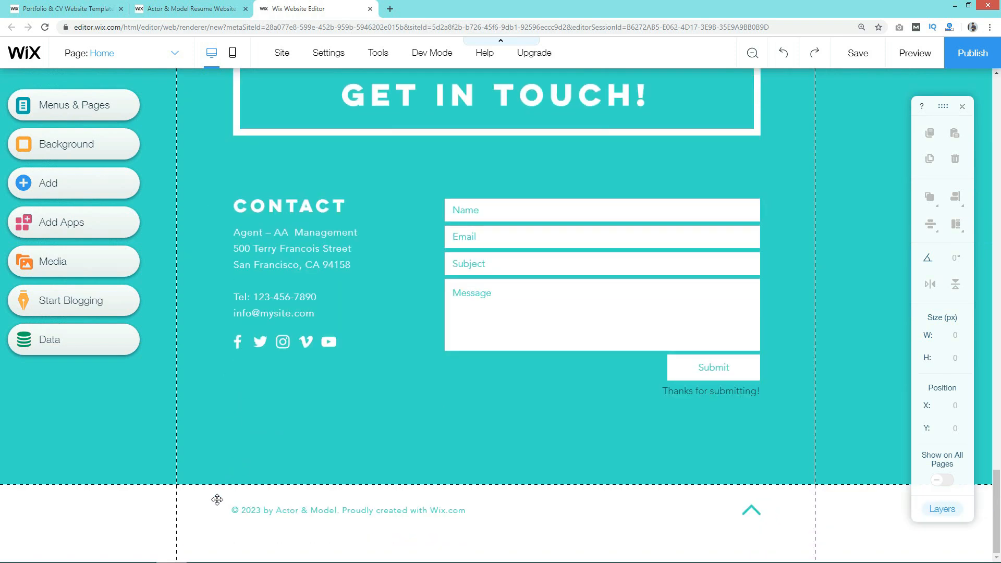
{"action": "mouse_move", "coordinate": [218, 503]}
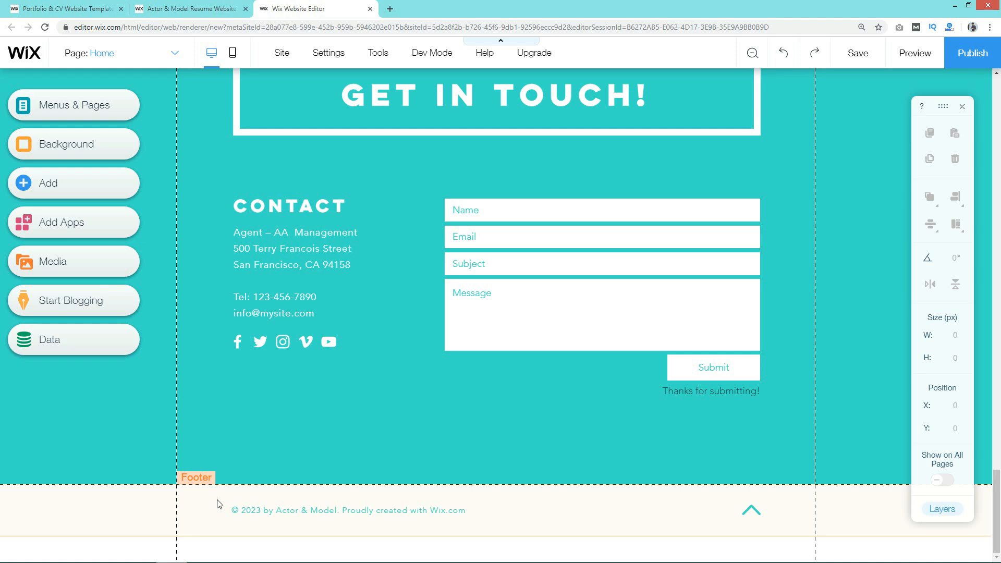
{"action": "scroll", "scroll_direction": "up", "scroll_amount": 3}
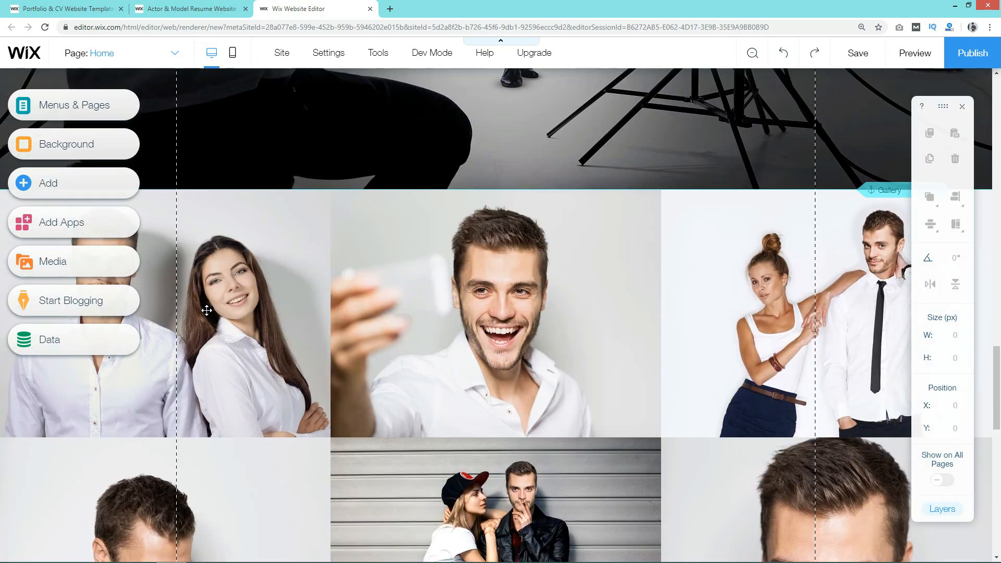
{"action": "scroll", "scroll_direction": "down", "scroll_amount": 3}
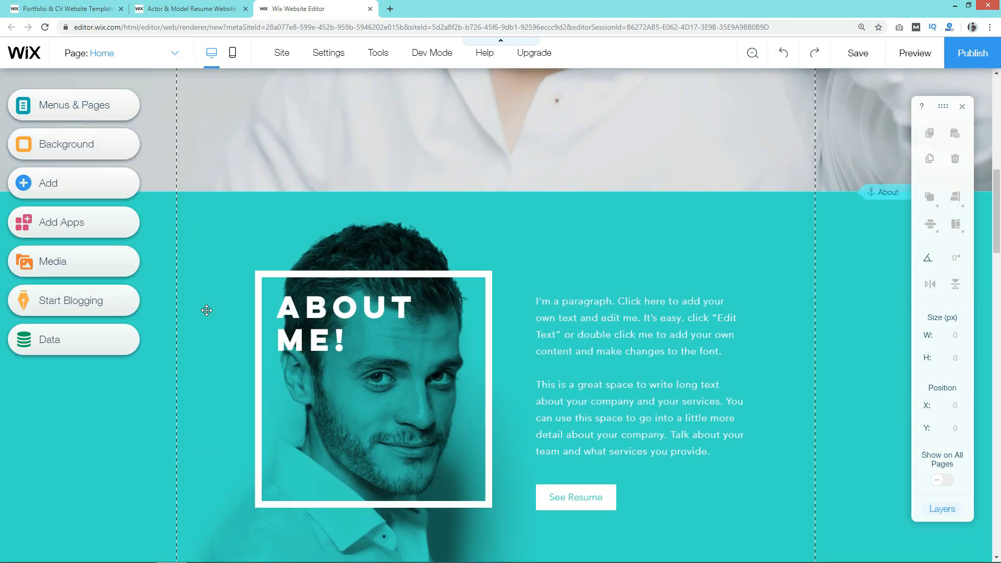
{"action": "scroll", "scroll_direction": "up", "scroll_amount": 3}
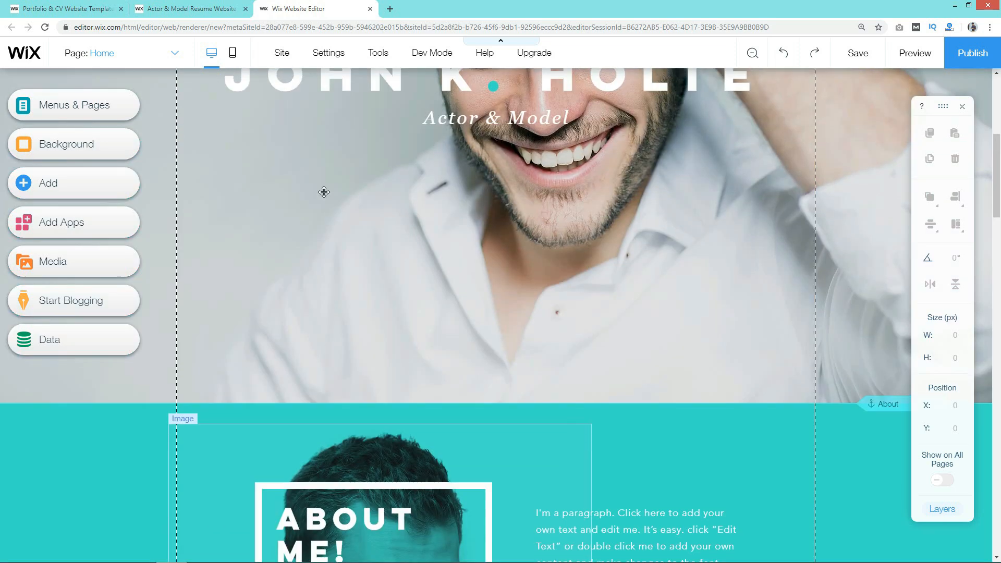
{"action": "scroll", "scroll_direction": "up", "scroll_amount": 3}
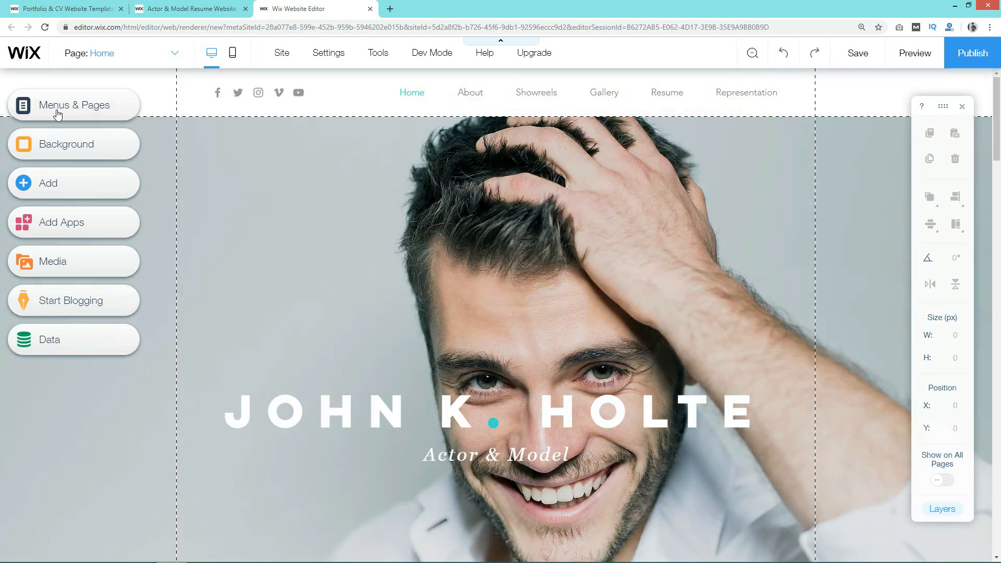
{"action": "mouse_move", "coordinate": [79, 110]}
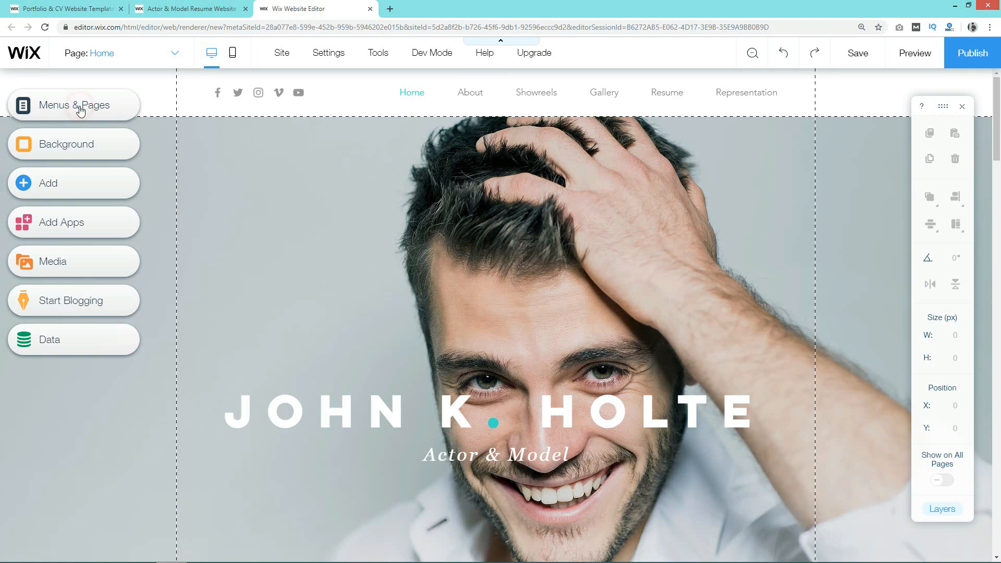
- In the Site Menu pages panel, add a new blank page to the site
{"action": "left_click", "coordinate": [73, 104]}
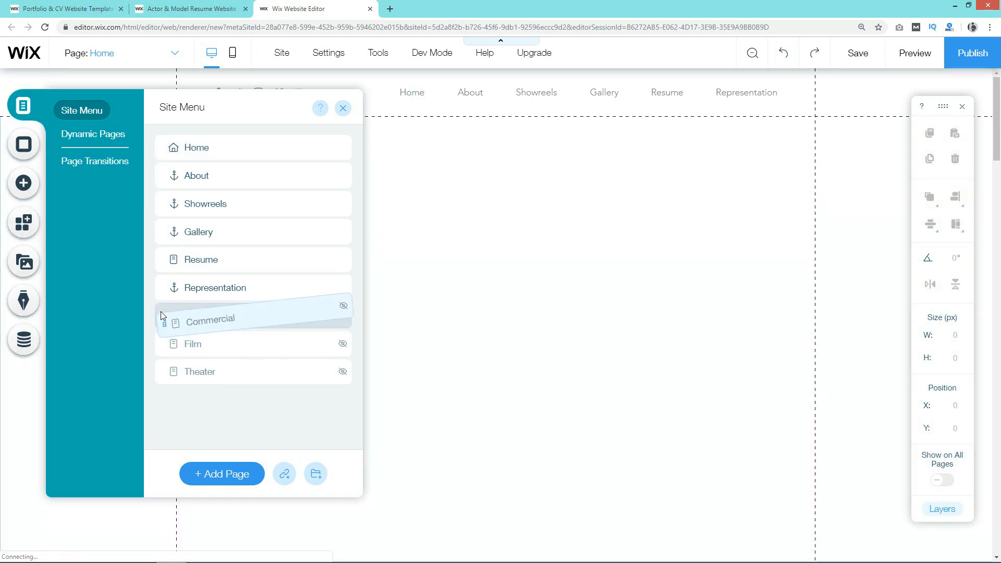
{"action": "left_click", "coordinate": [210, 315]}
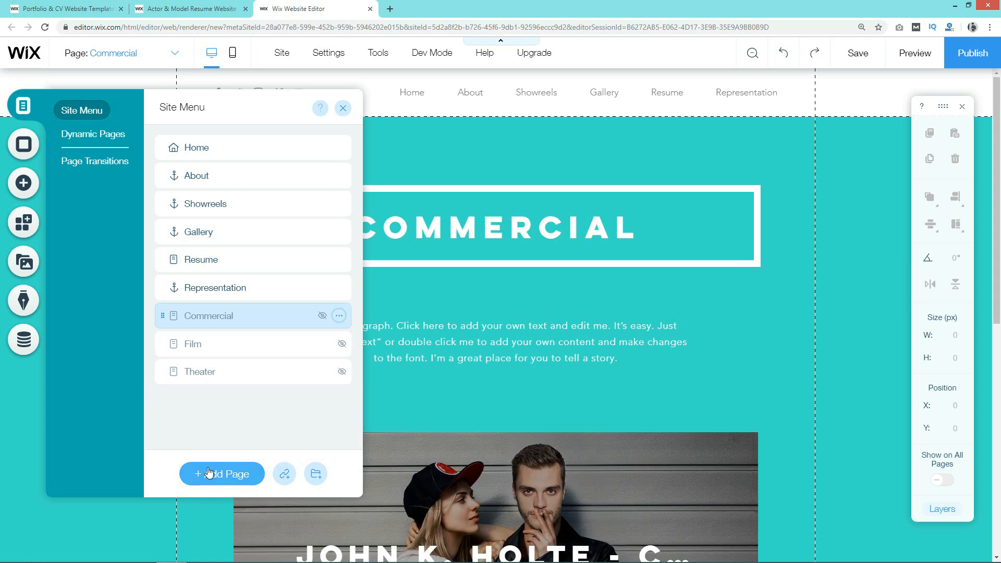
{"action": "mouse_move", "coordinate": [284, 473]}
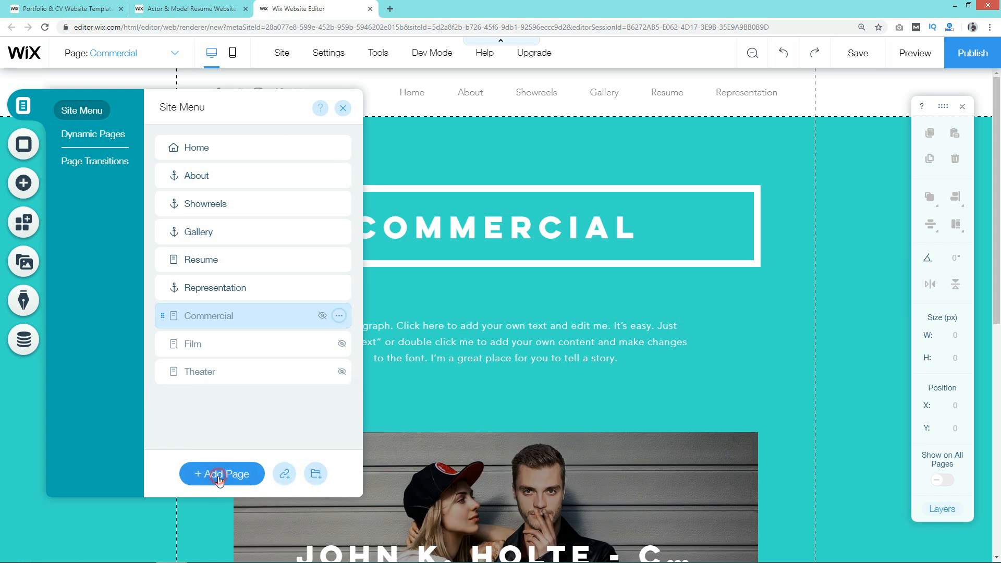
{"action": "left_click", "coordinate": [221, 473]}
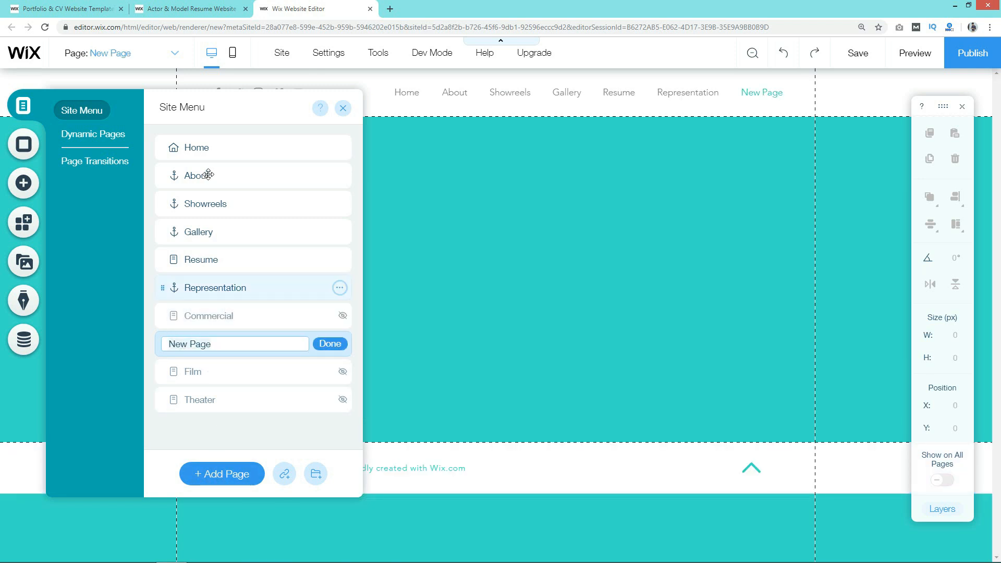
{"action": "mouse_move", "coordinate": [237, 362]}
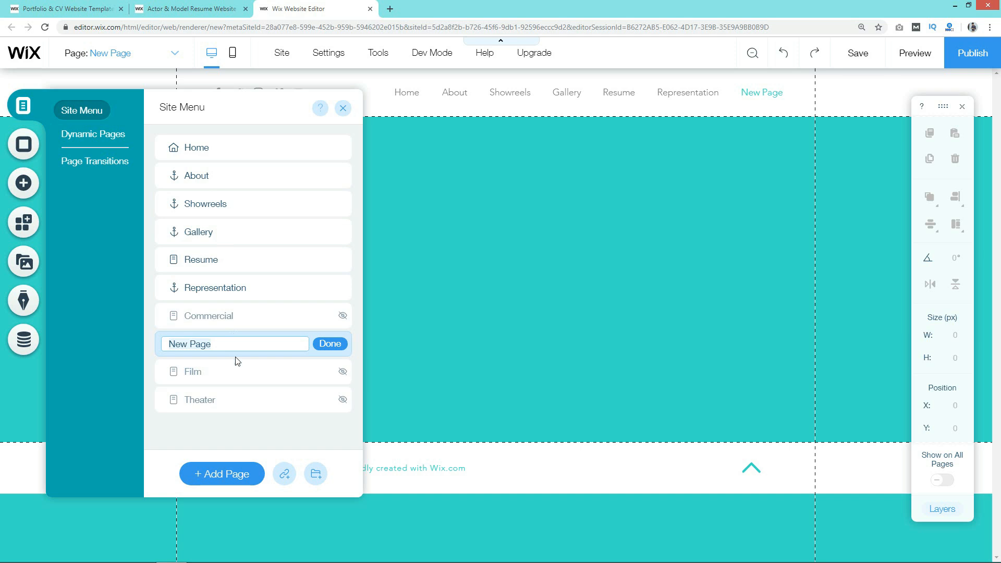
- Name the new page 'Contact Me', confirm it and close the pages panel
{"action": "type", "text": "Contact Me"}
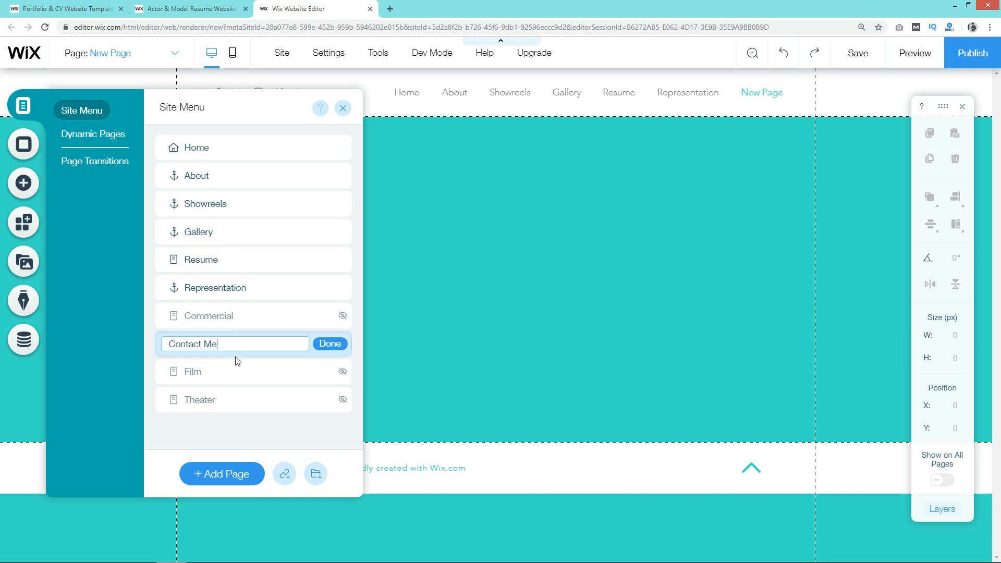
{"action": "left_click", "coordinate": [329, 343]}
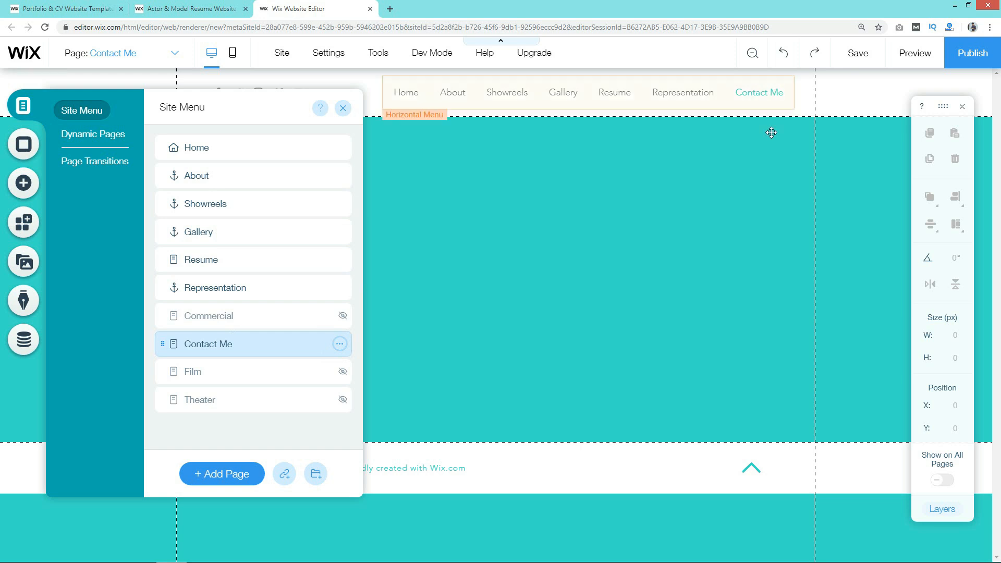
{"action": "left_click", "coordinate": [343, 107]}
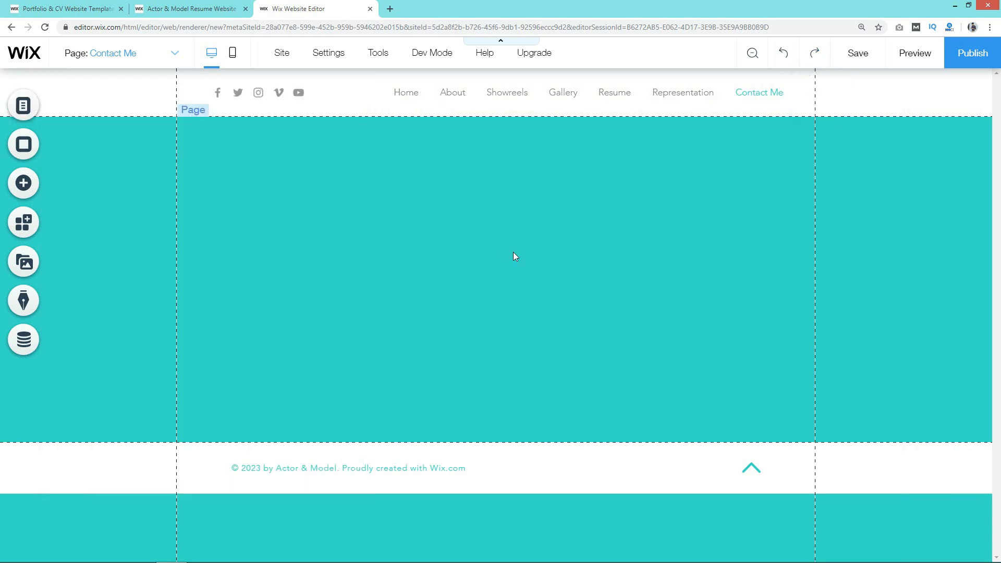
{"action": "mouse_move", "coordinate": [726, 233]}
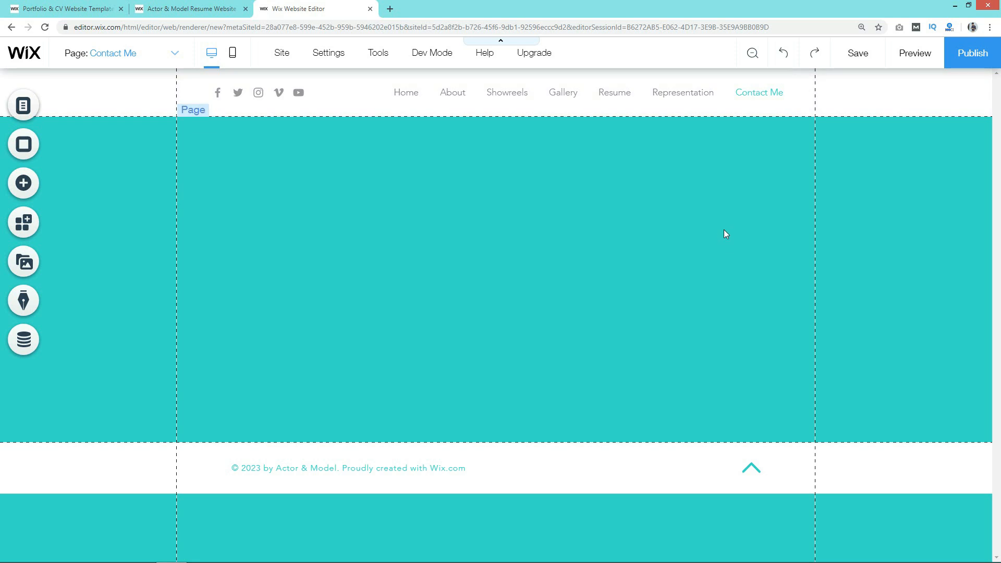
{"action": "mouse_move", "coordinate": [612, 319]}
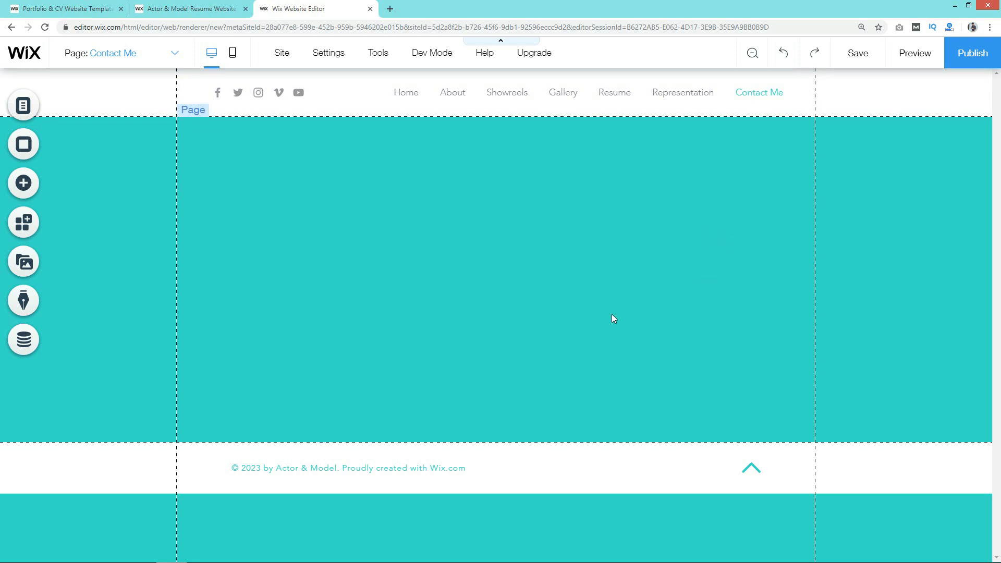
{"action": "mouse_move", "coordinate": [24, 144]}
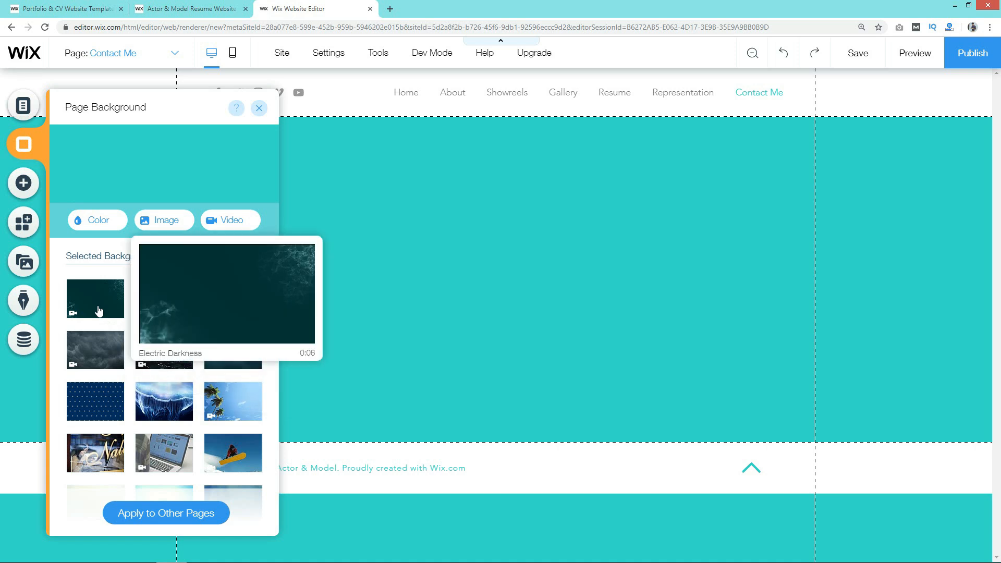
{"action": "mouse_move", "coordinate": [95, 401]}
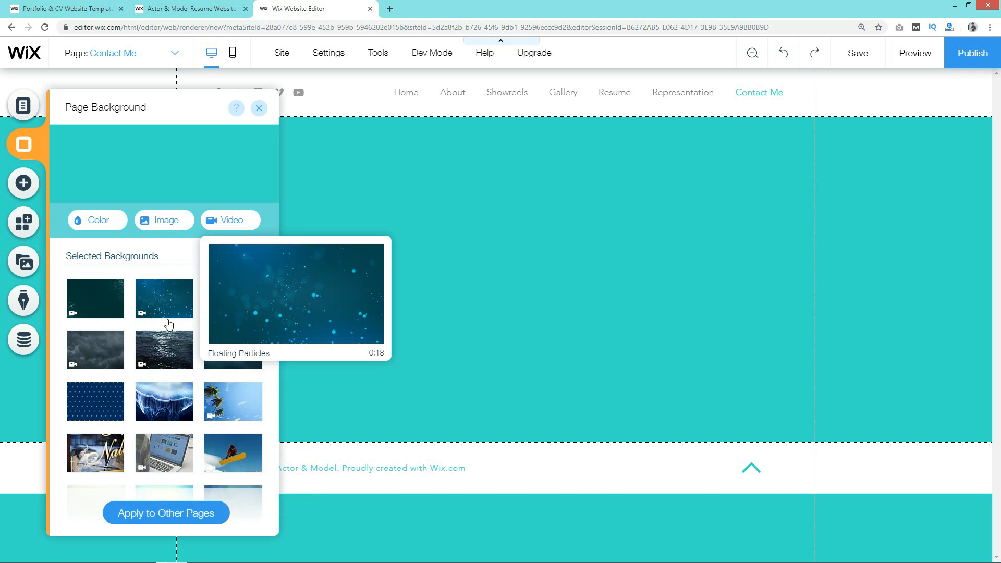
{"action": "left_click", "coordinate": [96, 220]}
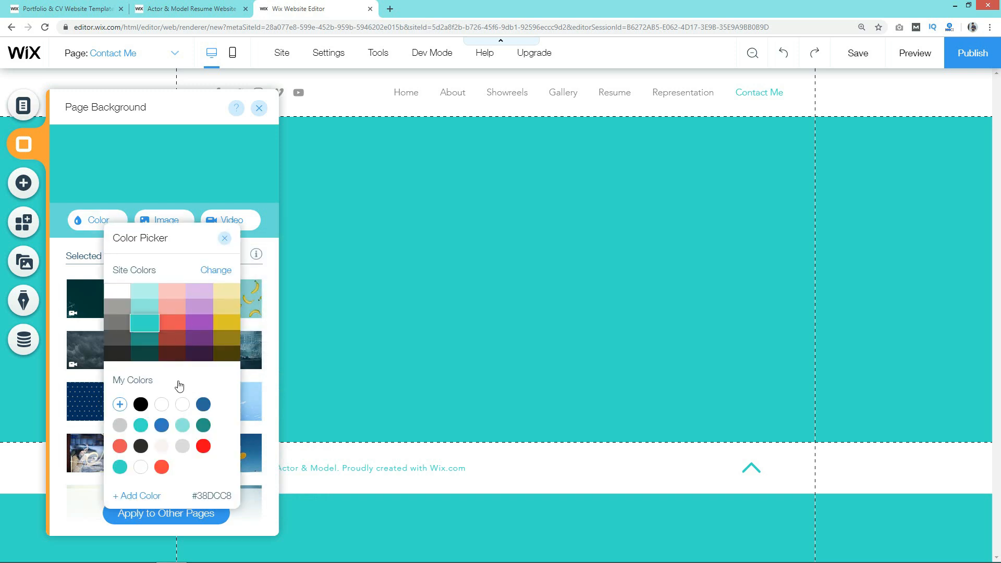
{"action": "left_click", "coordinate": [163, 220]}
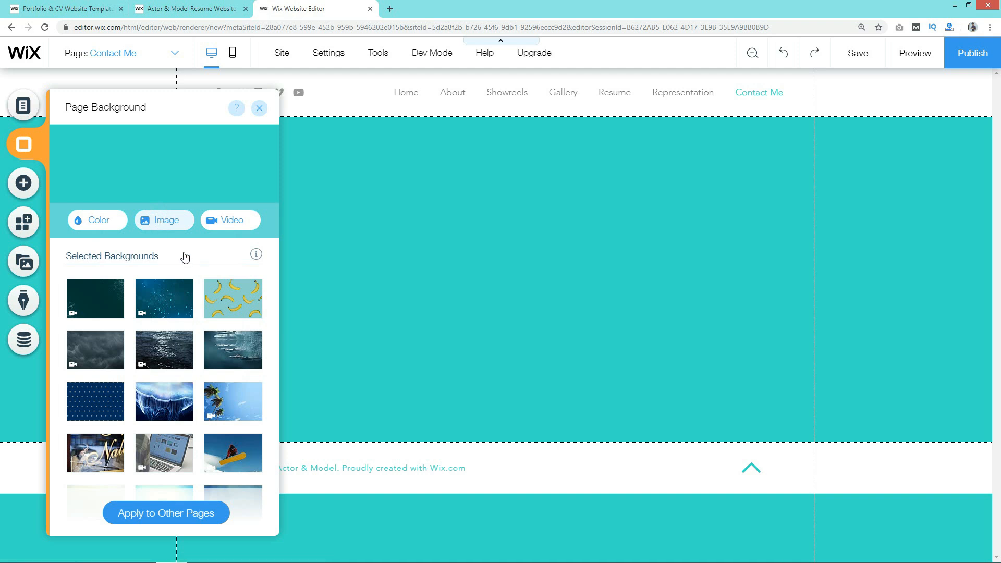
{"action": "left_click", "coordinate": [164, 220]}
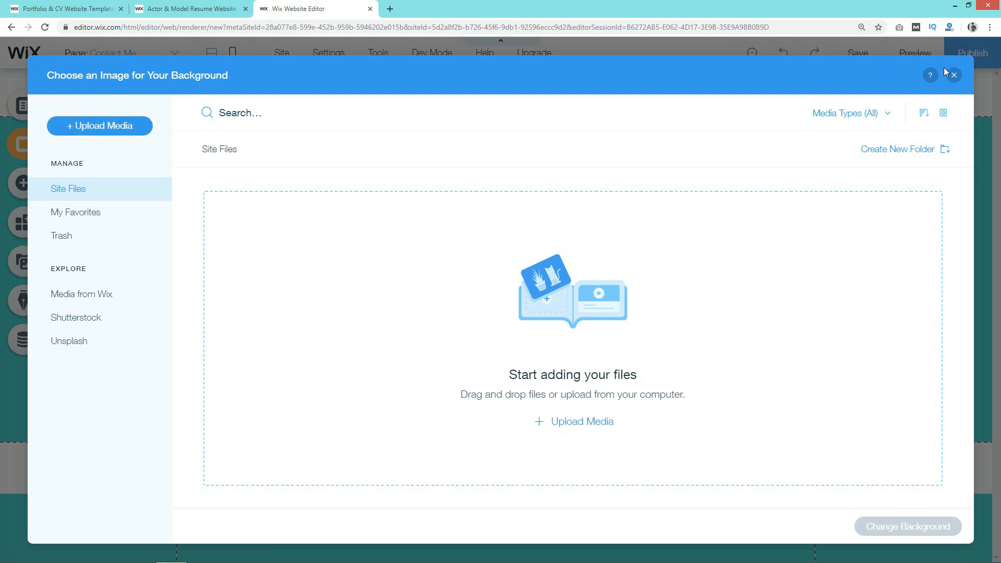
{"action": "left_click", "coordinate": [954, 74]}
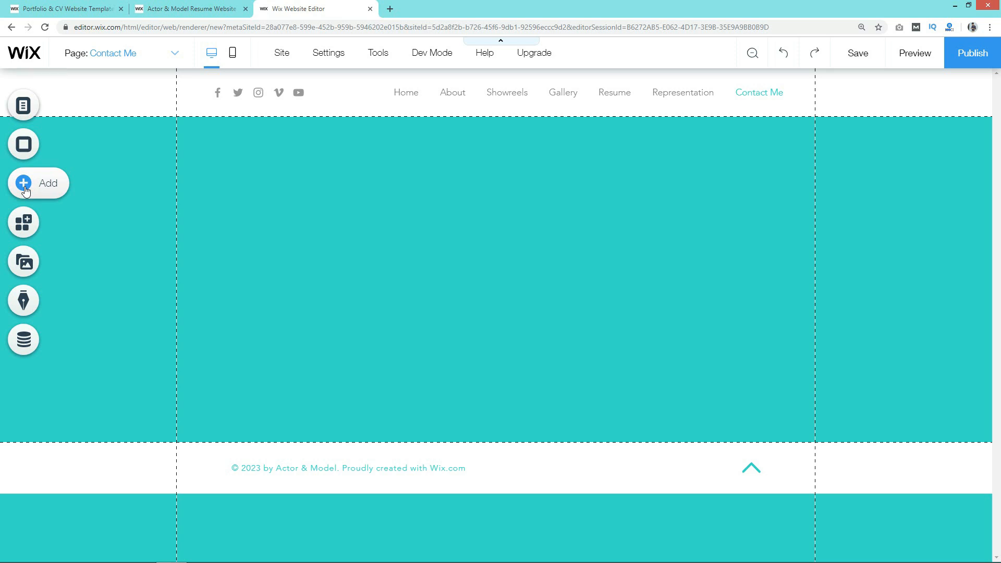
{"action": "left_click", "coordinate": [24, 183]}
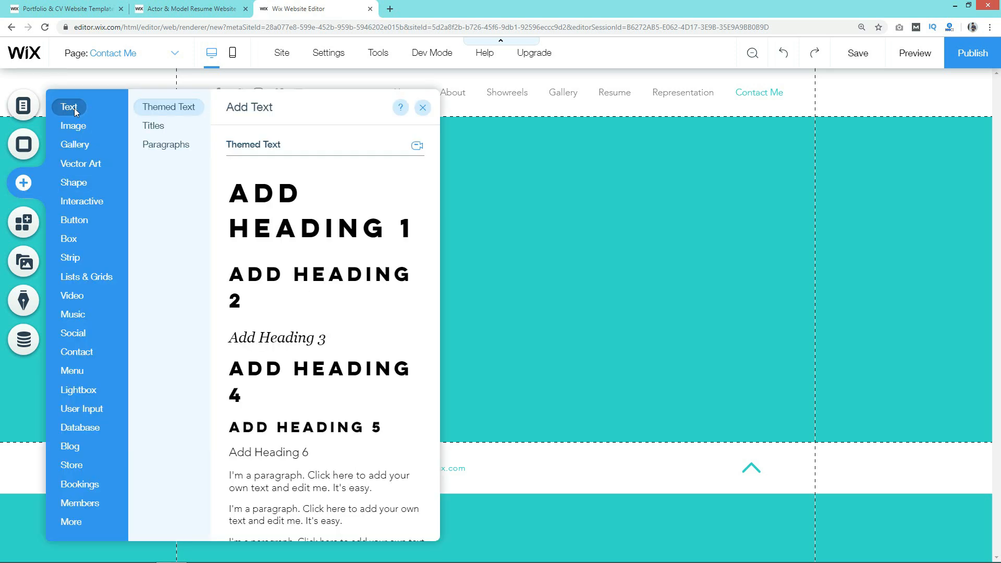
{"action": "left_click", "coordinate": [73, 126]}
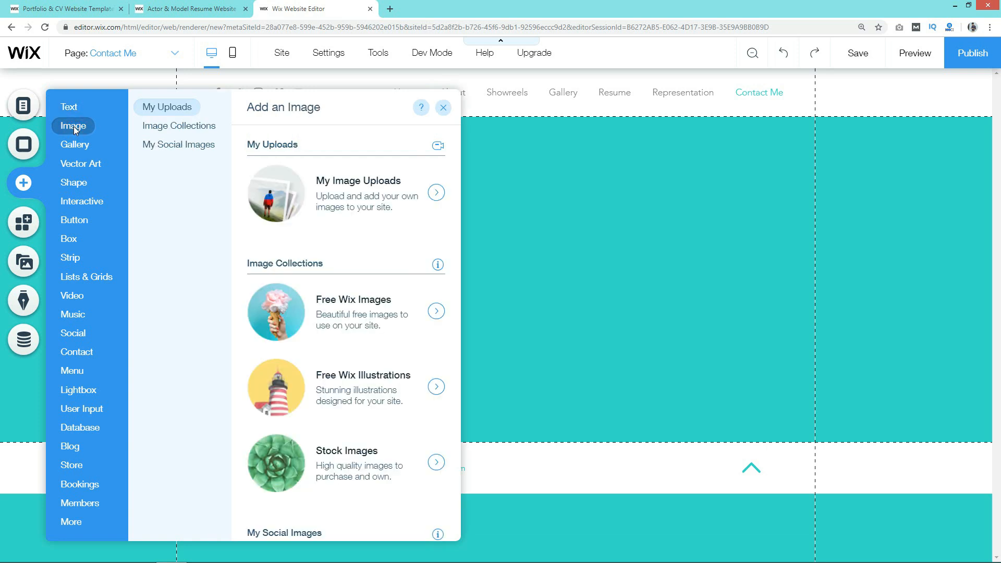
{"action": "left_click", "coordinate": [75, 144]}
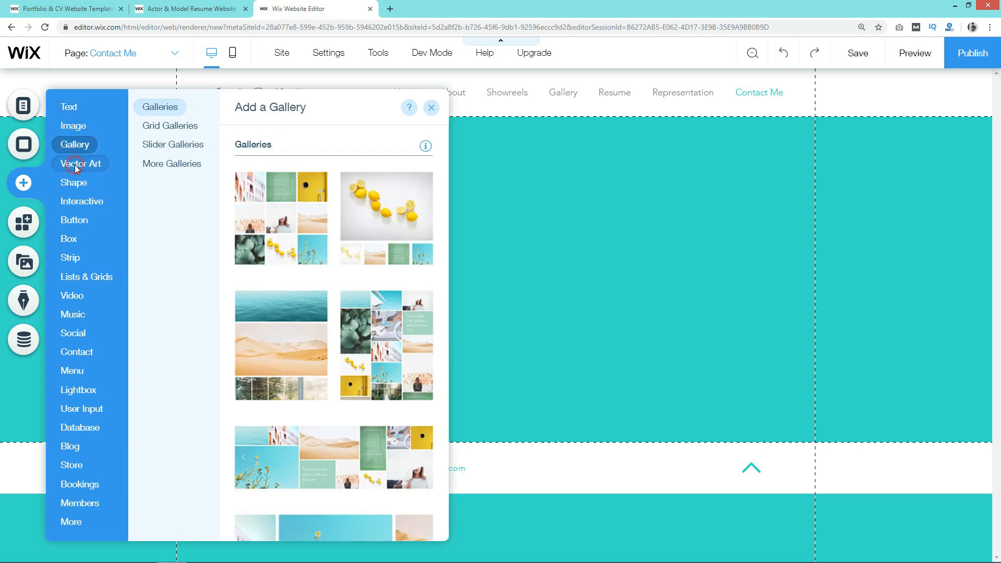
{"action": "left_click", "coordinate": [74, 182]}
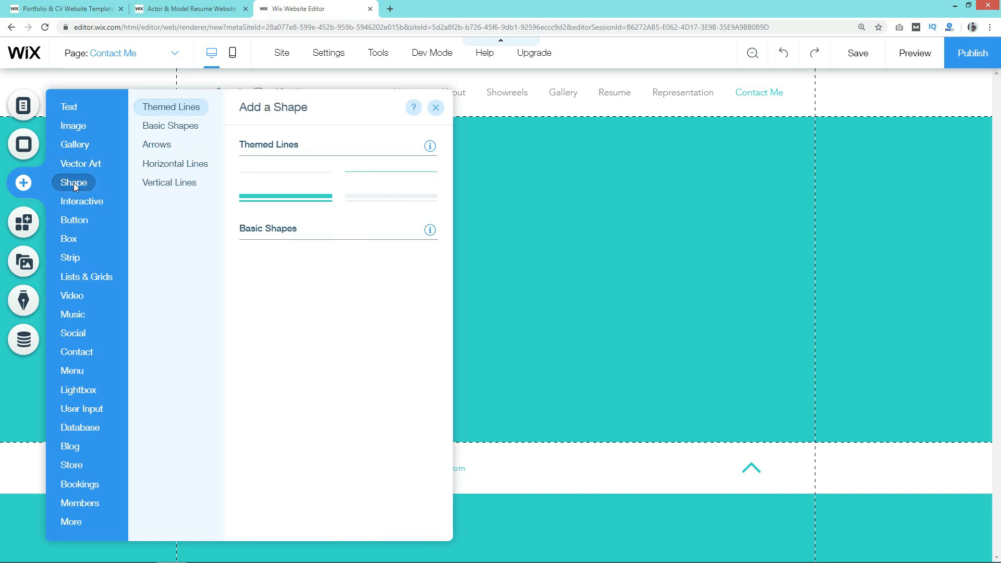
{"action": "left_click", "coordinate": [82, 201]}
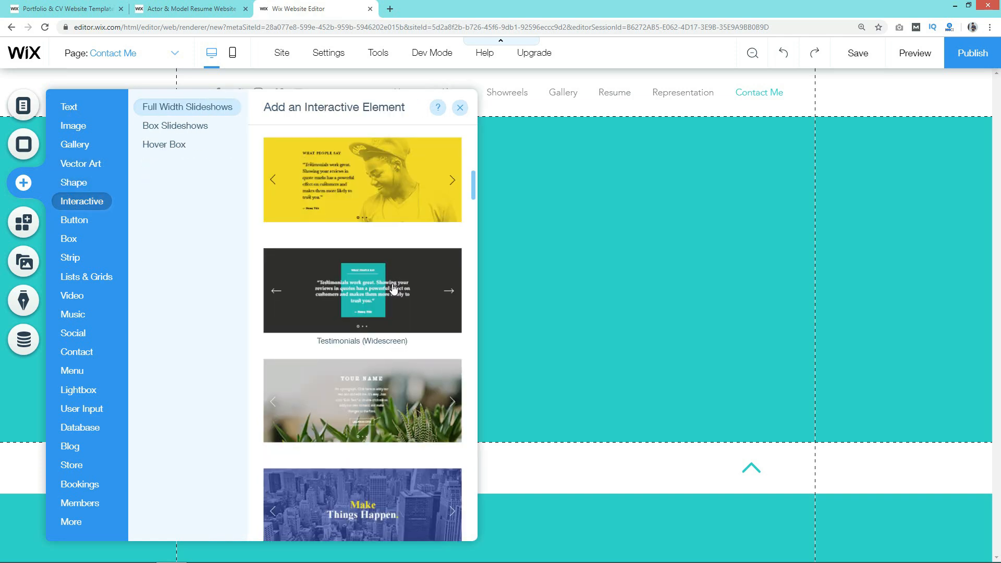
{"action": "scroll", "scroll_direction": "down", "scroll_amount": 3}
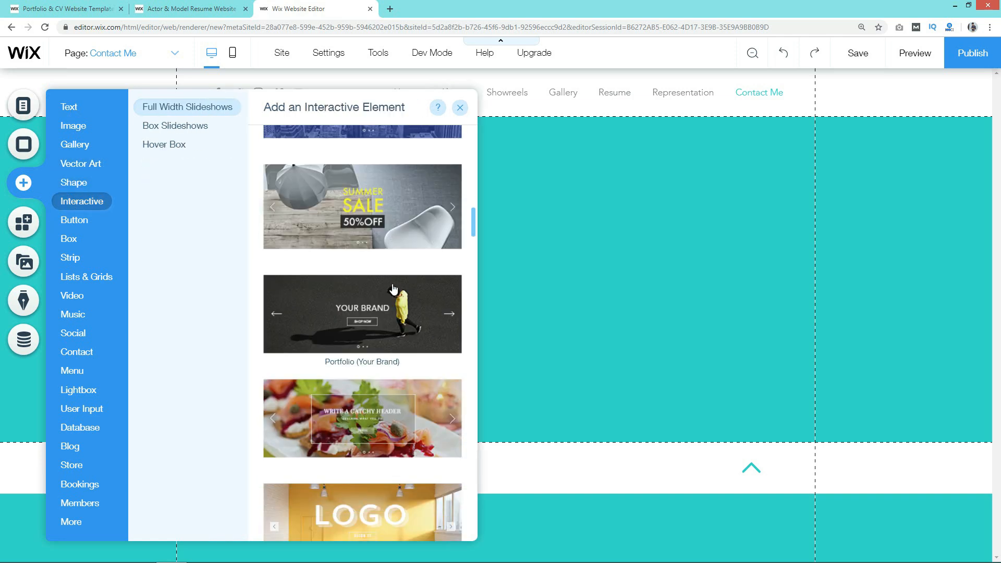
{"action": "left_click", "coordinate": [74, 220]}
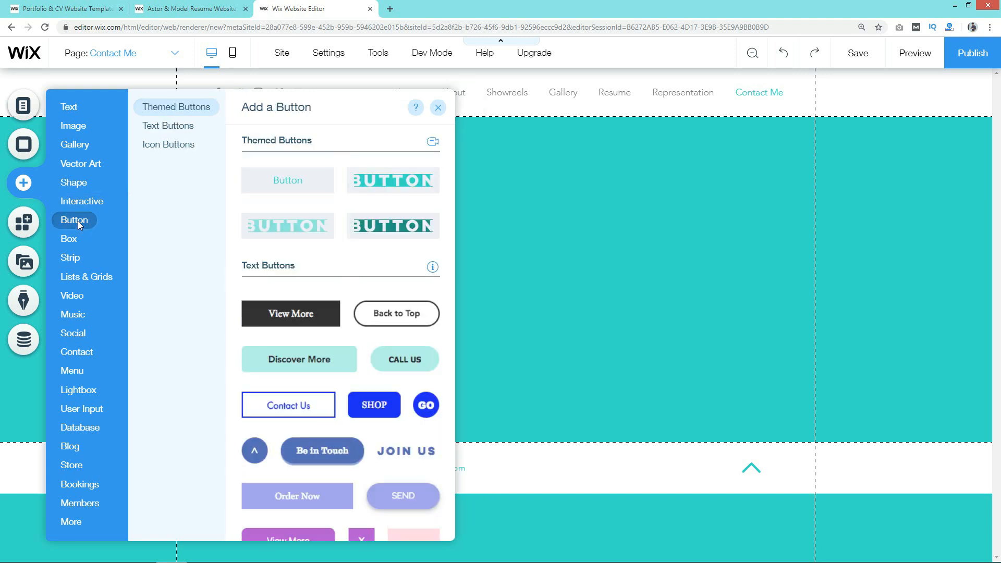
{"action": "scroll", "scroll_direction": "down", "scroll_amount": 3}
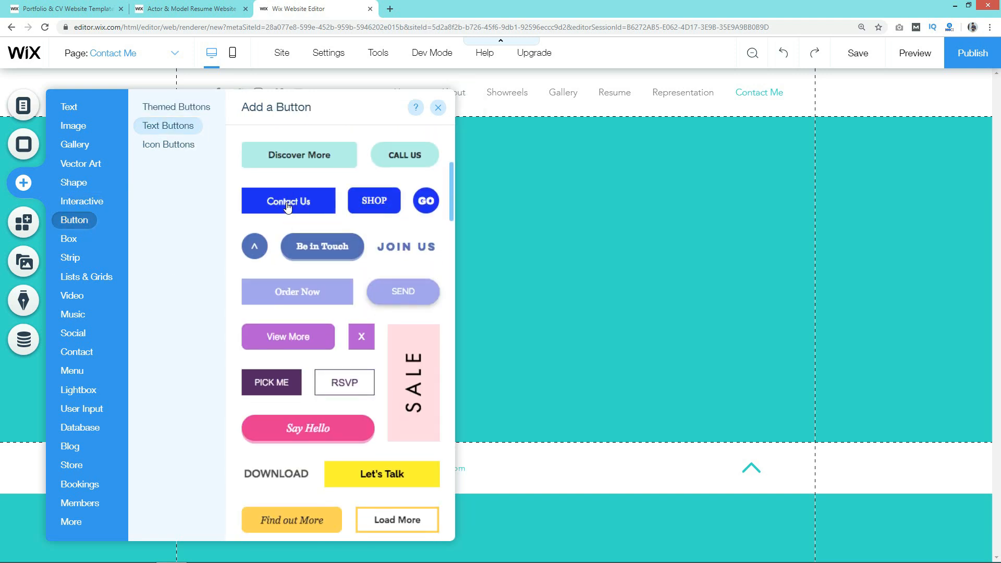
{"action": "scroll", "scroll_direction": "down", "scroll_amount": 3}
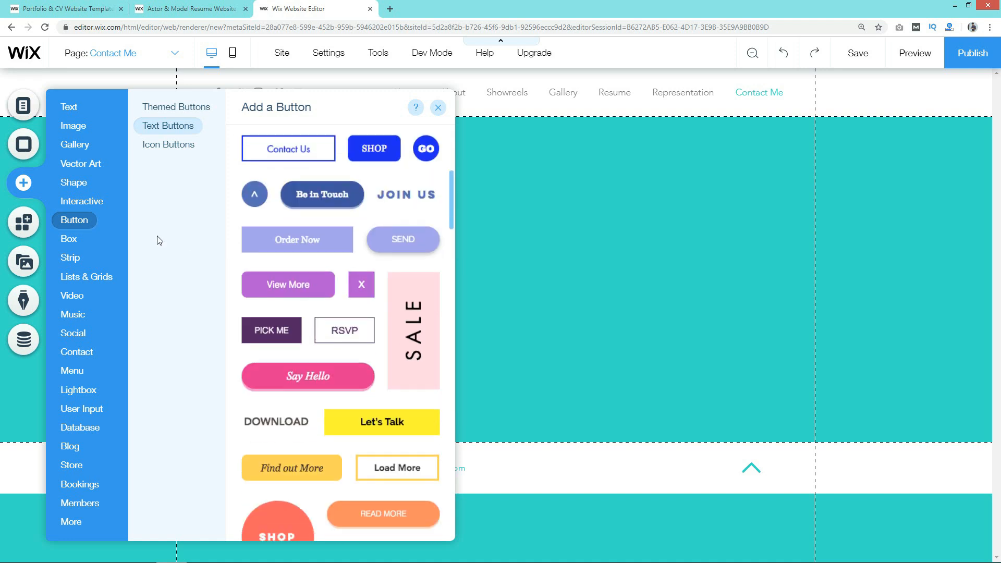
{"action": "left_click", "coordinate": [86, 276]}
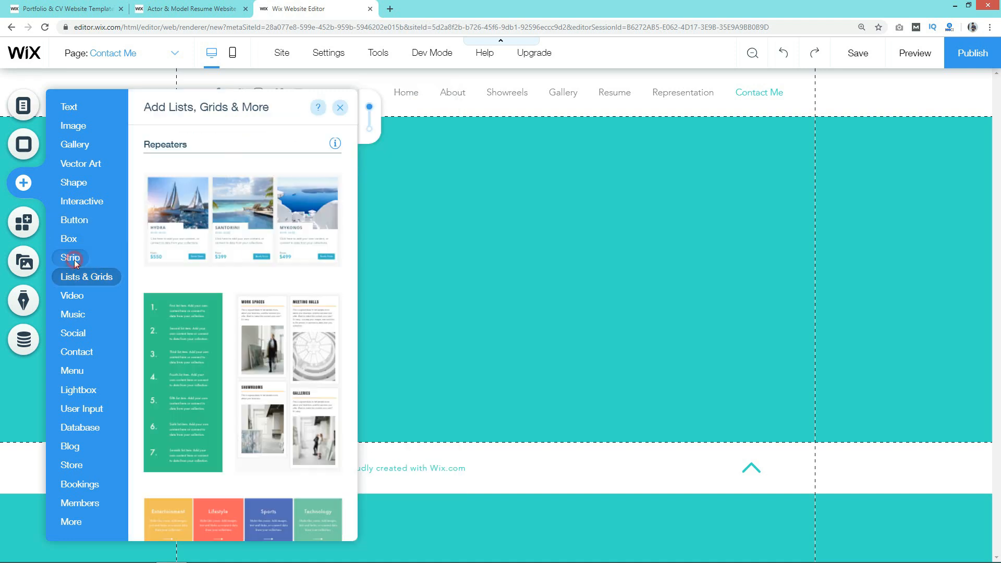
{"action": "left_click", "coordinate": [76, 352]}
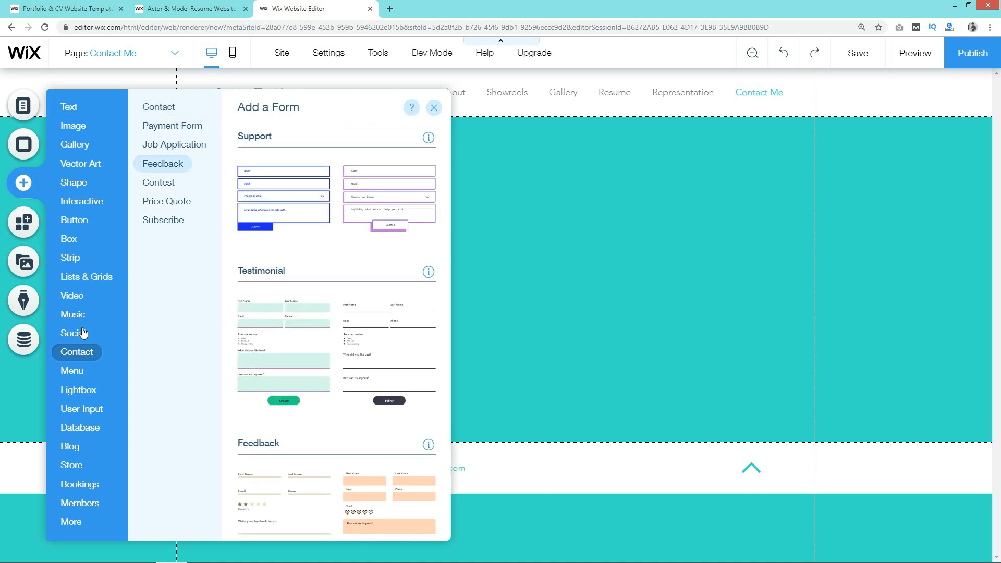
{"action": "left_click", "coordinate": [72, 333]}
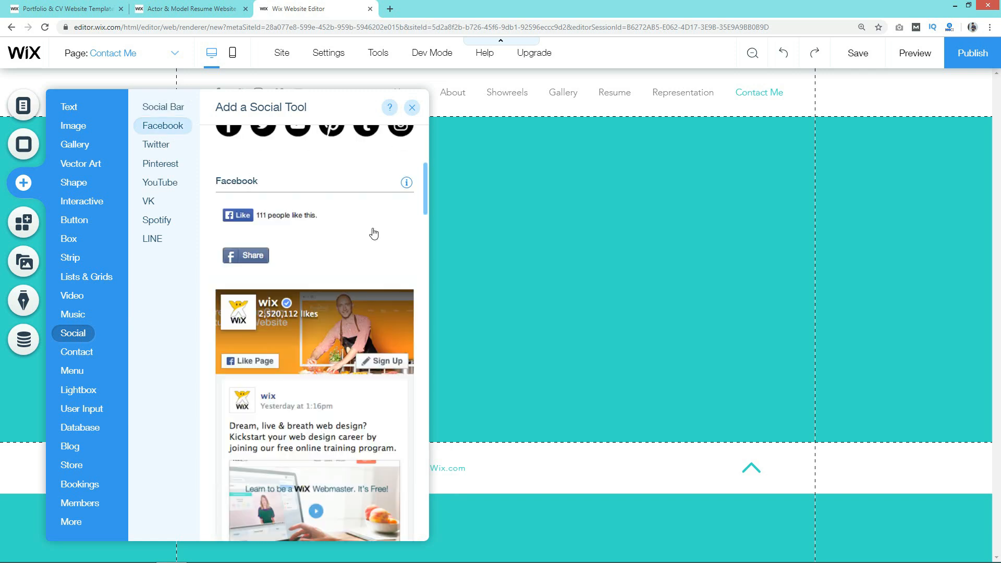
{"action": "scroll", "scroll_direction": "down", "scroll_amount": 3}
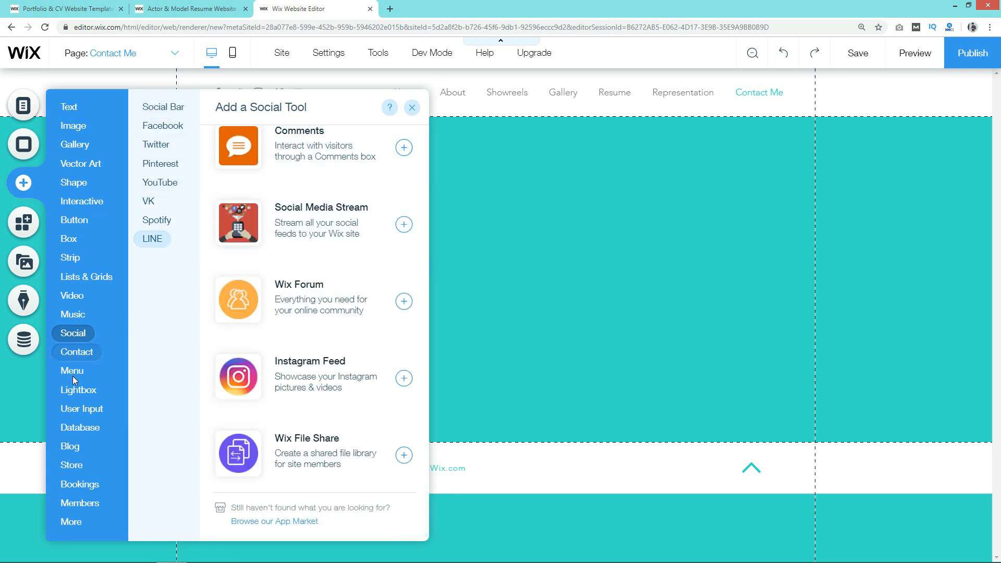
{"action": "left_click", "coordinate": [72, 371]}
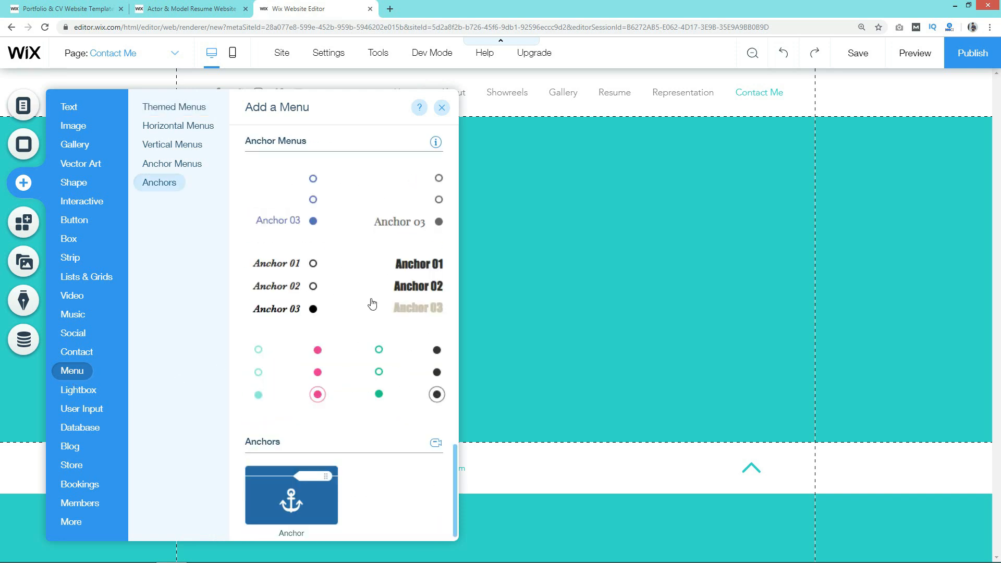
{"action": "left_click", "coordinate": [82, 409]}
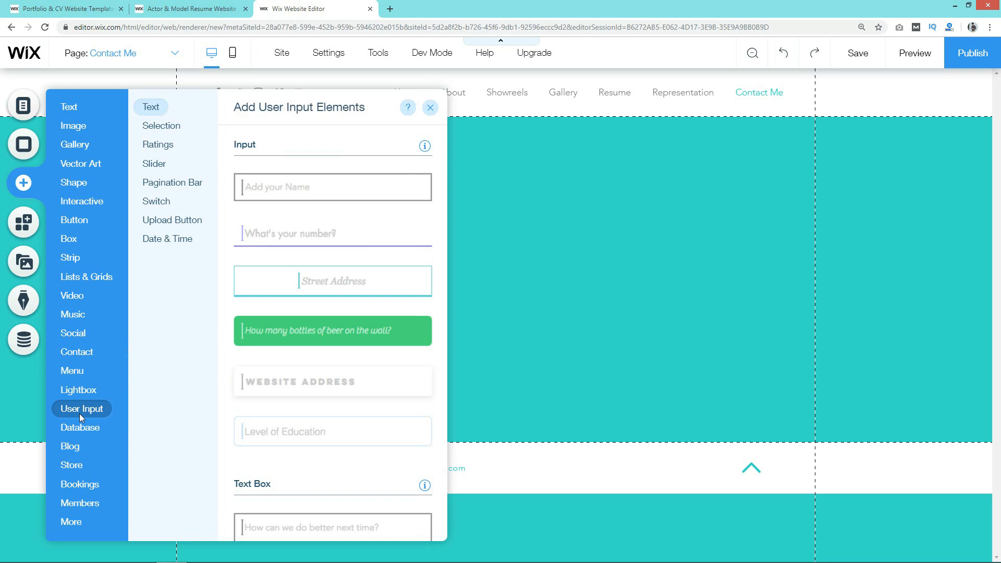
{"action": "left_click", "coordinate": [80, 428]}
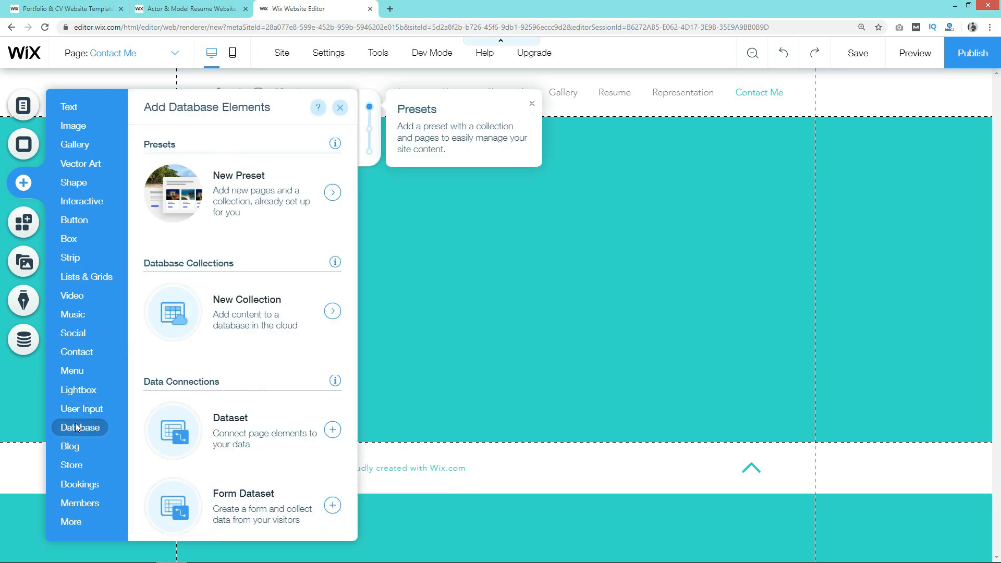
{"action": "left_click", "coordinate": [70, 446]}
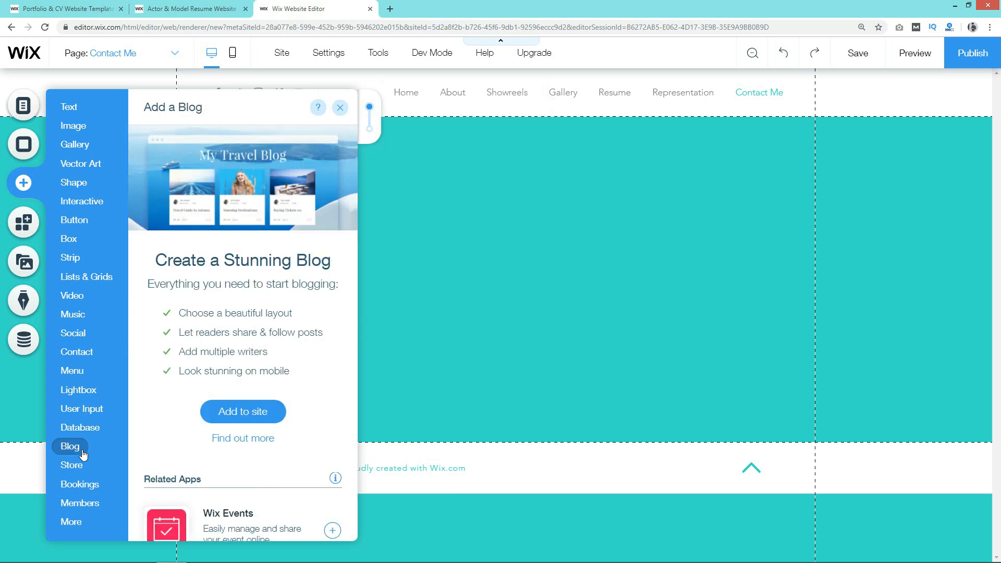
{"action": "mouse_move", "coordinate": [369, 107]}
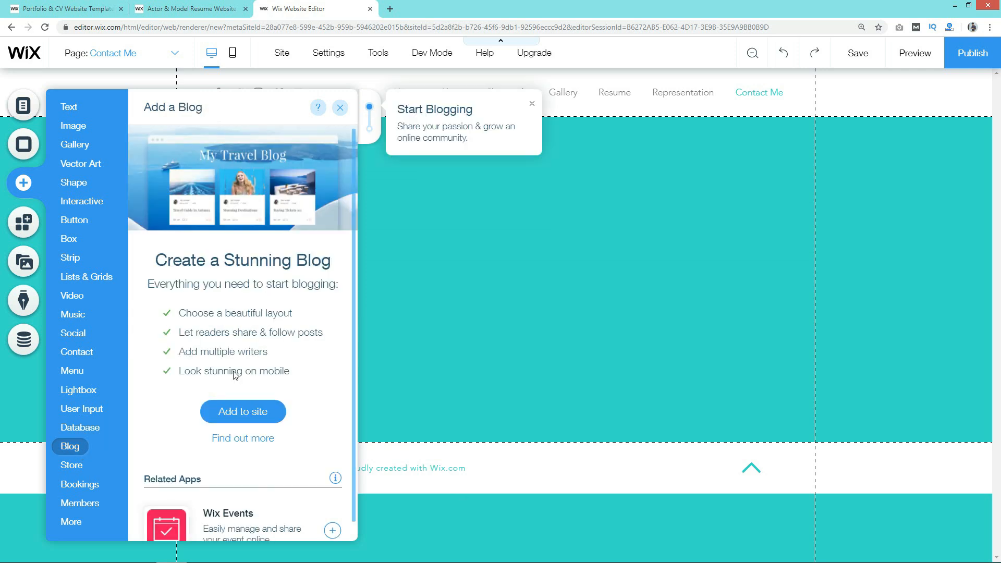
{"action": "left_click", "coordinate": [72, 465]}
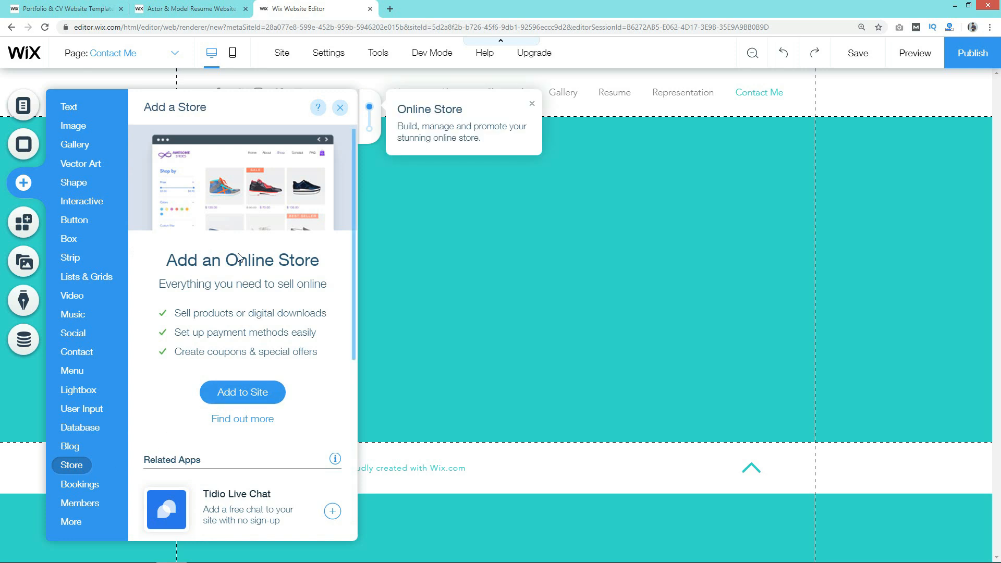
{"action": "left_click", "coordinate": [80, 483]}
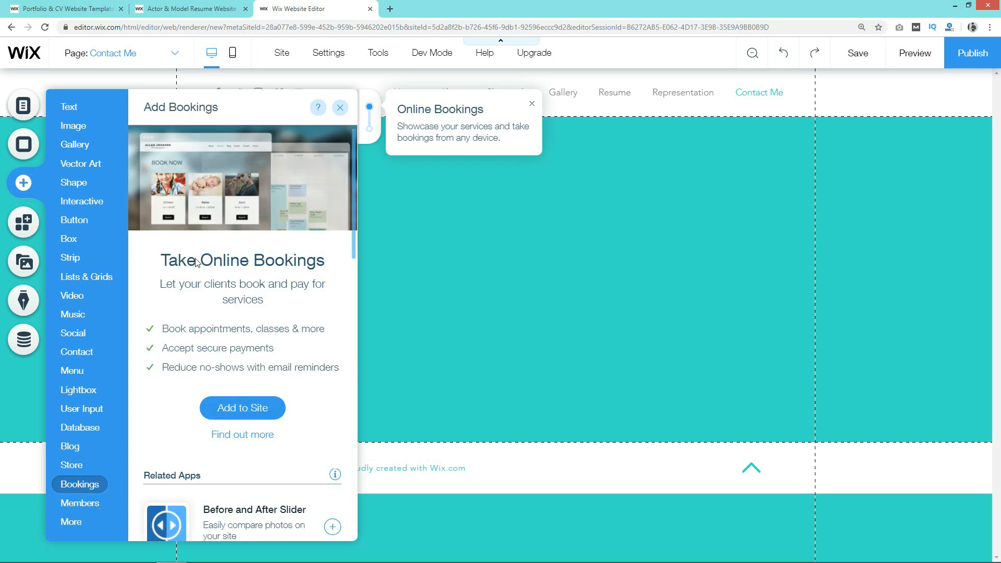
{"action": "mouse_move", "coordinate": [246, 297]}
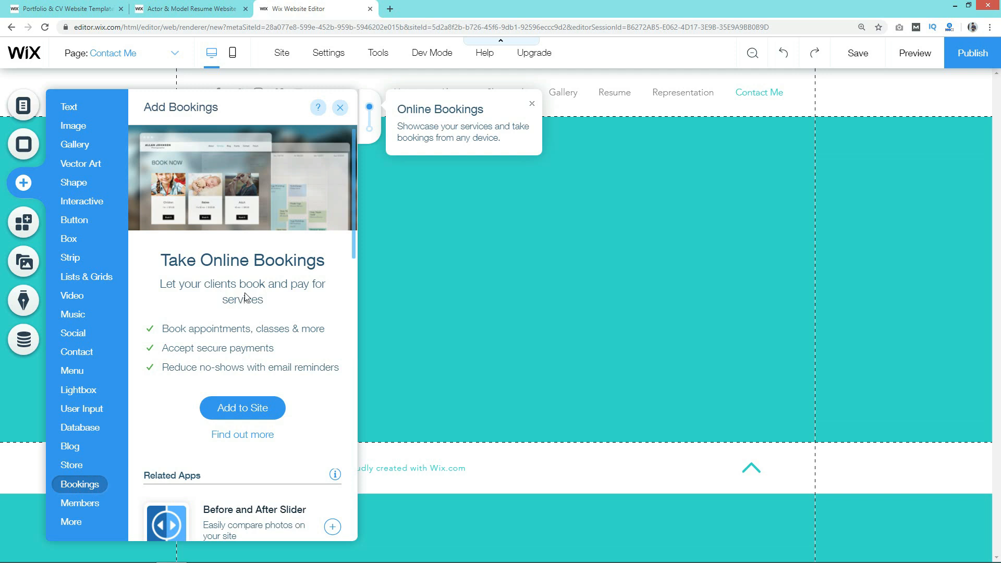
{"action": "left_click", "coordinate": [79, 502]}
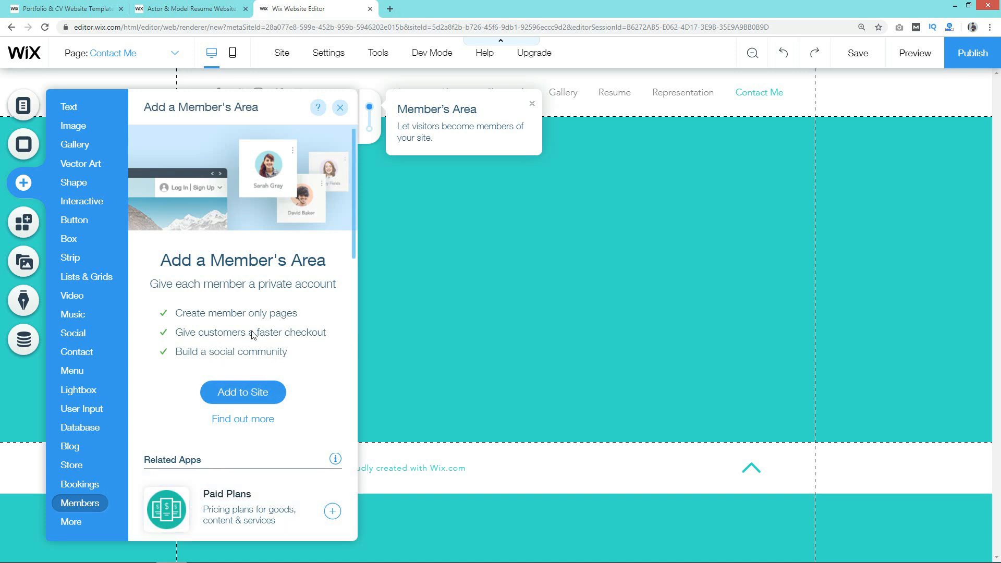
{"action": "left_click", "coordinate": [339, 106]}
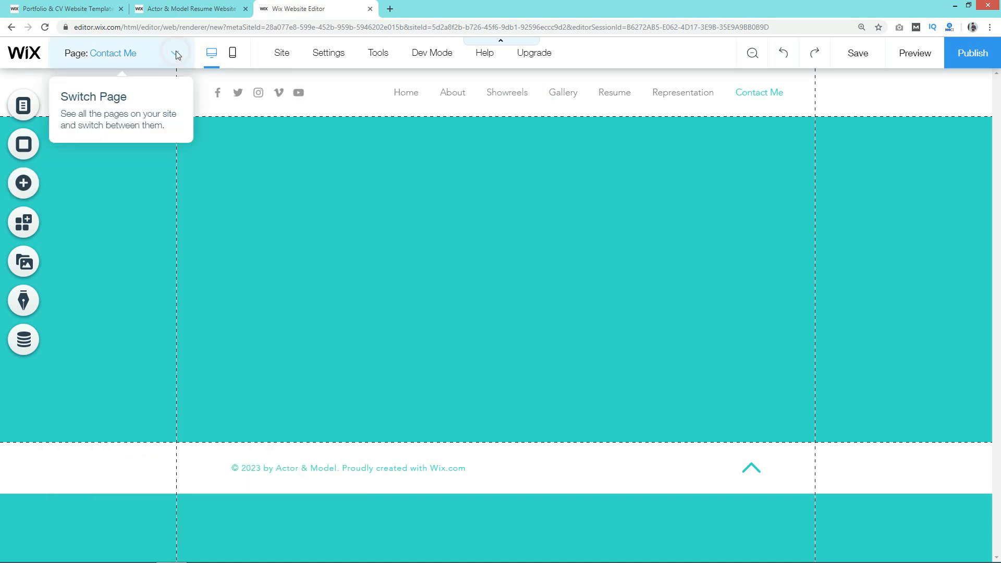
- Go to the Home page and select the About Me heading for editing
{"action": "left_click", "coordinate": [174, 53]}
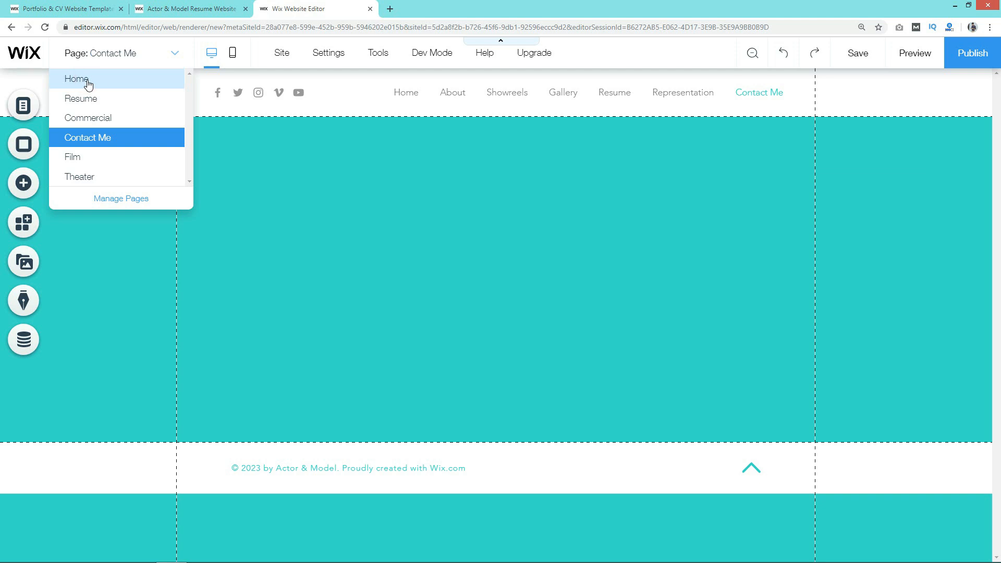
{"action": "left_click", "coordinate": [77, 78]}
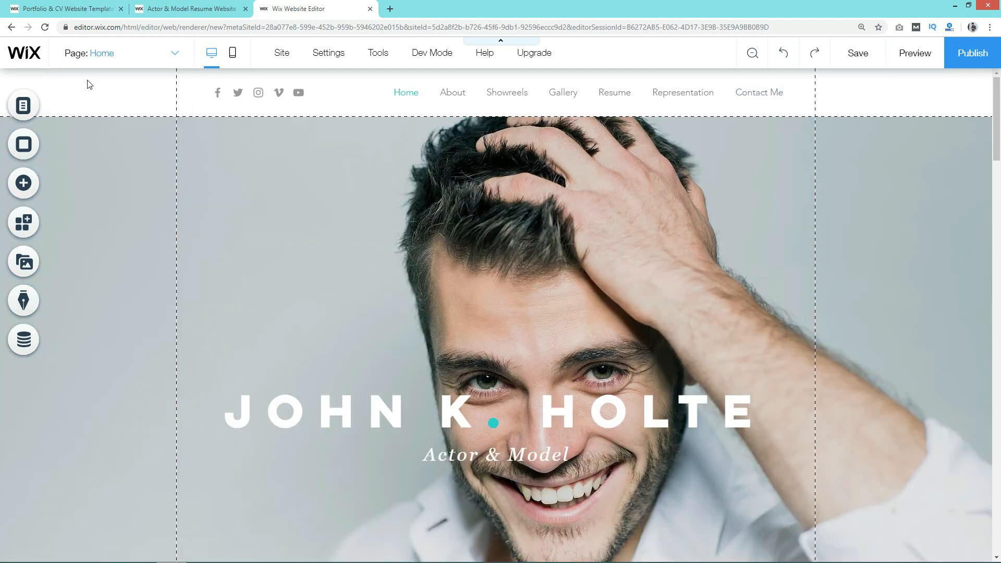
{"action": "scroll", "scroll_direction": "down", "scroll_amount": 3}
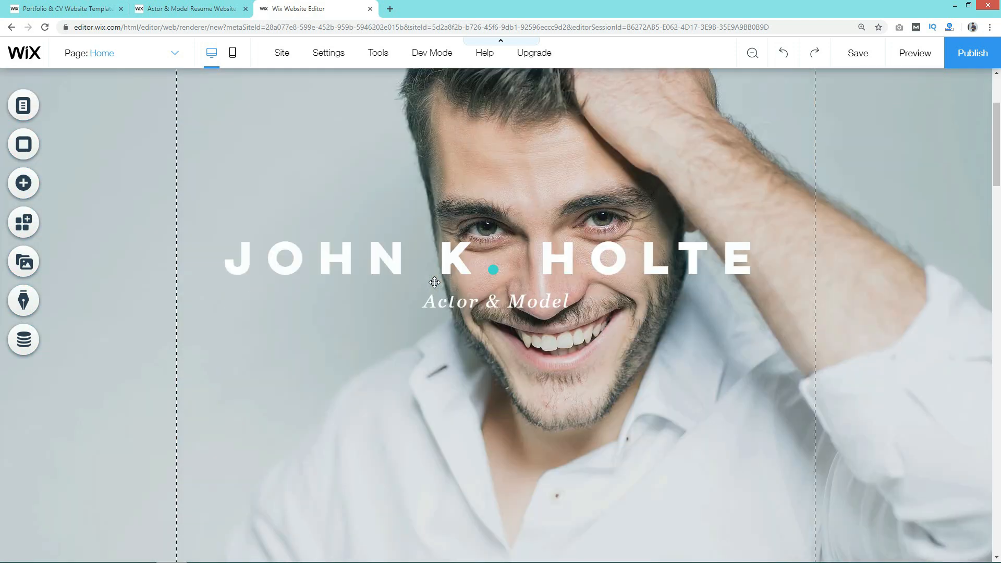
{"action": "scroll", "scroll_direction": "down", "scroll_amount": 3}
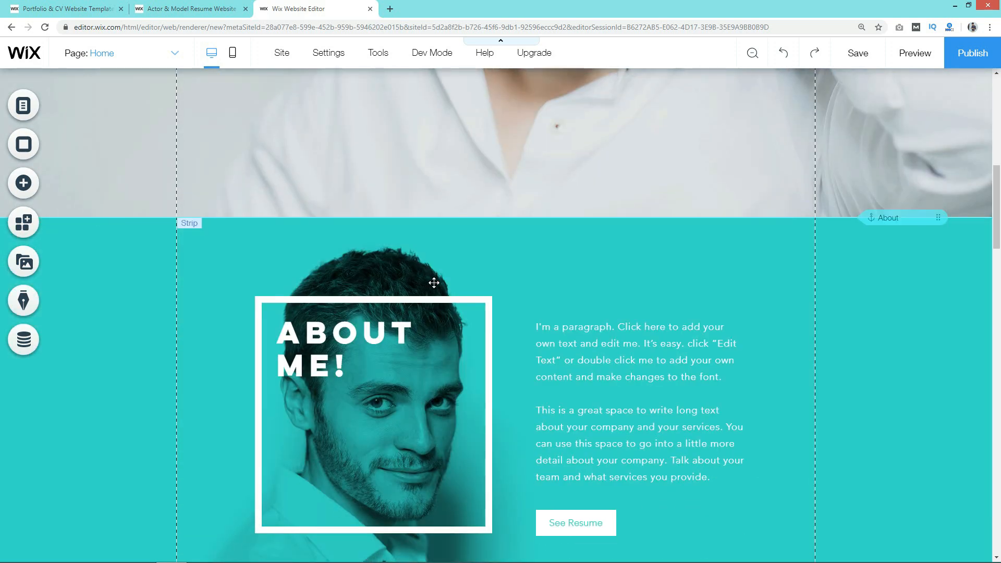
{"action": "scroll", "scroll_direction": "down", "scroll_amount": 3}
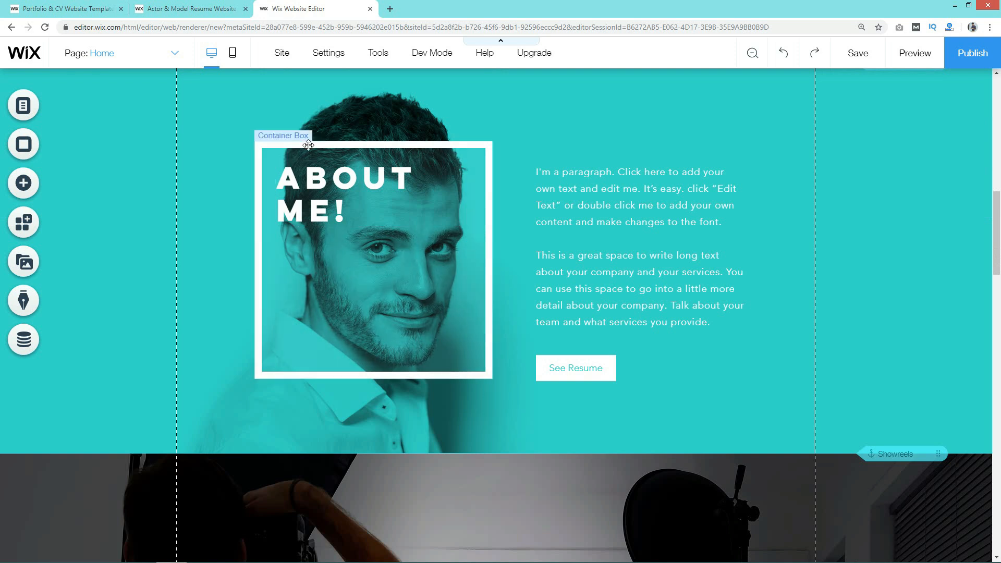
{"action": "mouse_move", "coordinate": [384, 149]}
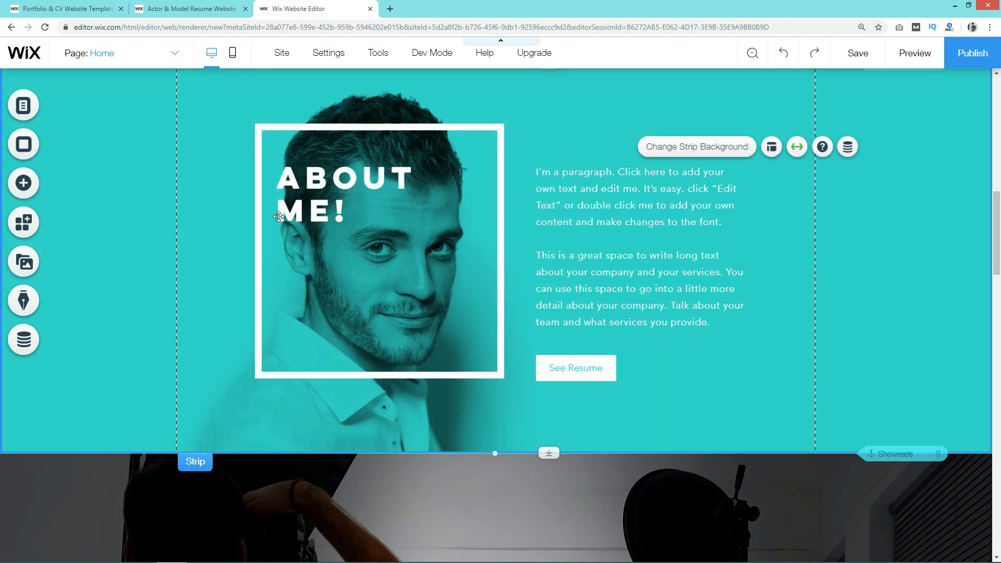
{"action": "left_click", "coordinate": [313, 192]}
{"action": "type", "text": "KNOW"}
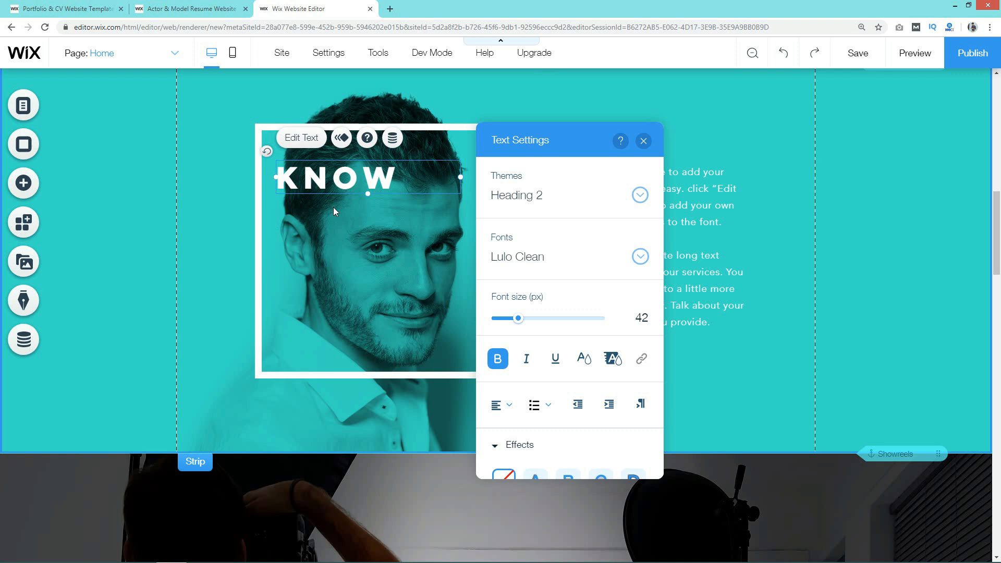
- Retype the About section heading to read 'KNOW ME!!' and deselect it
{"action": "type", "text": "M"}
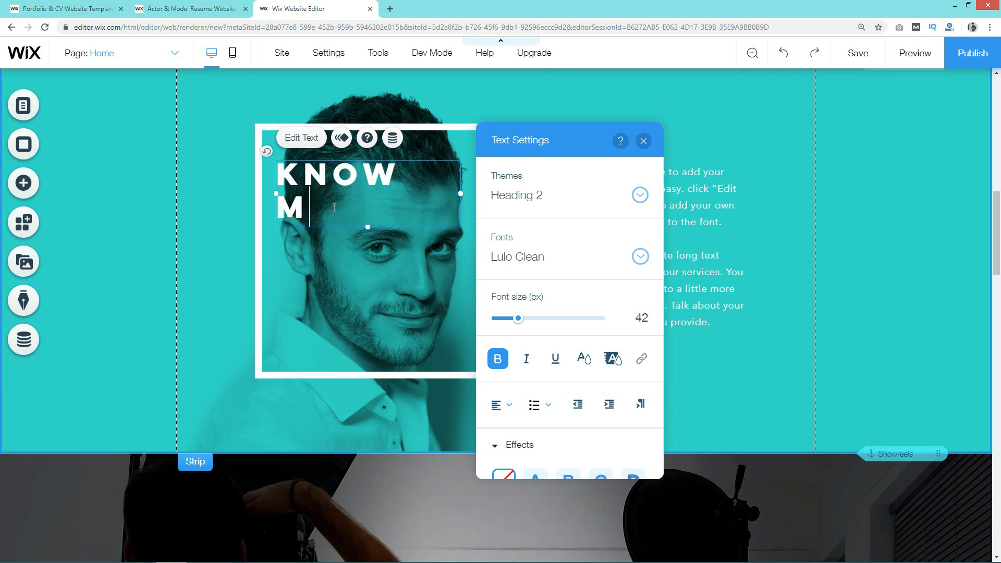
{"action": "left_click", "coordinate": [643, 141]}
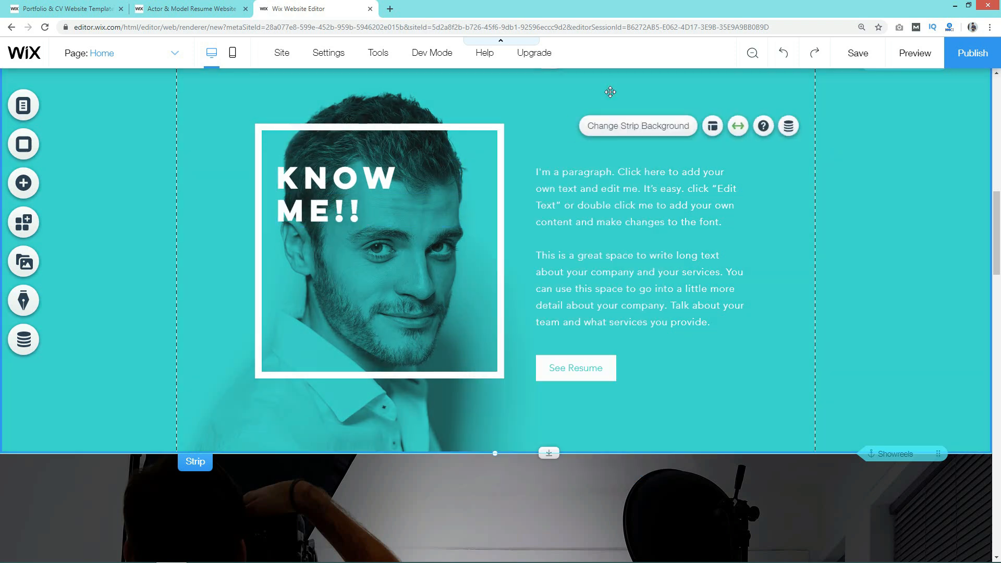
{"action": "left_click", "coordinate": [337, 195]}
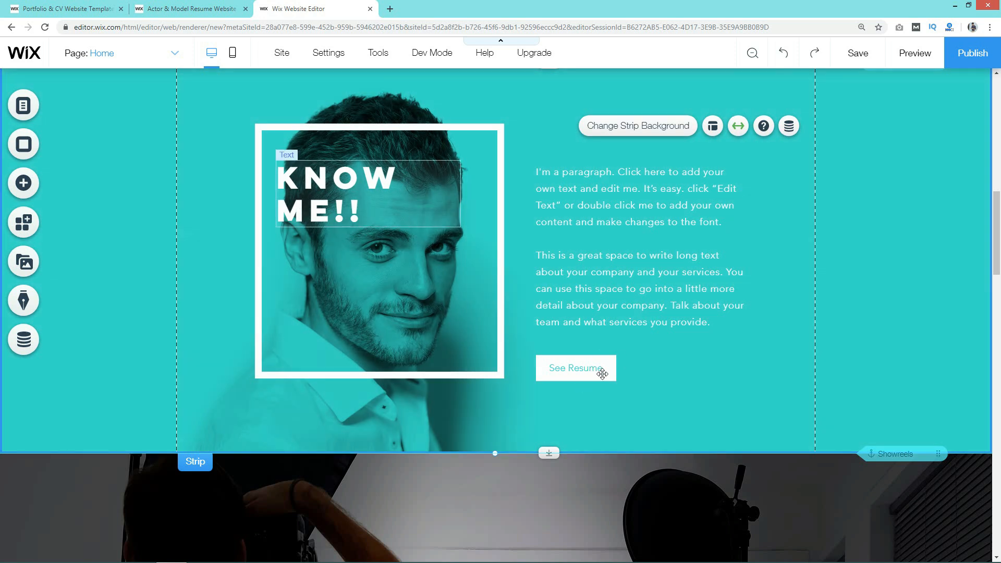
- Apply the dark filled View More button design to the See Resume button
{"action": "left_click", "coordinate": [574, 368]}
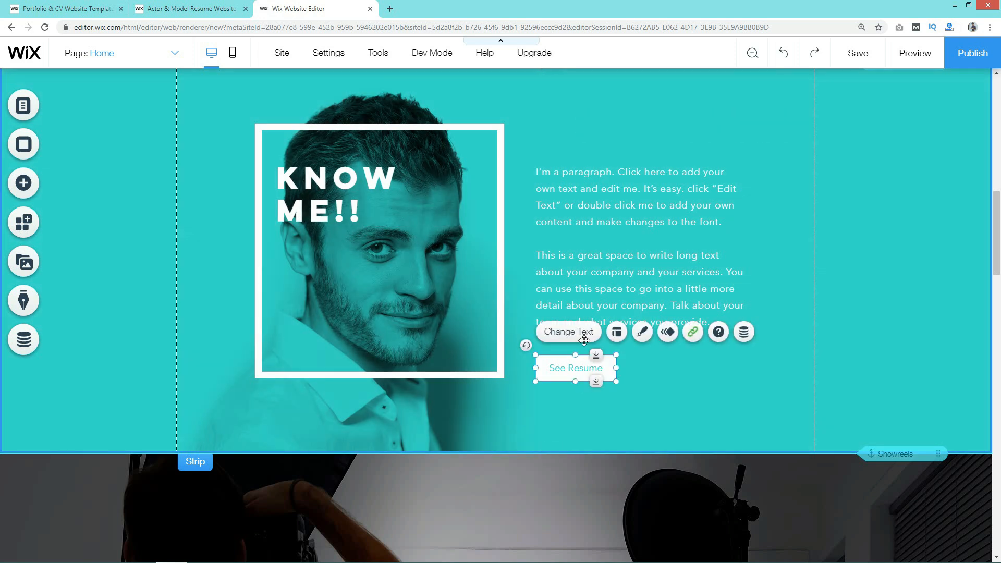
{"action": "mouse_move", "coordinate": [643, 331]}
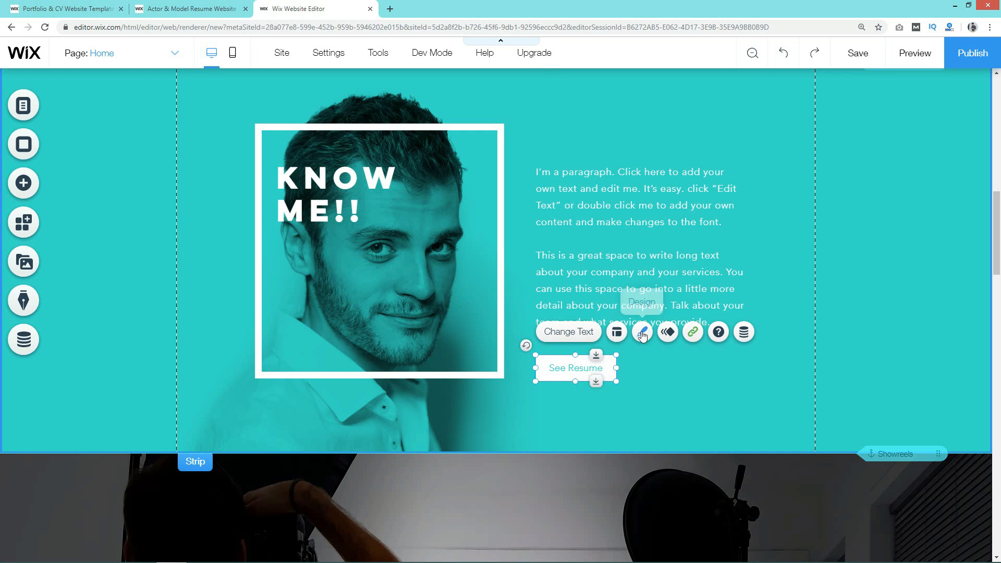
{"action": "left_click", "coordinate": [641, 331]}
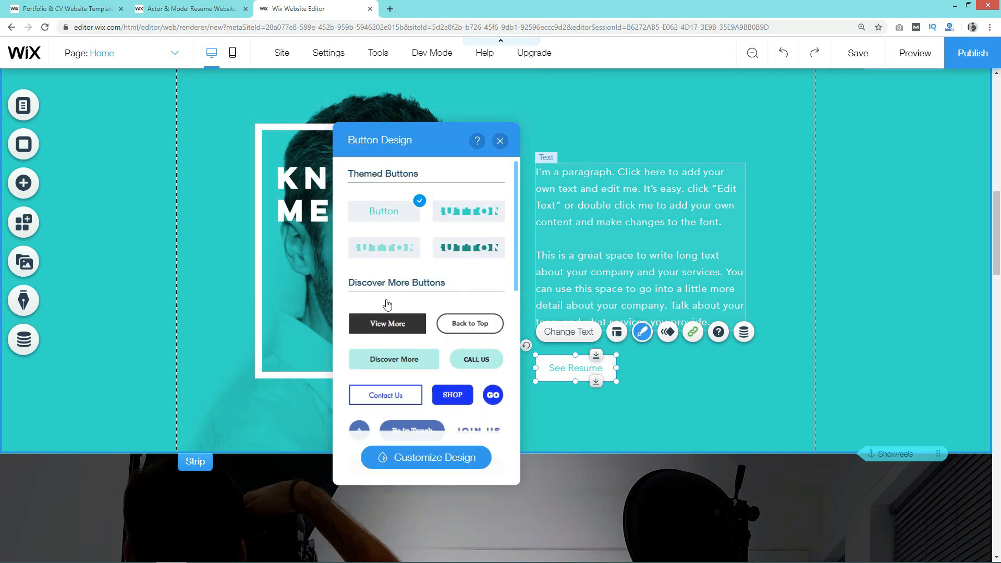
{"action": "scroll", "scroll_direction": "down", "scroll_amount": 3}
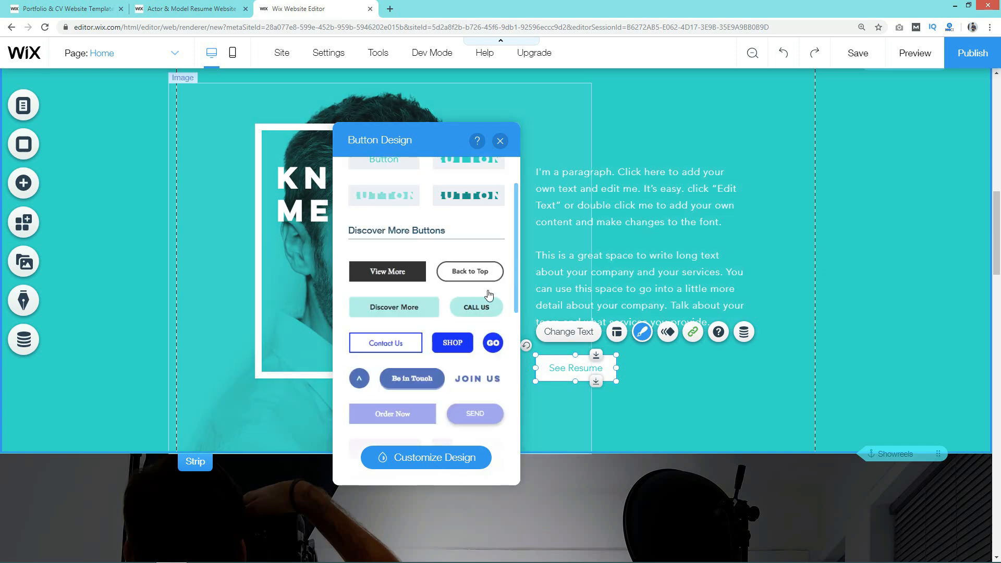
{"action": "scroll", "scroll_direction": "down", "scroll_amount": 3}
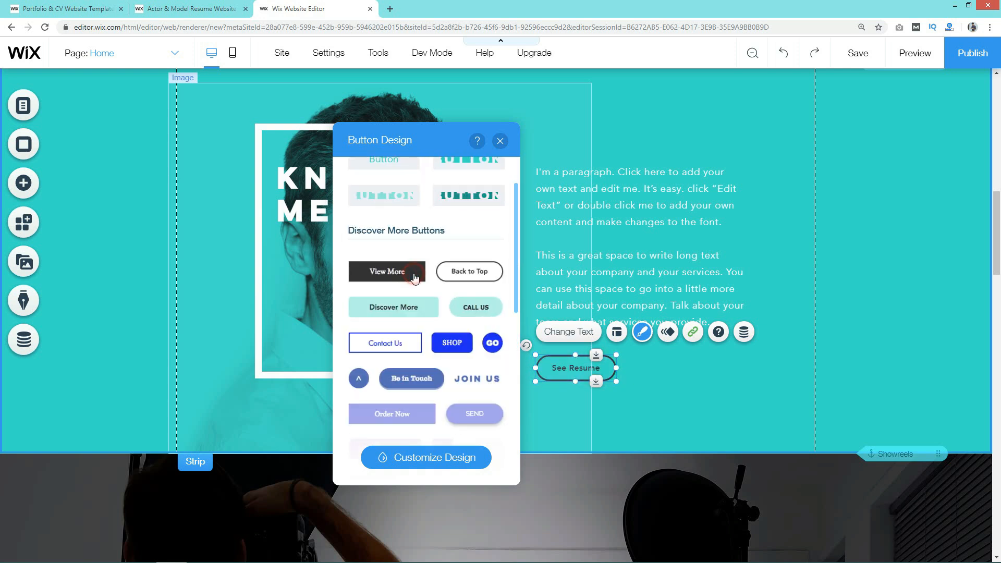
{"action": "left_click", "coordinate": [386, 271]}
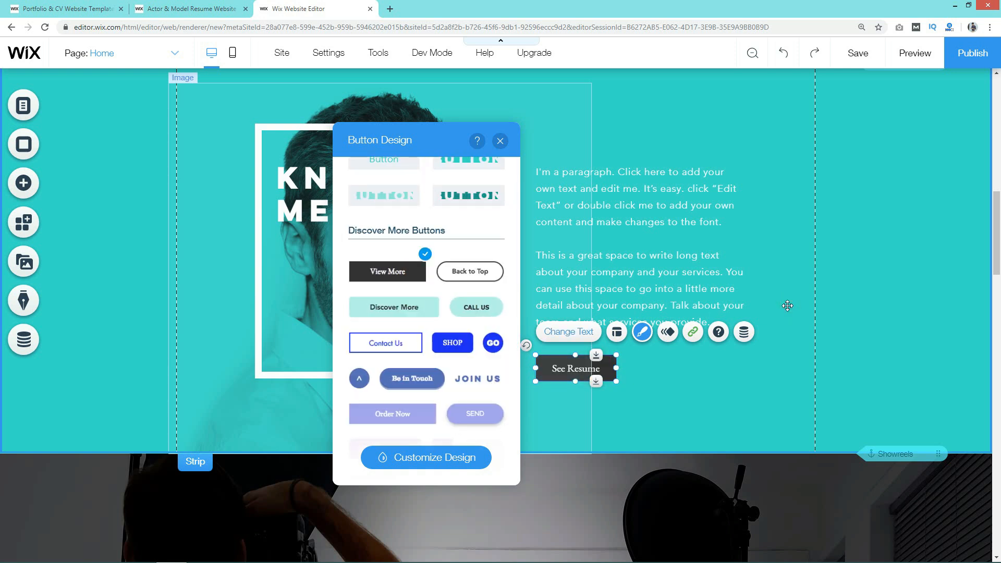
{"action": "left_click", "coordinate": [500, 140]}
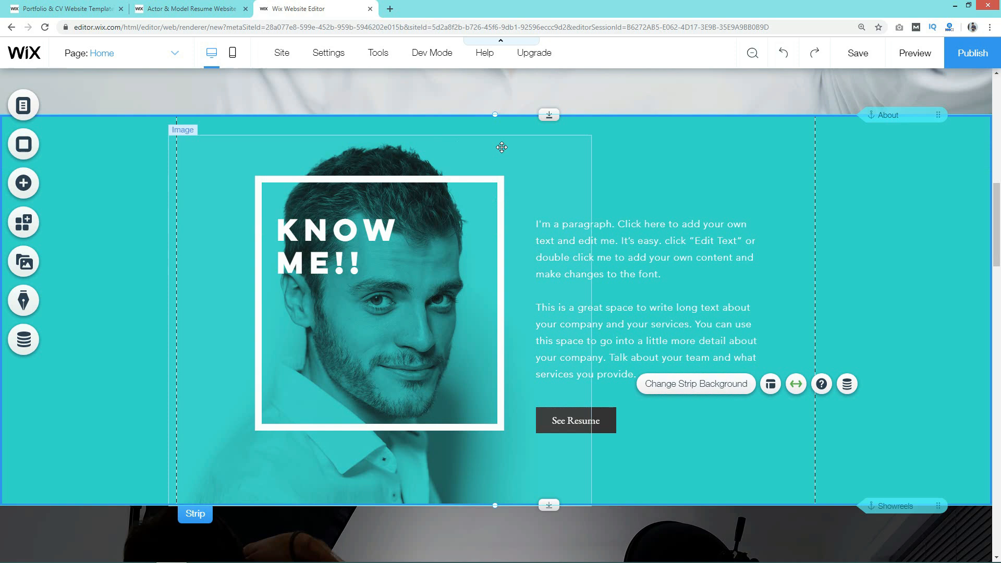
- Browse Wix media for the About portrait, leave it unchanged, and scroll back to the hero
{"action": "left_click", "coordinate": [378, 303]}
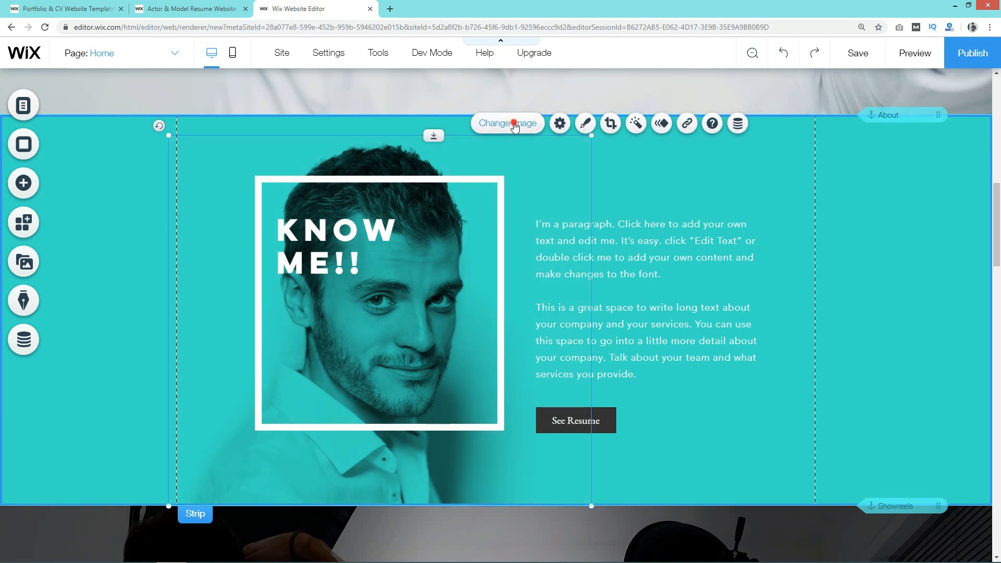
{"action": "left_click", "coordinate": [507, 123]}
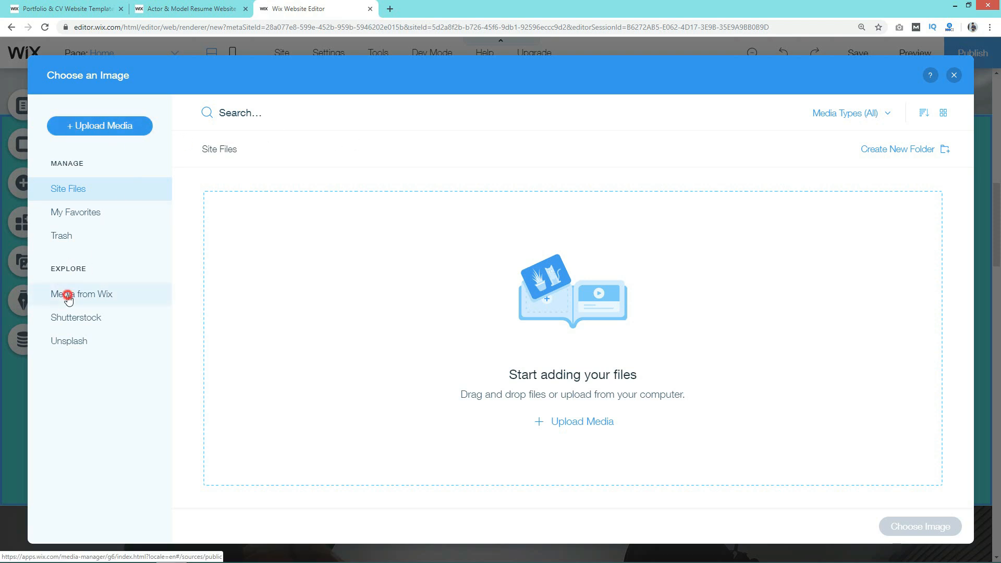
{"action": "left_click", "coordinate": [81, 294]}
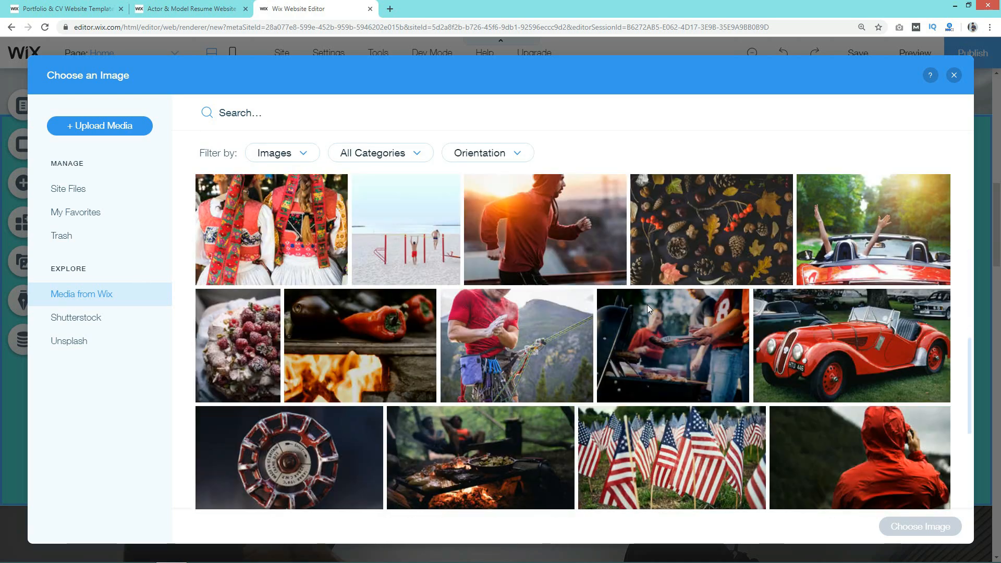
{"action": "left_click", "coordinate": [954, 75]}
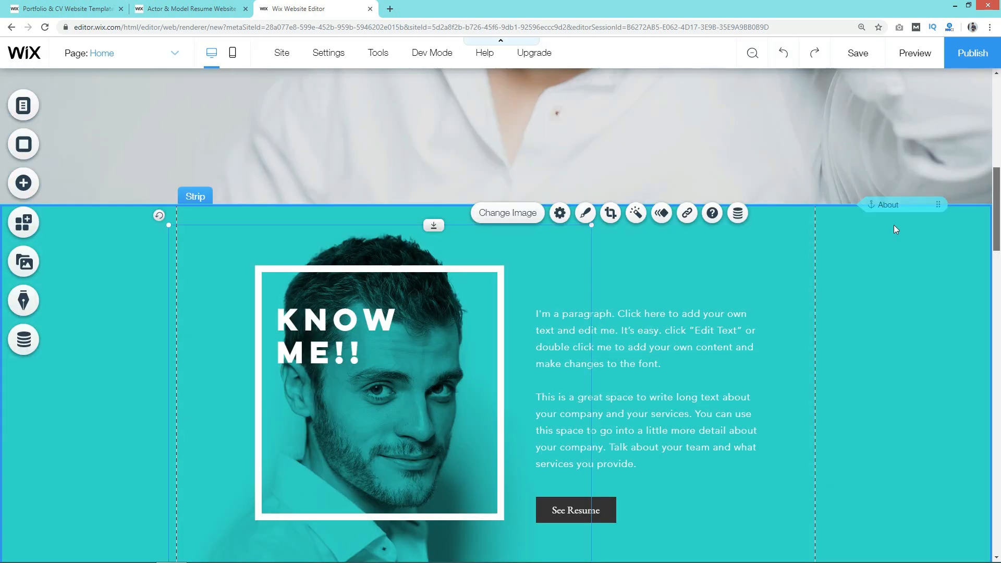
{"action": "scroll", "scroll_direction": "up", "scroll_amount": 3}
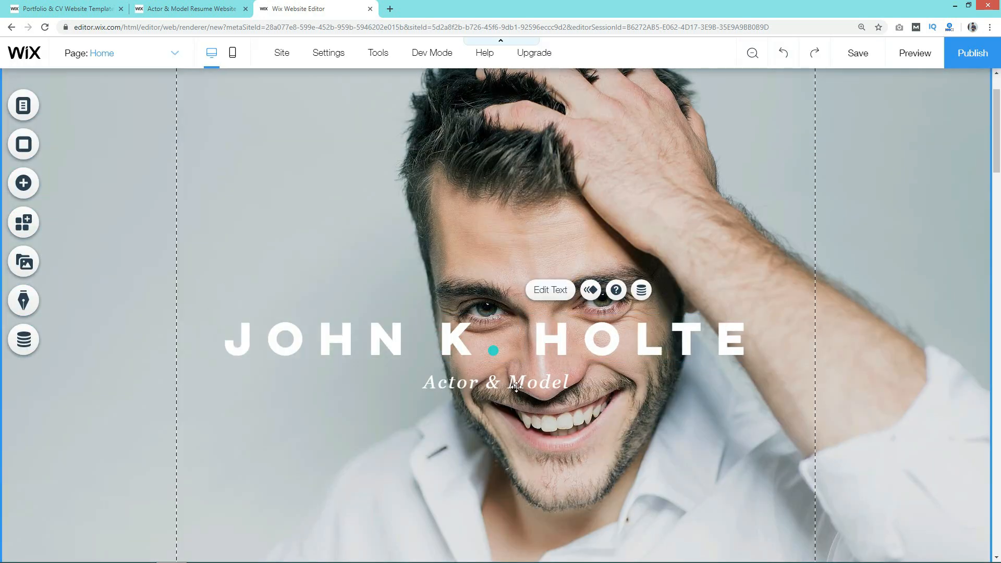
{"action": "left_click", "coordinate": [493, 382]}
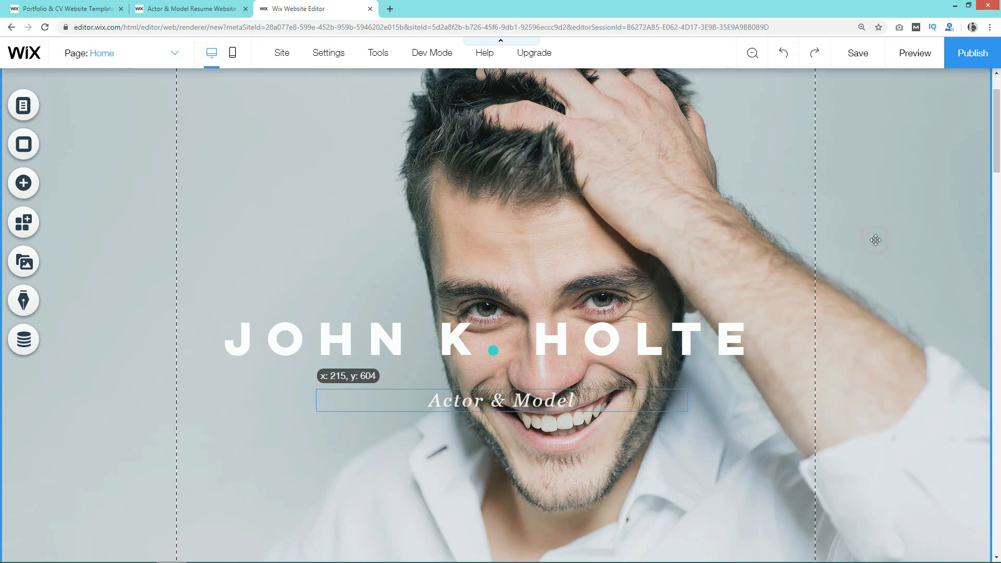
{"action": "left_click", "coordinate": [265, 240]}
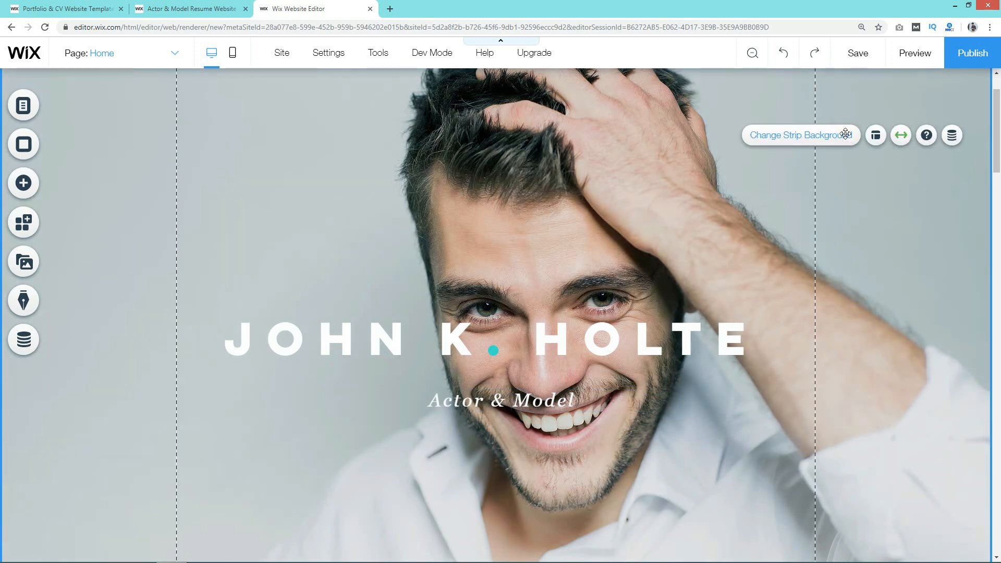
{"action": "mouse_move", "coordinate": [901, 134]}
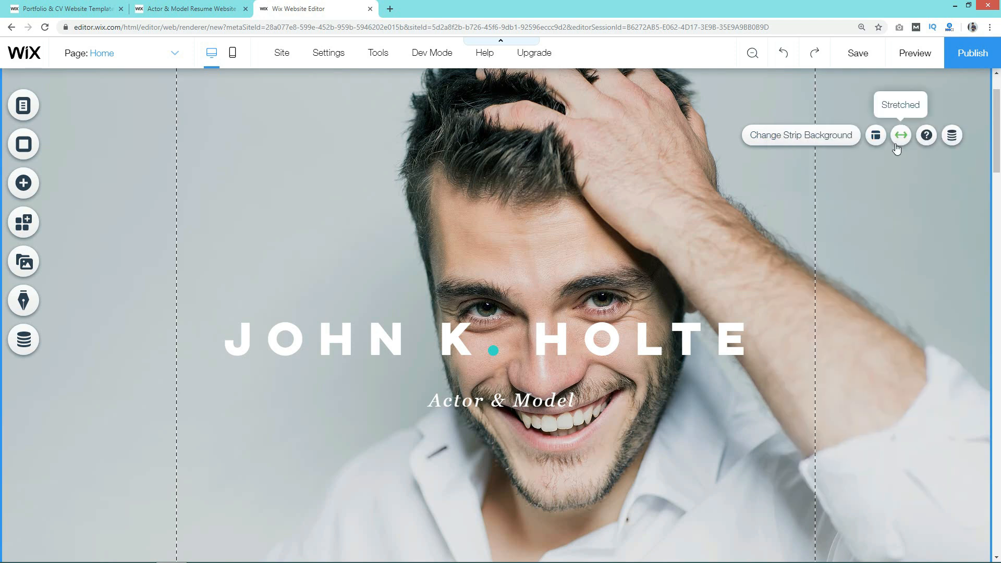
{"action": "mouse_move", "coordinate": [24, 184]}
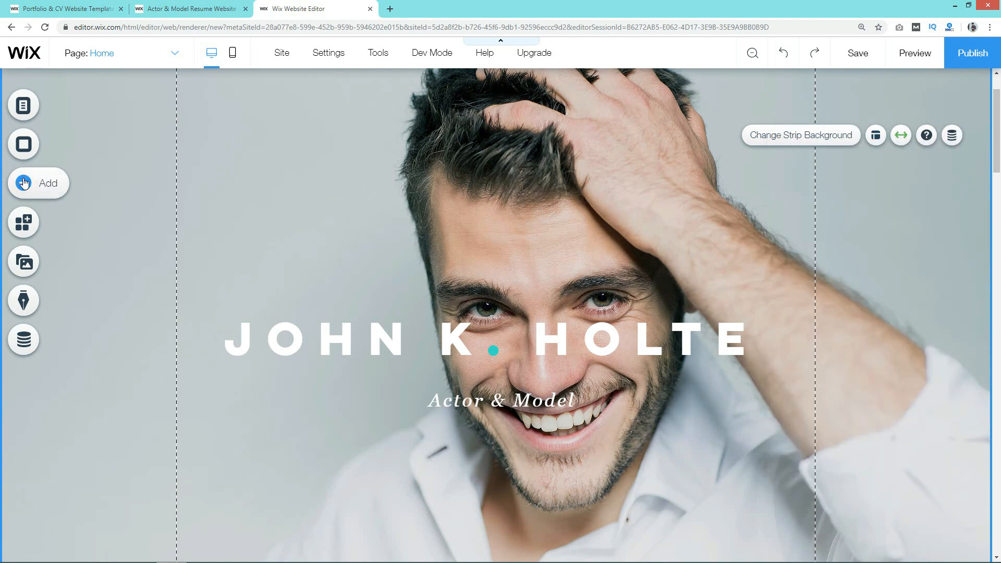
- Add a themed teal CALL US button to the hero below the Actor & Model subtitle
{"action": "left_click", "coordinate": [37, 184]}
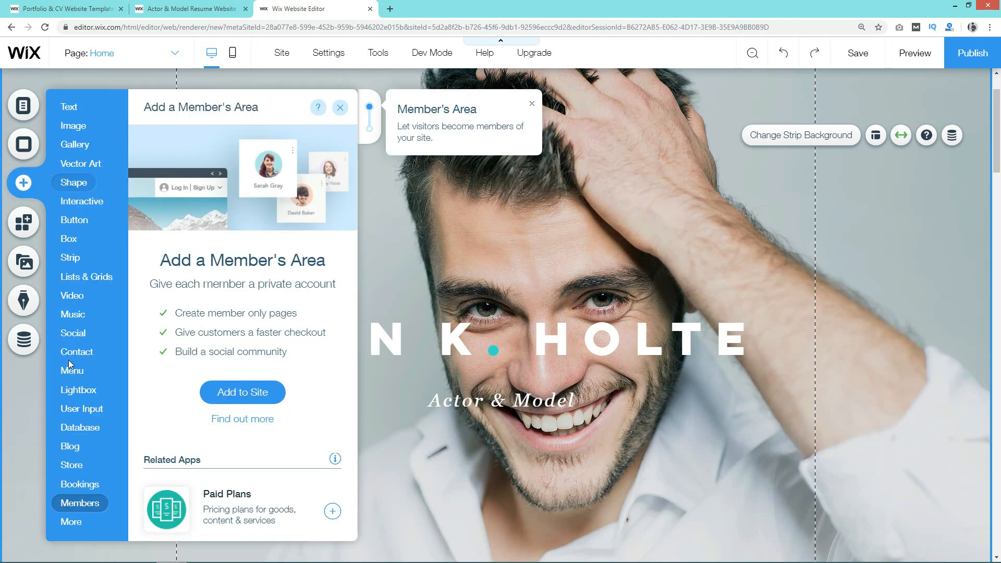
{"action": "left_click", "coordinate": [70, 257]}
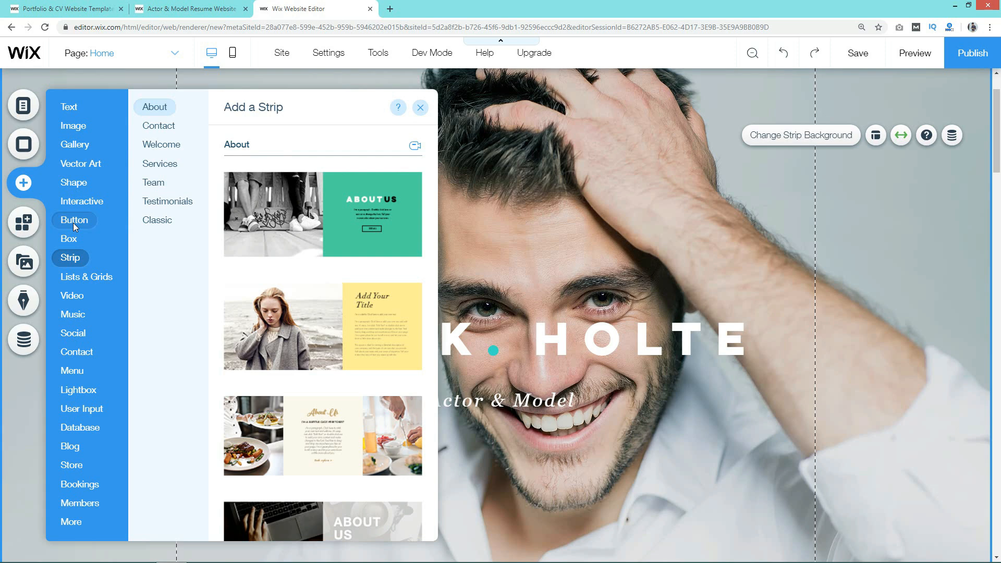
{"action": "left_click", "coordinate": [74, 220]}
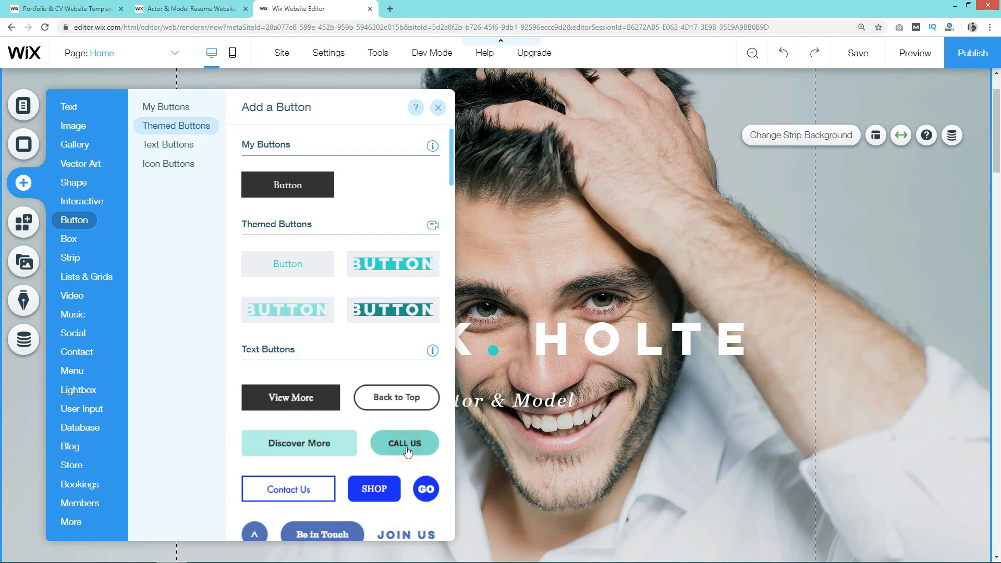
{"action": "left_click", "coordinate": [404, 443]}
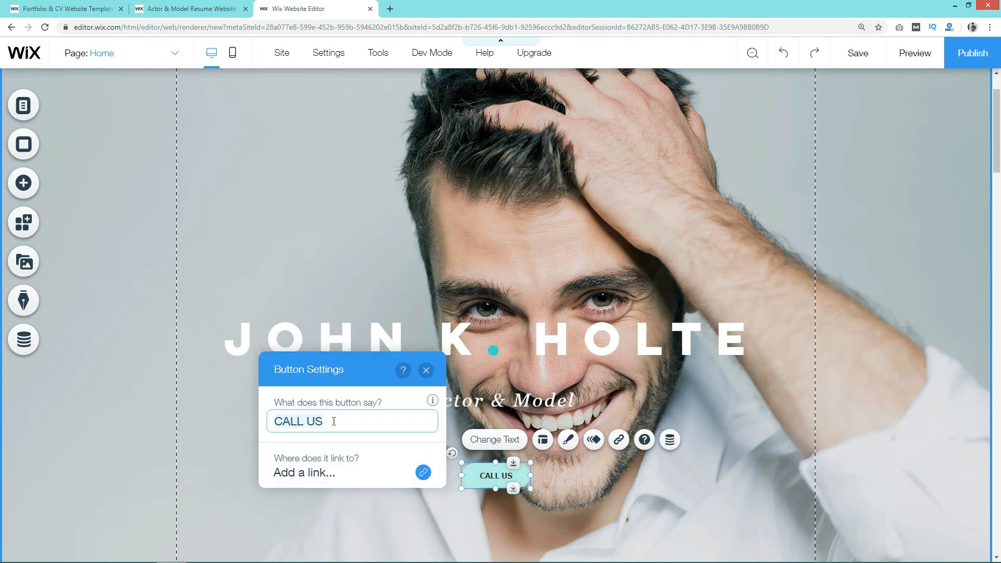
- Relabel the new button 'Know More' and start adding a link to it
{"action": "type", "text": "Kn"}
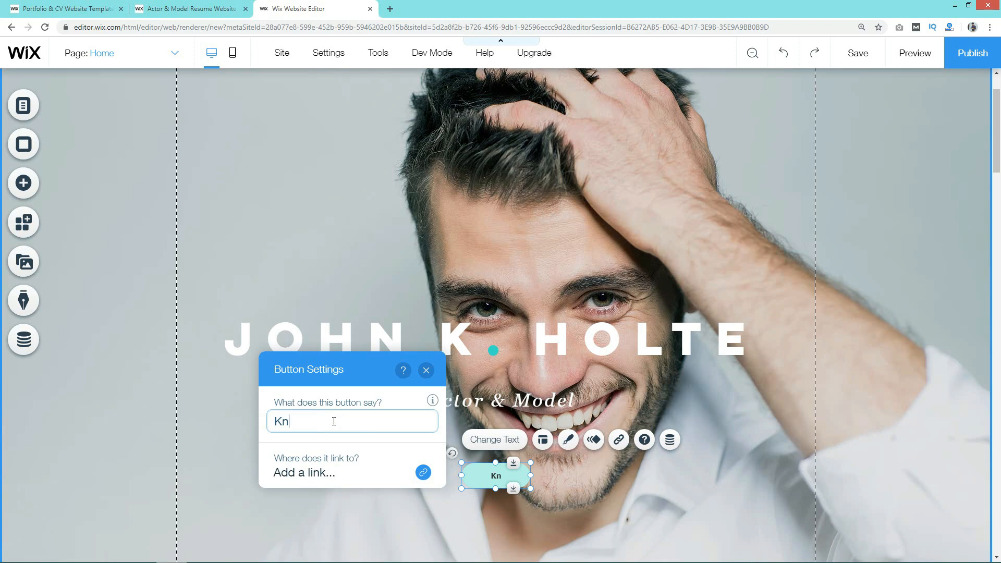
{"action": "type", "text": "ow More"}
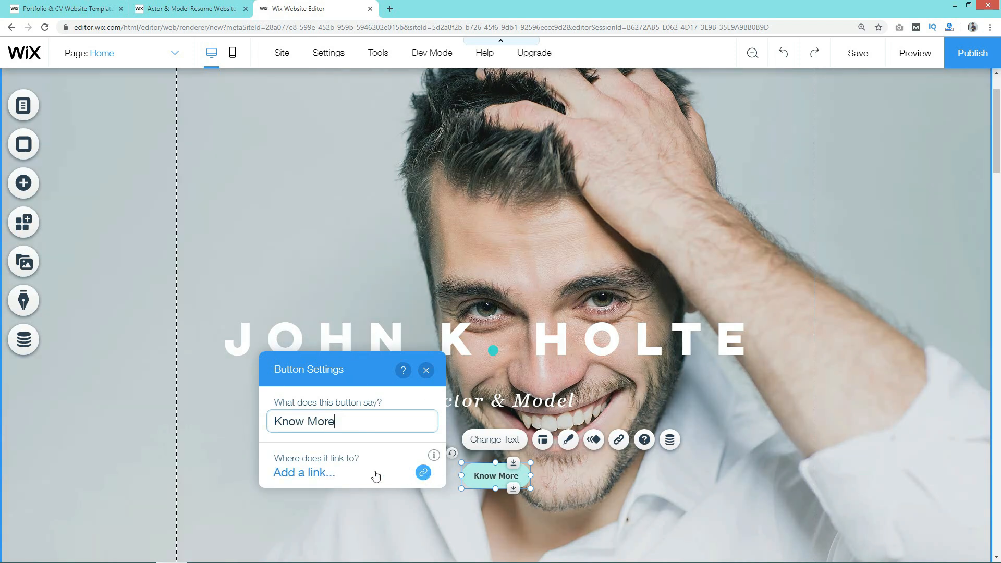
{"action": "left_click", "coordinate": [303, 472]}
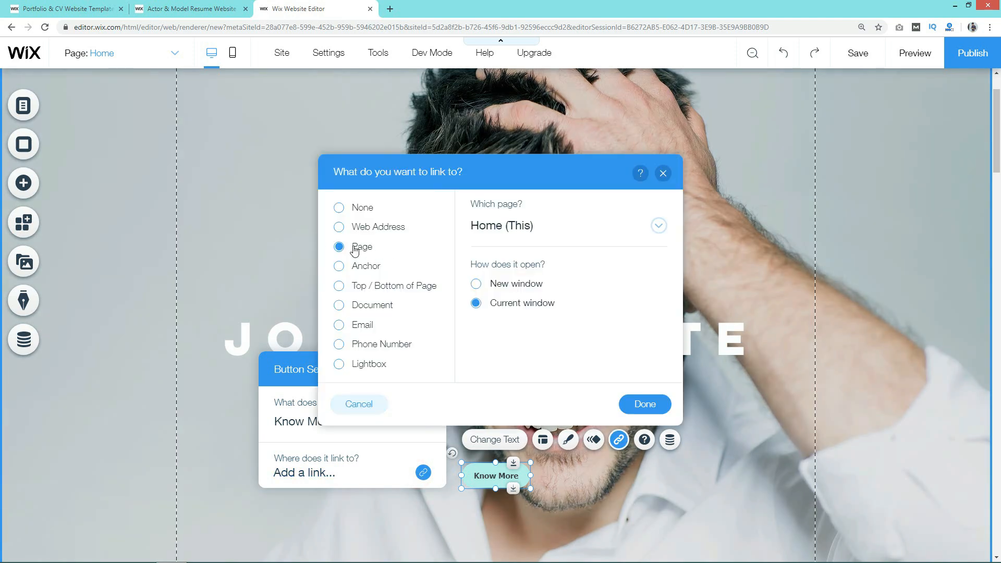
- Link the Know More button to the Gallery anchor on the Home page and confirm
{"action": "left_click", "coordinate": [339, 227]}
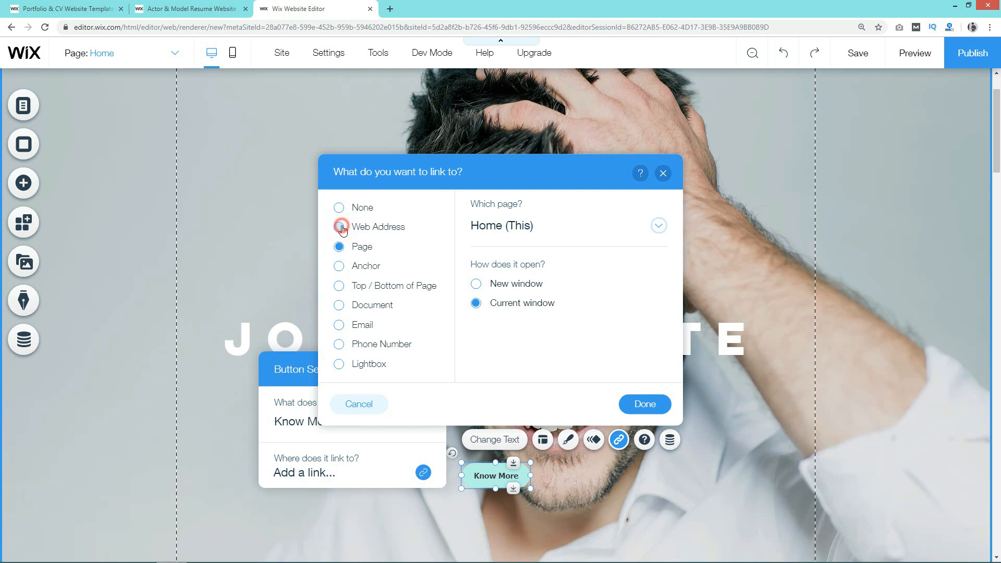
{"action": "left_click", "coordinate": [339, 246]}
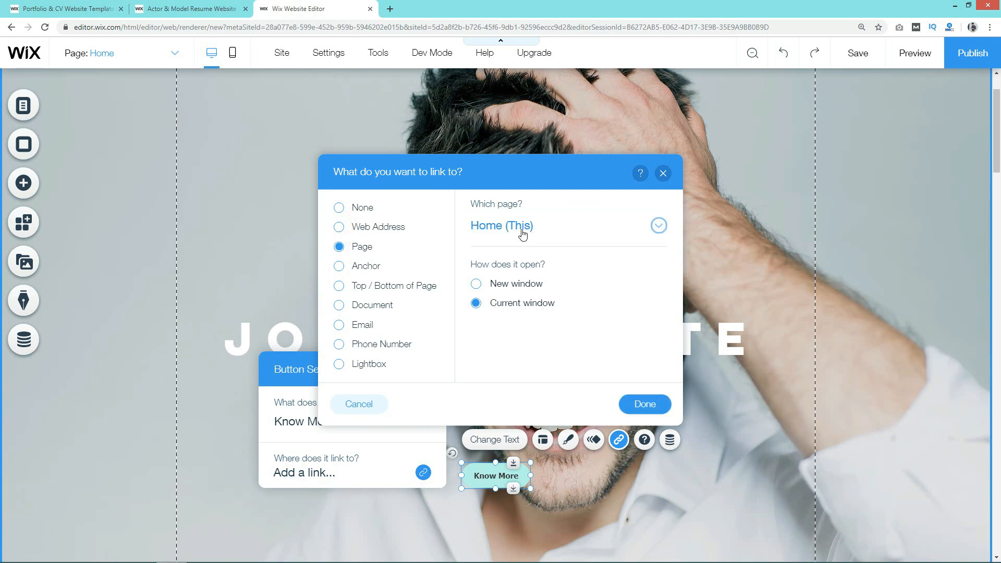
{"action": "left_click", "coordinate": [339, 265]}
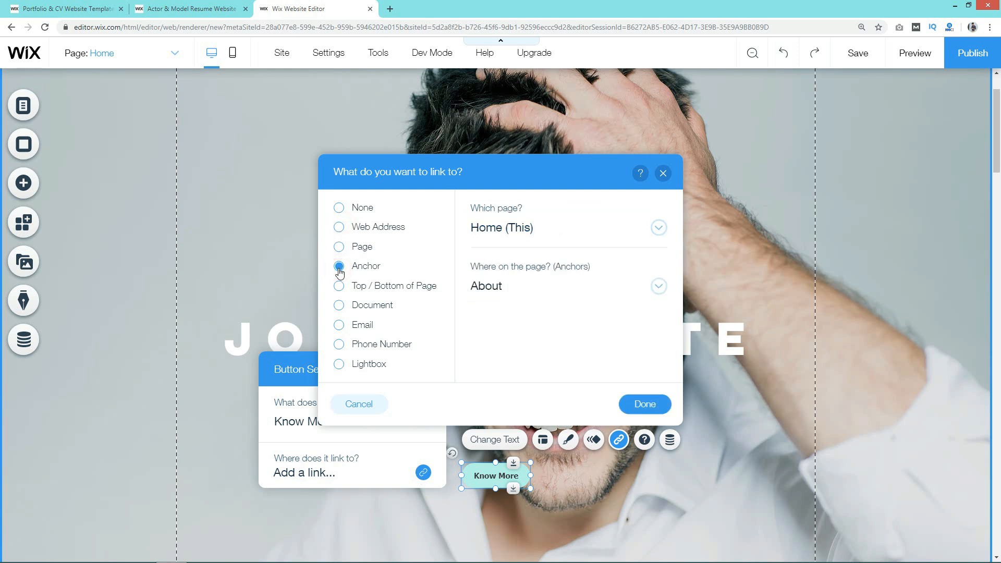
{"action": "mouse_move", "coordinate": [525, 300]}
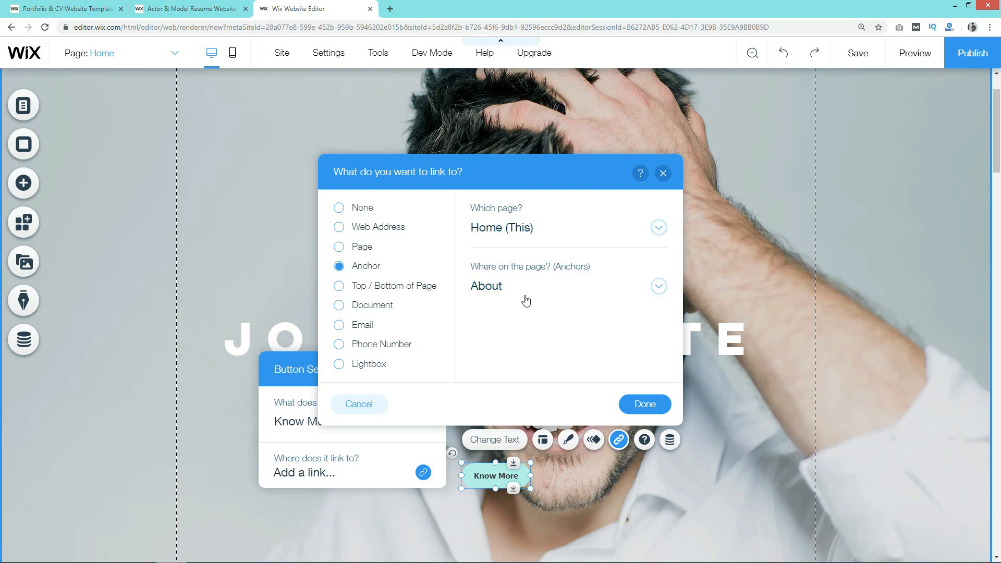
{"action": "left_click", "coordinate": [658, 285]}
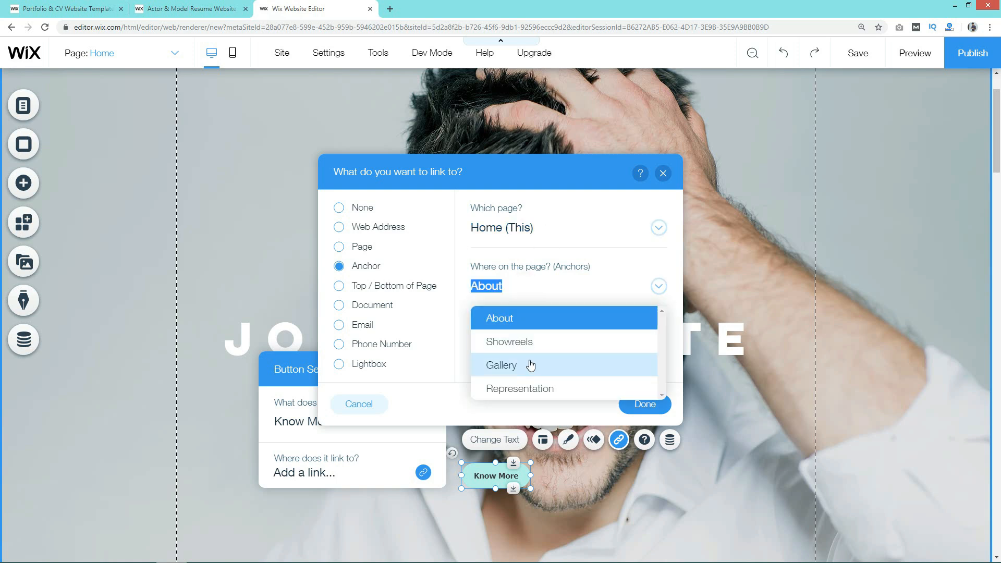
{"action": "mouse_move", "coordinate": [545, 371]}
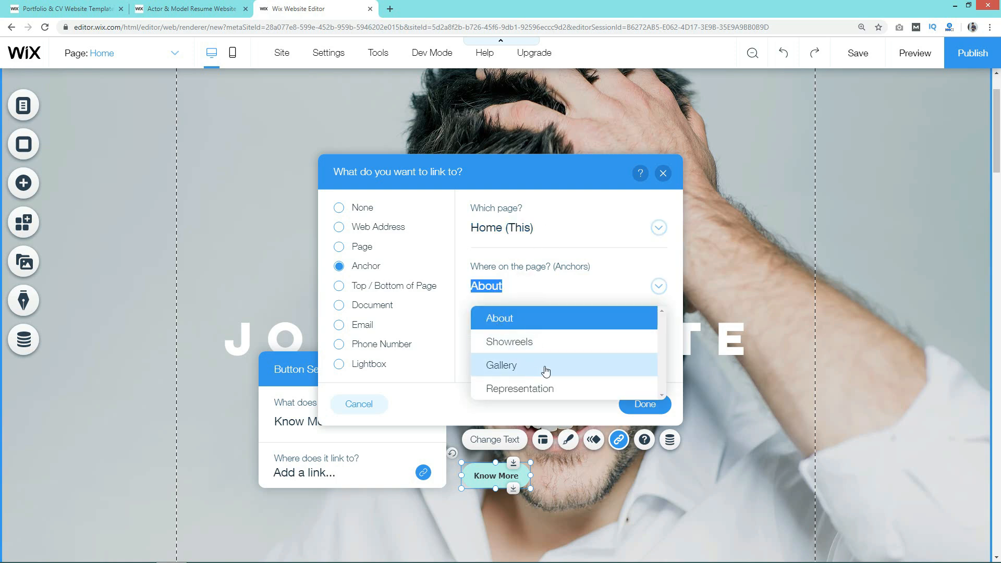
{"action": "left_click", "coordinate": [501, 365]}
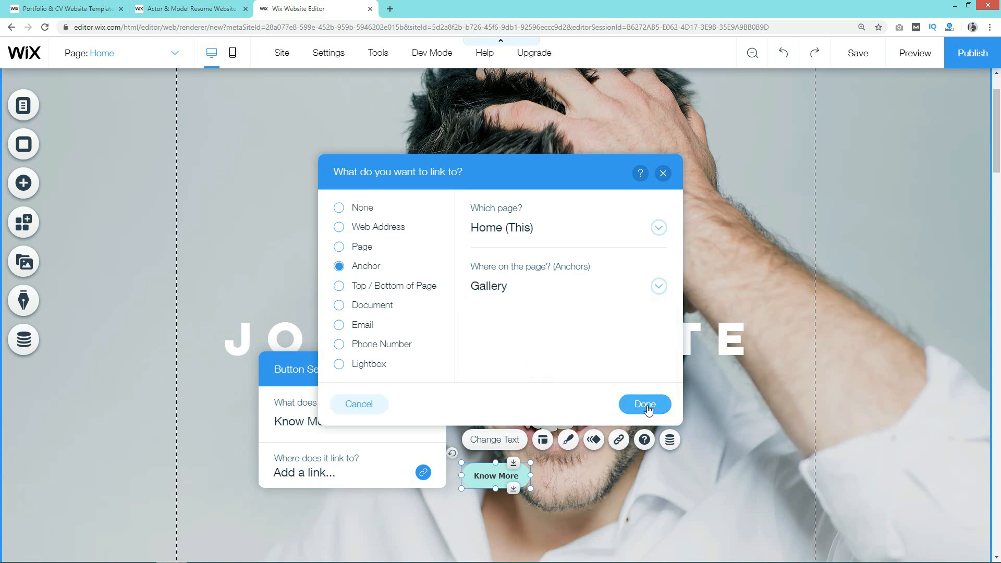
{"action": "left_click", "coordinate": [643, 404]}
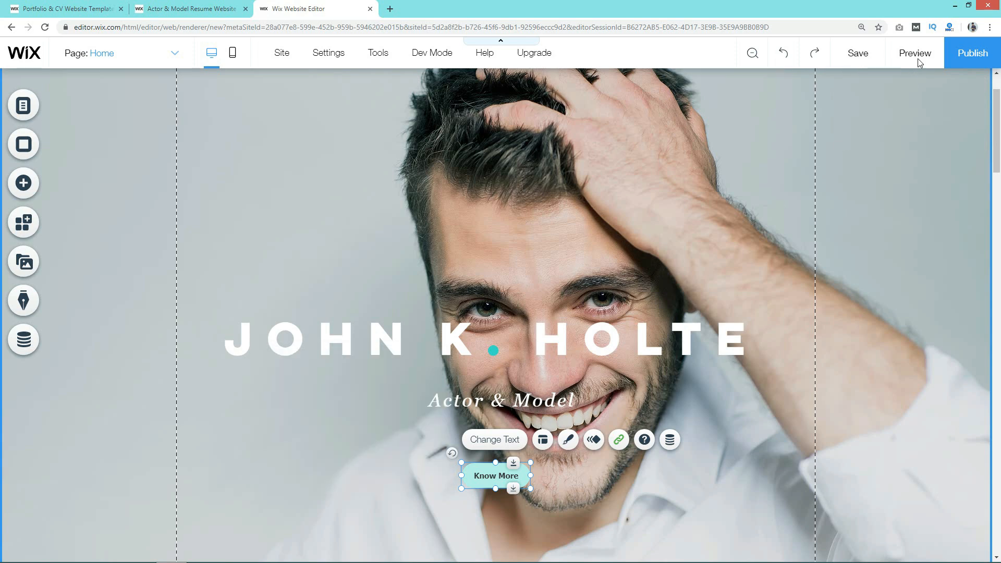
{"action": "mouse_move", "coordinate": [914, 53]}
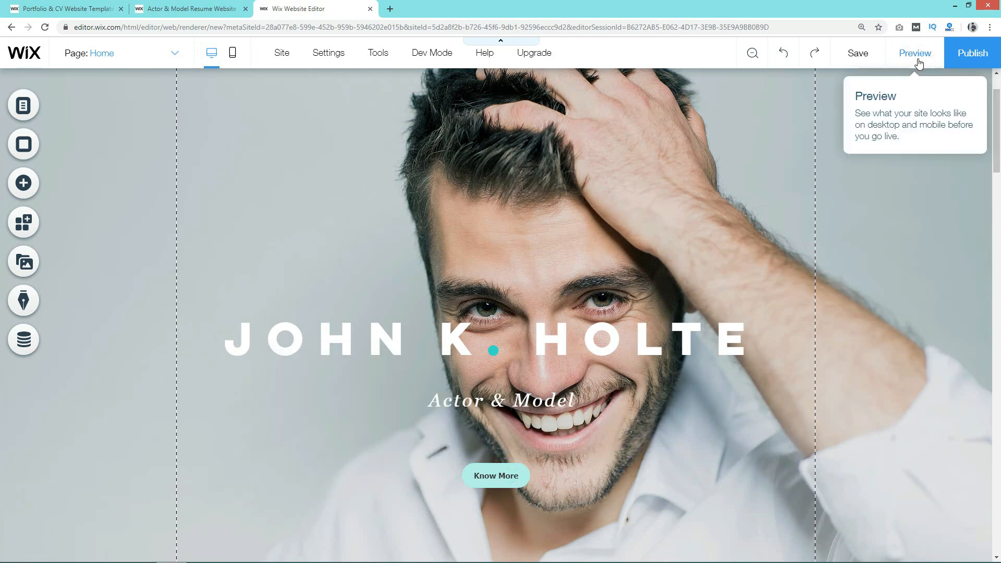
{"action": "left_click", "coordinate": [913, 53]}
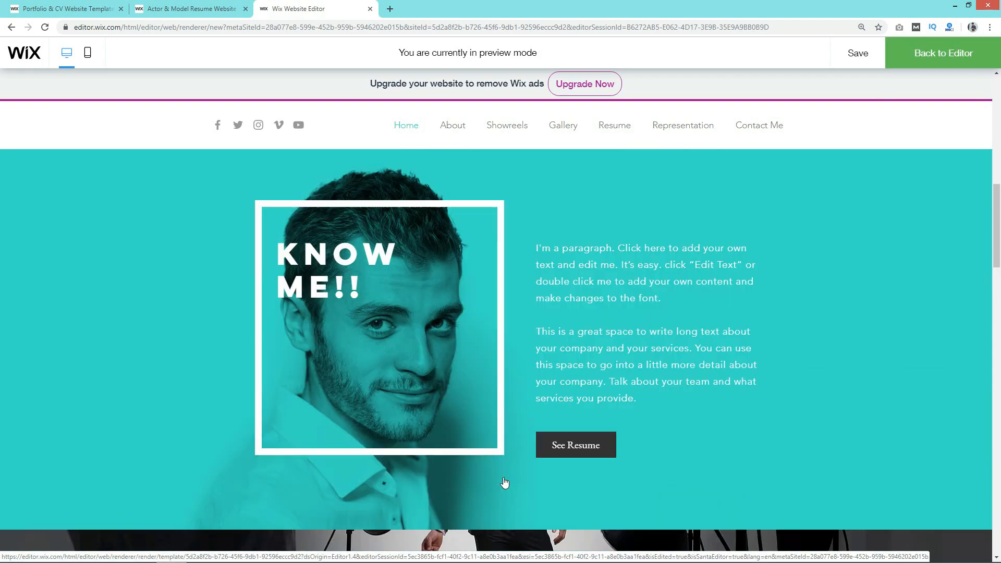
{"action": "left_click", "coordinate": [562, 125]}
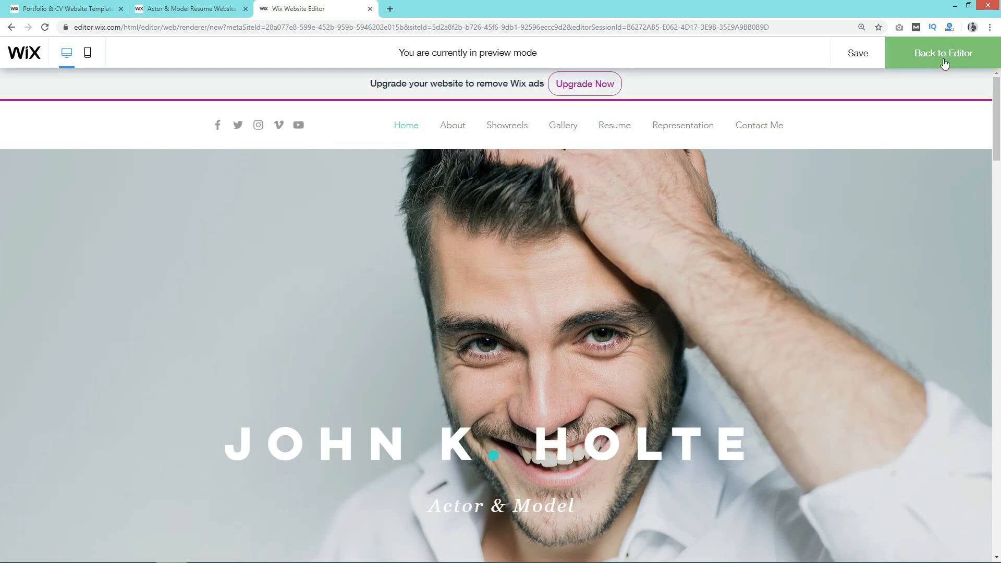
{"action": "left_click", "coordinate": [942, 53]}
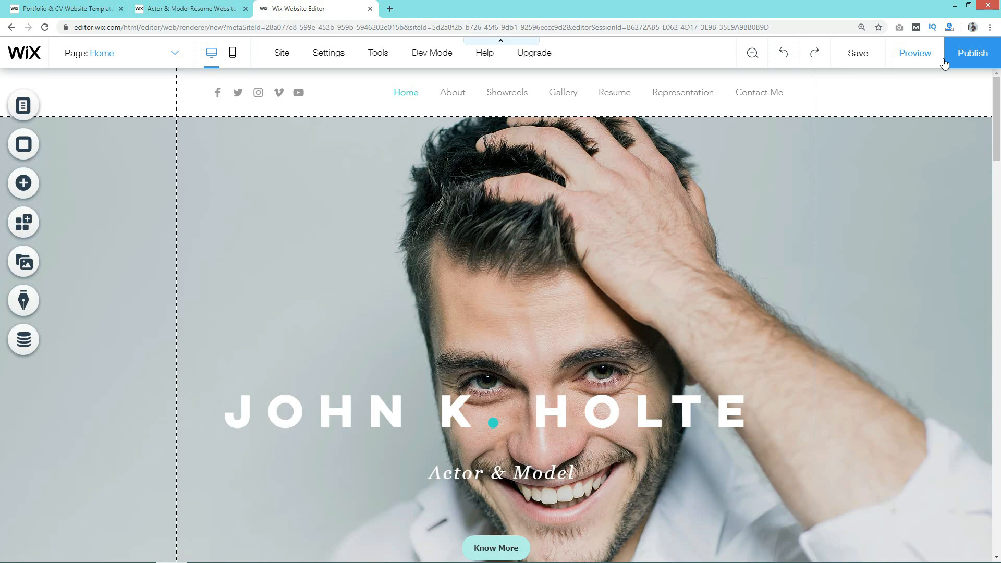
- Browse the App Market's Online Store category without installing anything
{"action": "left_click", "coordinate": [23, 222]}
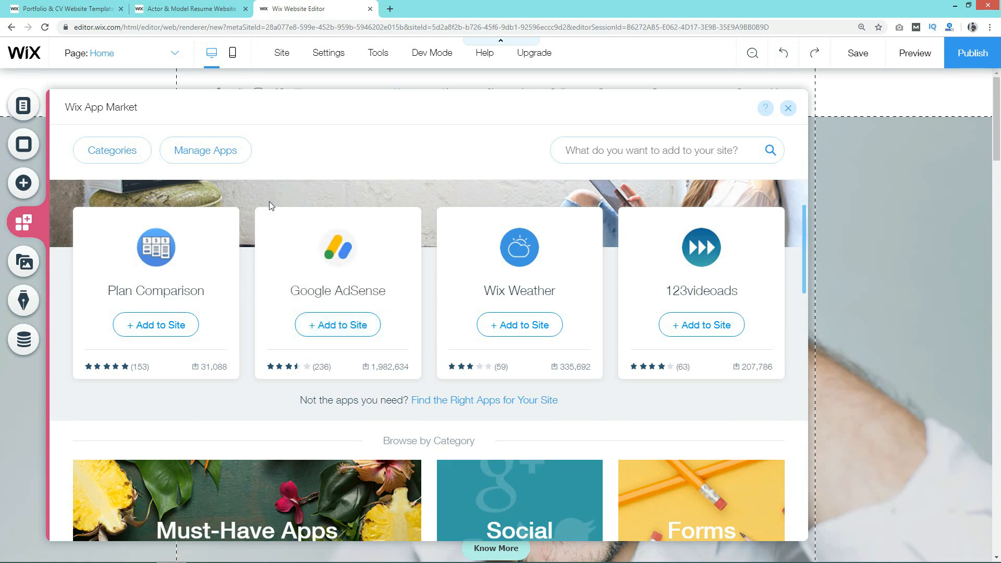
{"action": "scroll", "scroll_direction": "down", "scroll_amount": 3}
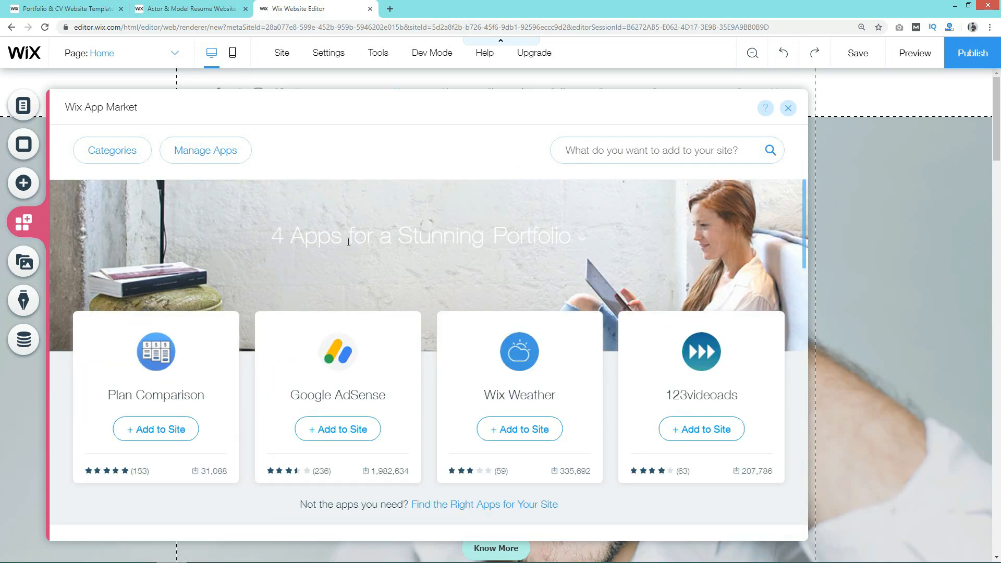
{"action": "left_click", "coordinate": [111, 150]}
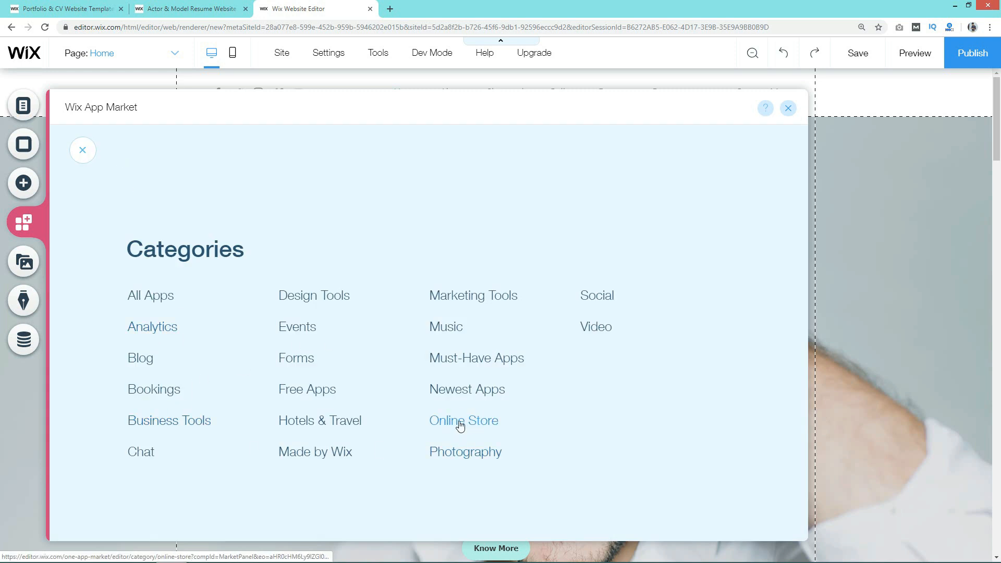
{"action": "left_click", "coordinate": [463, 420]}
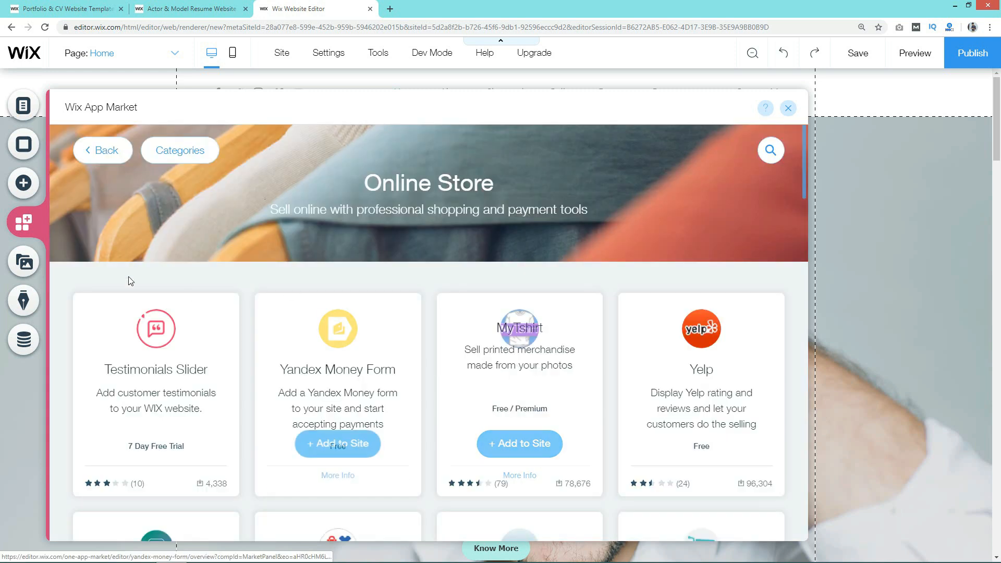
{"action": "scroll", "scroll_direction": "down", "scroll_amount": 3}
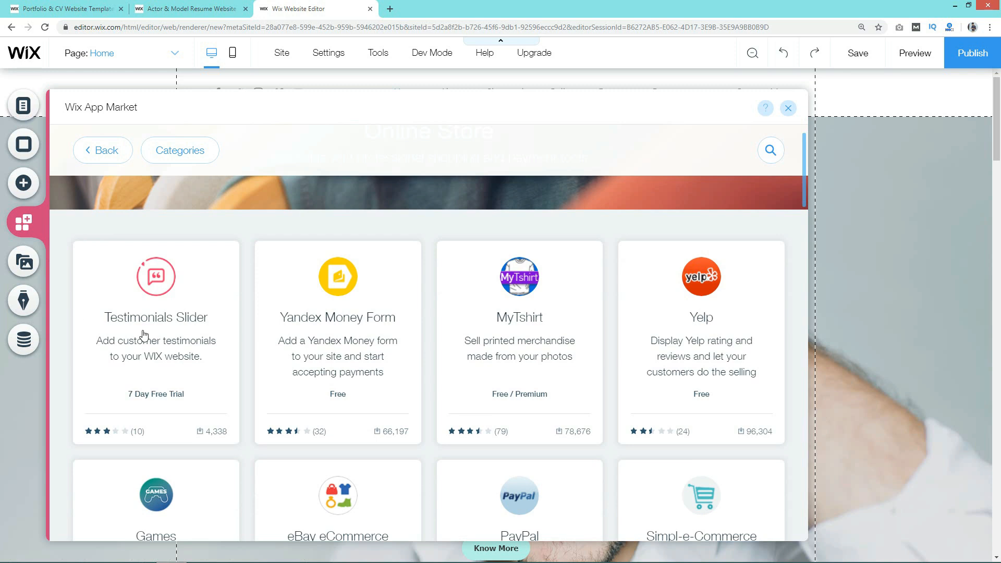
{"action": "scroll", "scroll_direction": "down", "scroll_amount": 3}
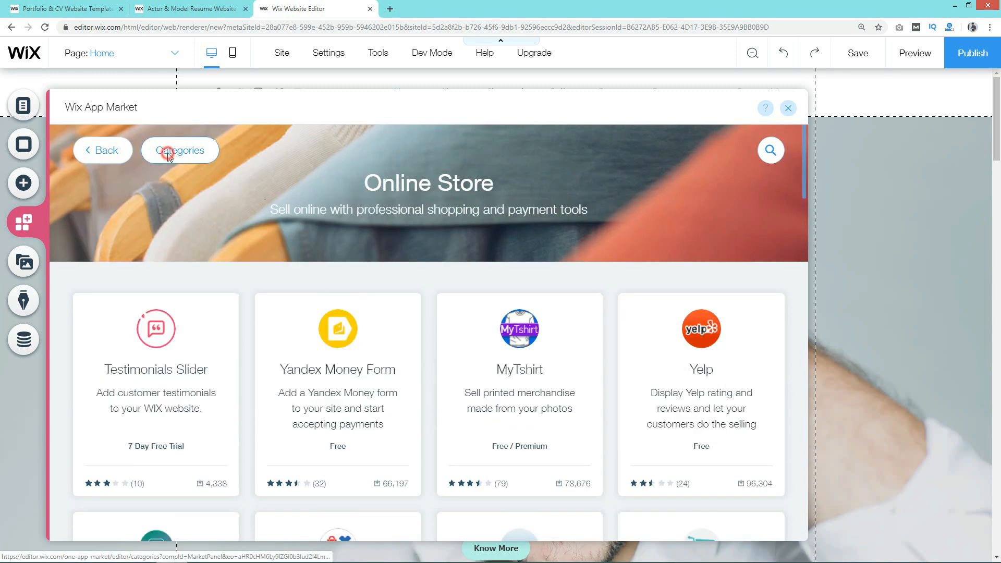
- Return to the categories and scroll through the Hotels & Travel apps
{"action": "left_click", "coordinate": [179, 150]}
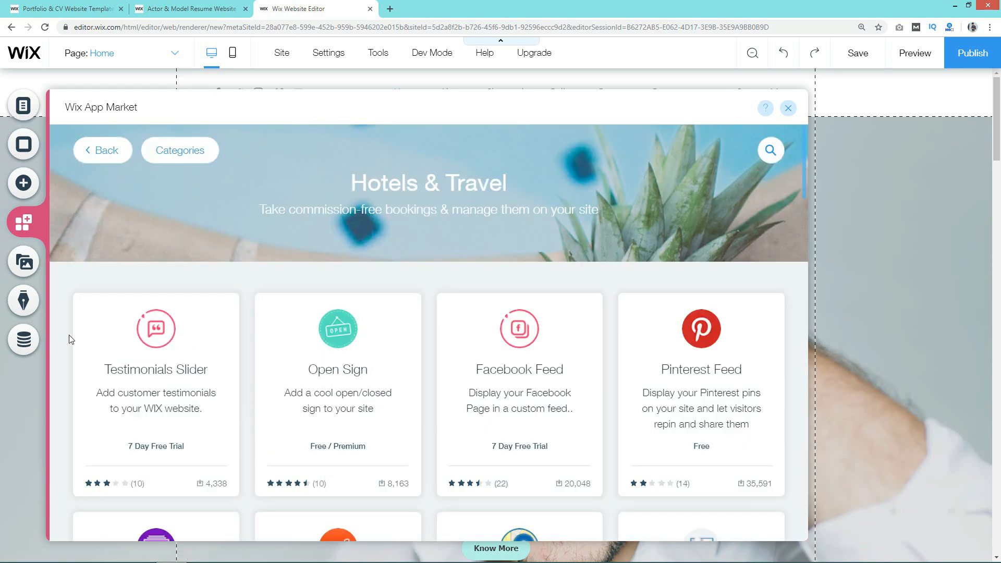
{"action": "scroll", "scroll_direction": "down", "scroll_amount": 3}
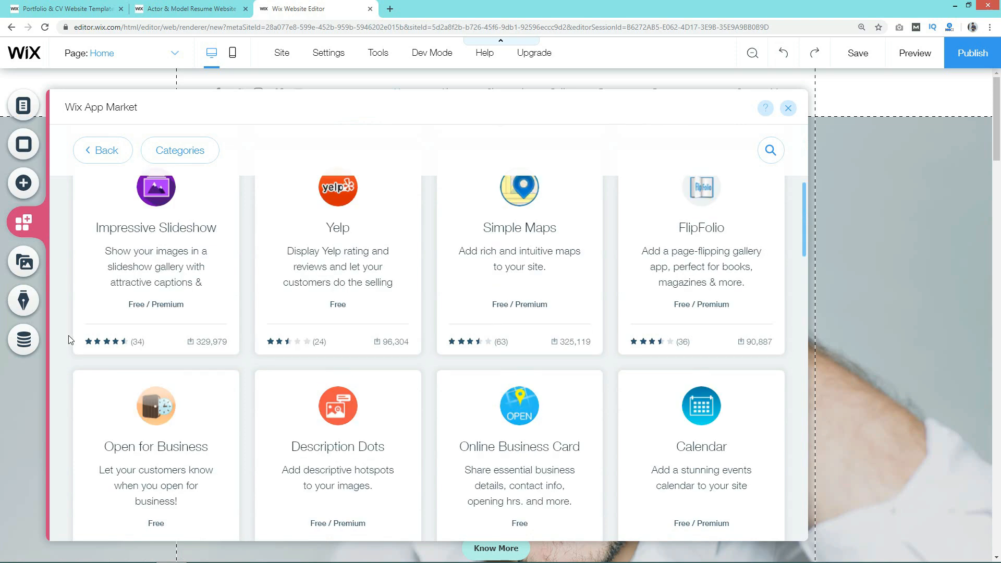
{"action": "scroll", "scroll_direction": "down", "scroll_amount": 3}
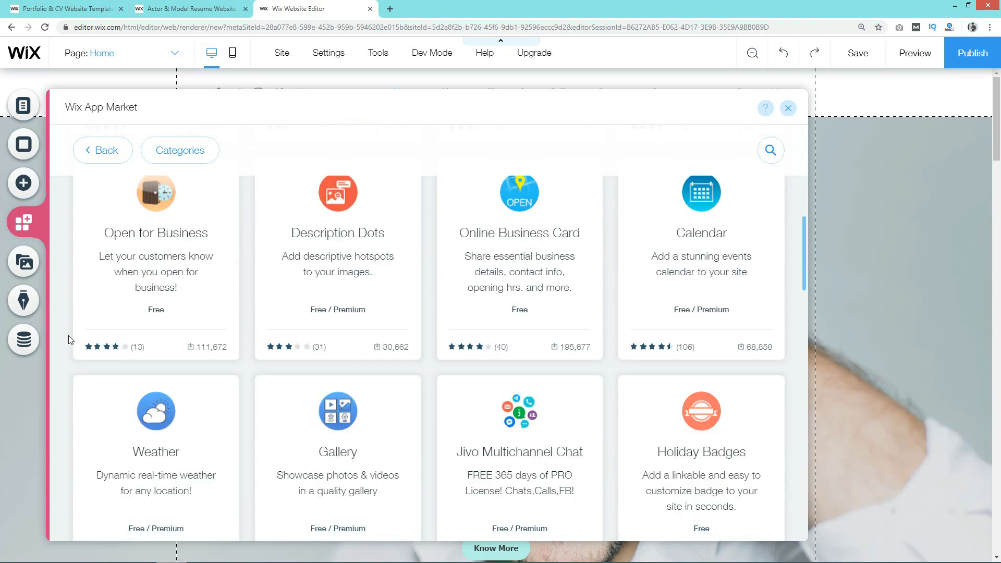
{"action": "scroll", "scroll_direction": "down", "scroll_amount": 3}
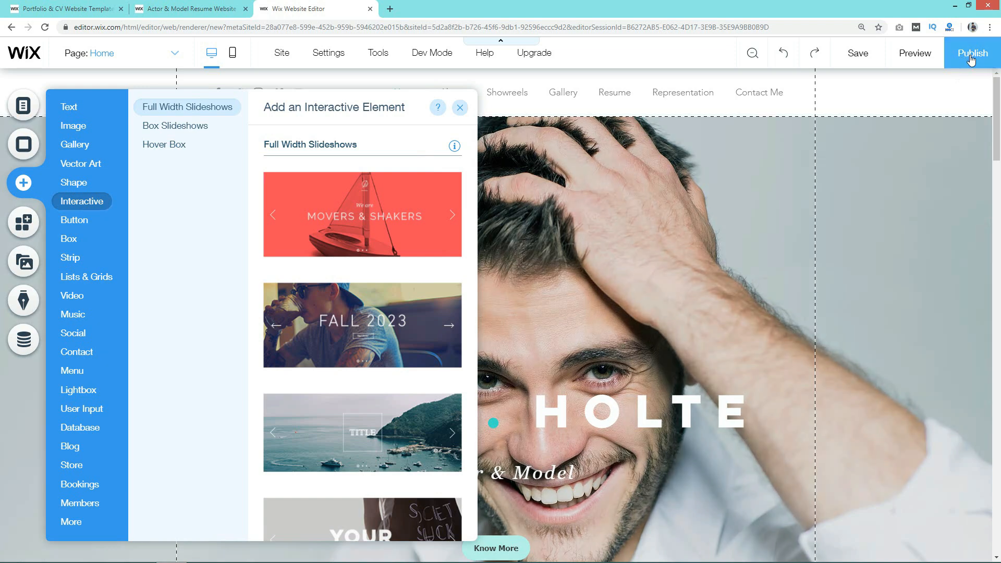
{"action": "mouse_move", "coordinate": [971, 54]}
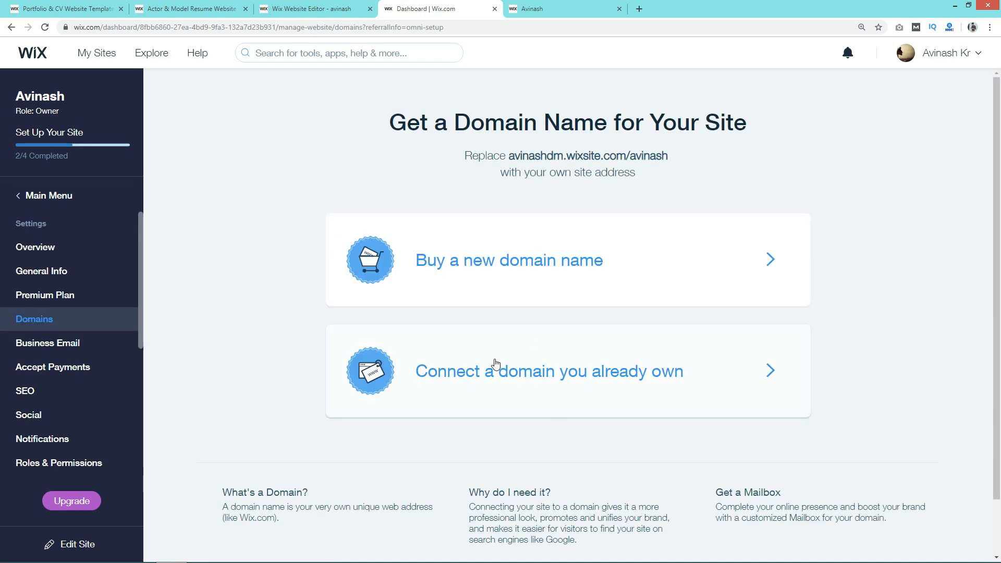
{"action": "mouse_move", "coordinate": [644, 382]}
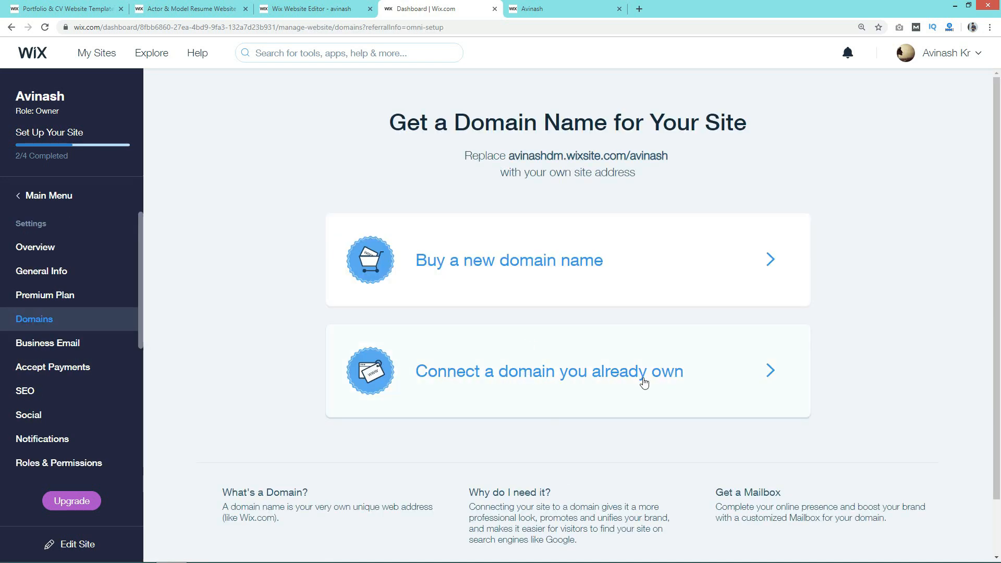
{"action": "mouse_move", "coordinate": [745, 380]}
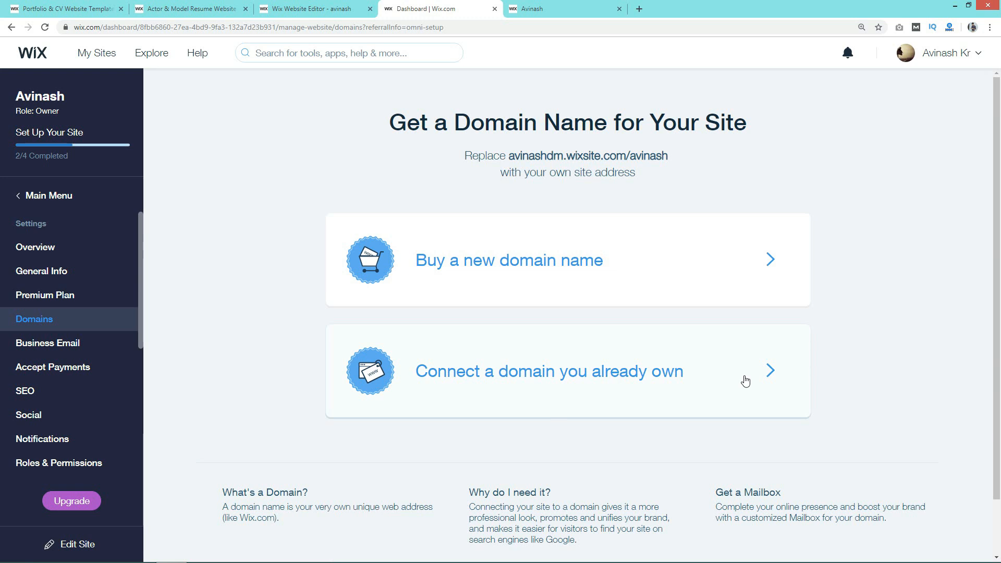
{"action": "mouse_move", "coordinate": [514, 269]}
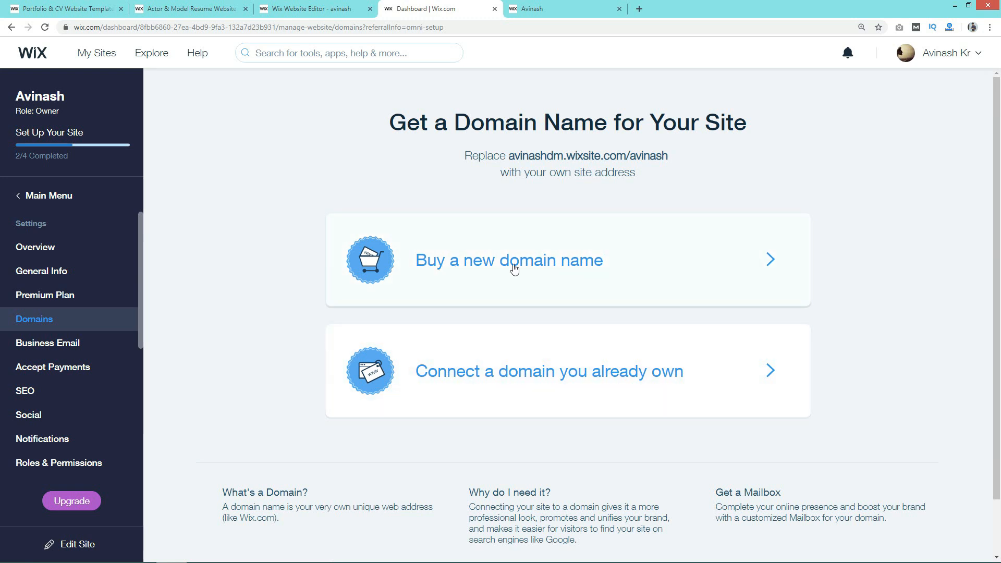
- Search new domains, find iamavinash.com available, and choose Get It for the upgrade offer
{"action": "left_click", "coordinate": [508, 260]}
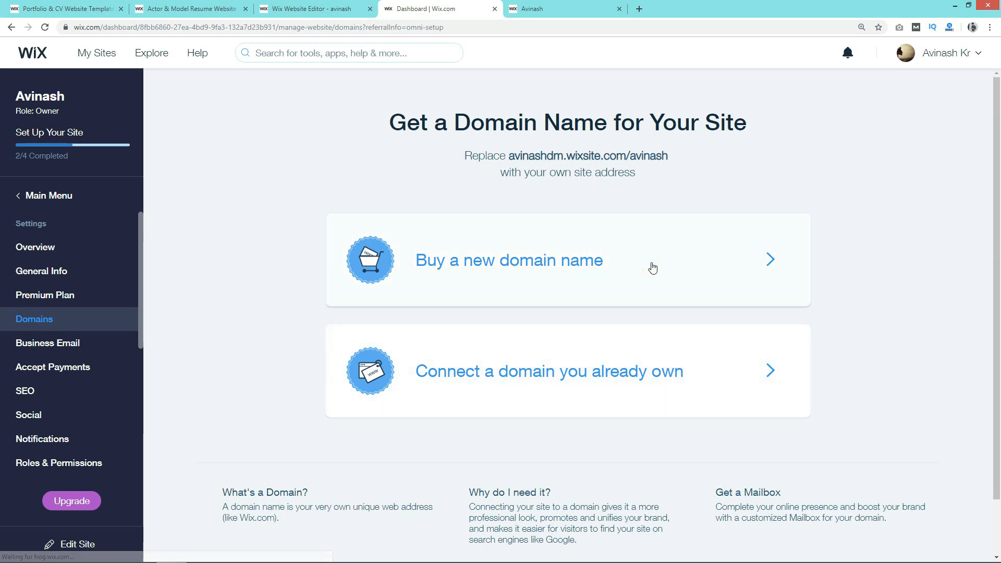
{"action": "left_click", "coordinate": [507, 261]}
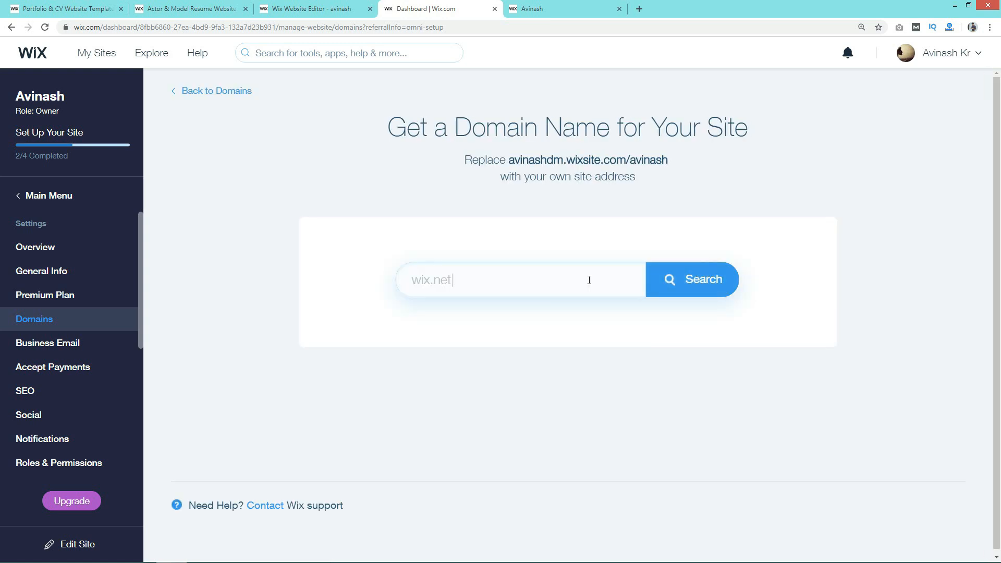
{"action": "type", "text": "wix.o"}
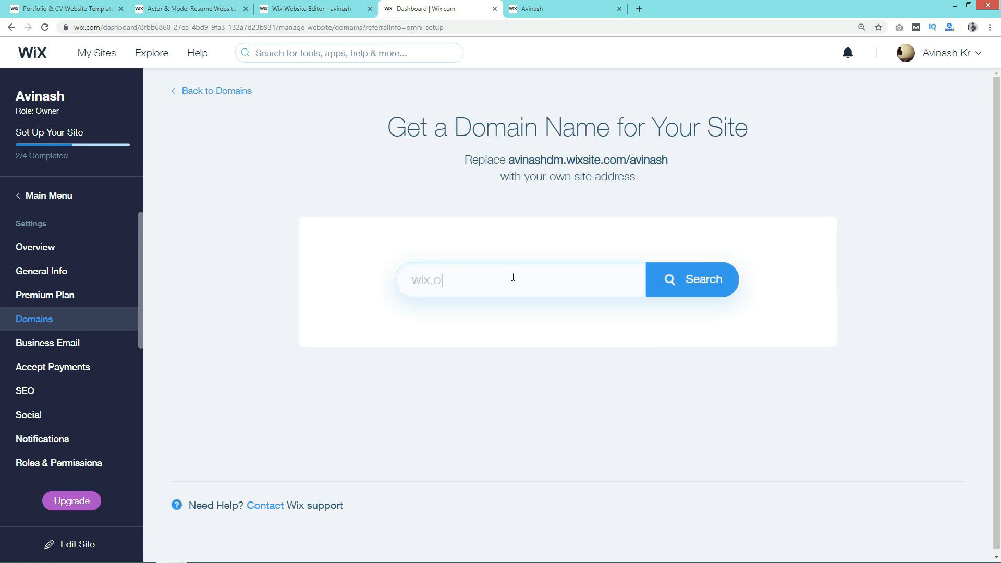
{"action": "key", "text": "Backspace"}
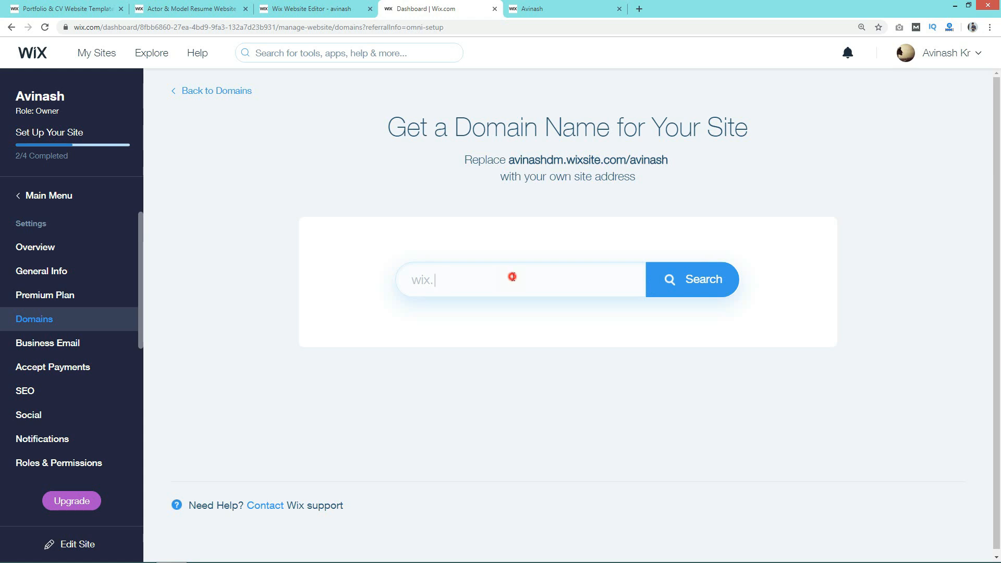
{"action": "left_click", "coordinate": [692, 280]}
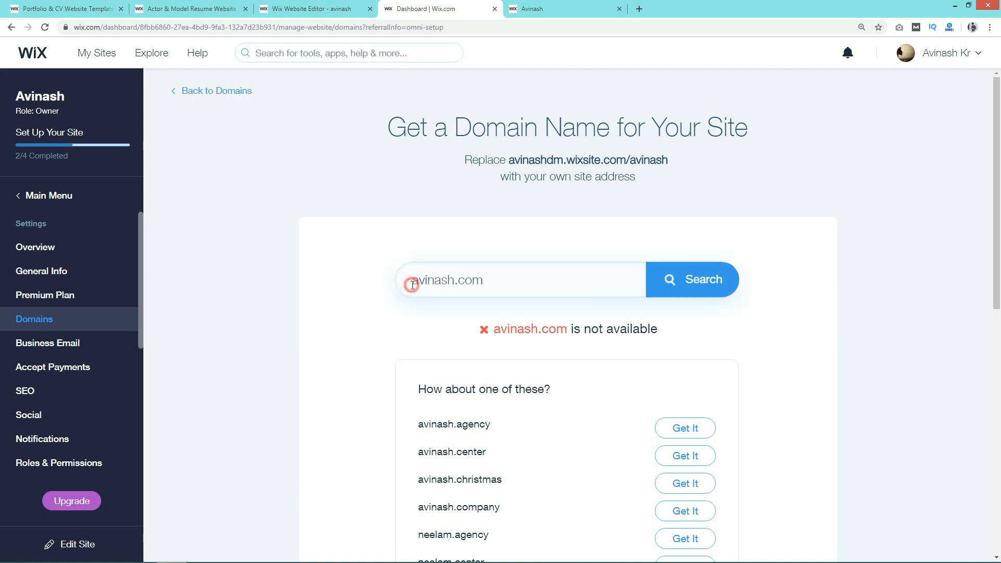
{"action": "type", "text": "j"}
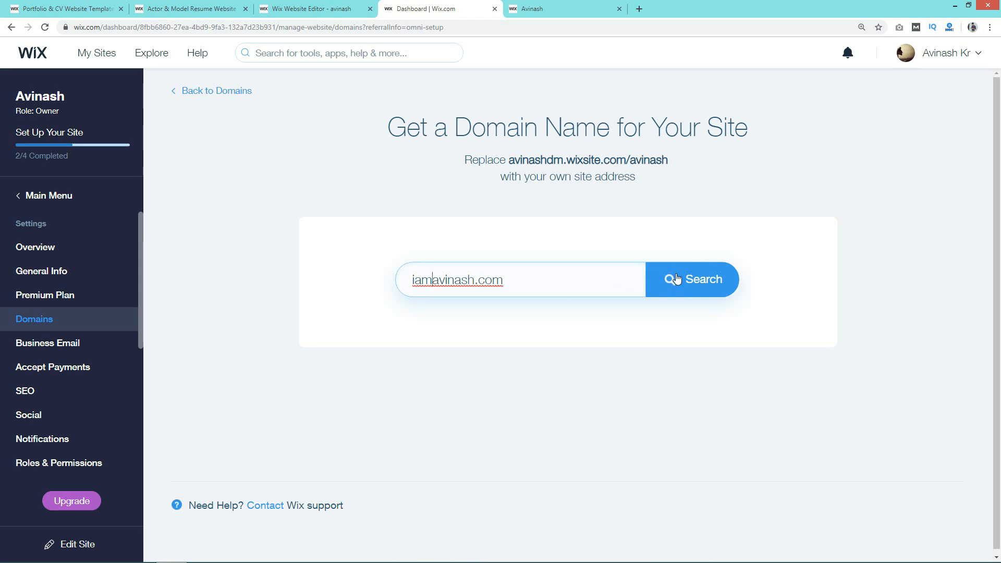
{"action": "left_click", "coordinate": [692, 279]}
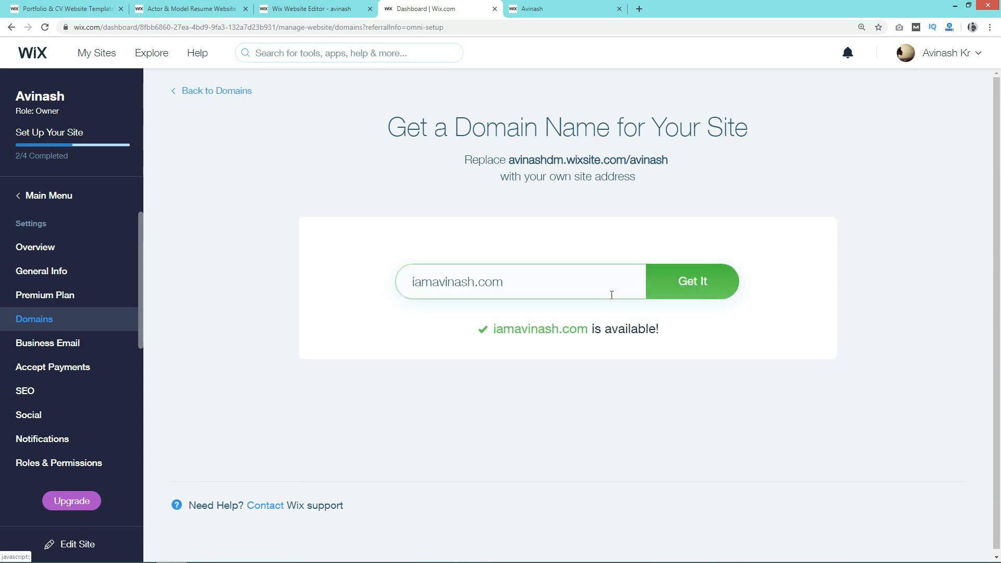
{"action": "mouse_move", "coordinate": [676, 280]}
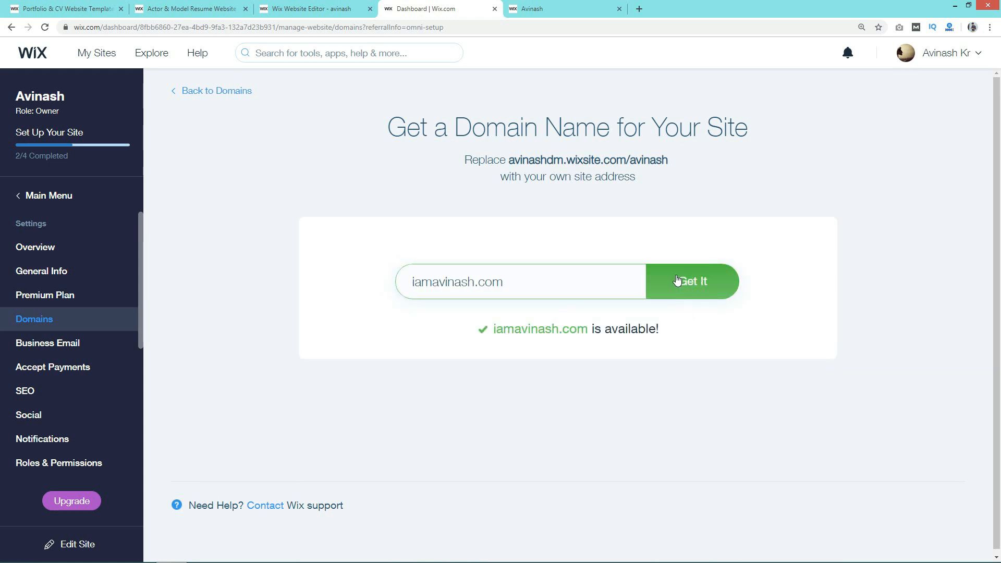
{"action": "left_click", "coordinate": [692, 282]}
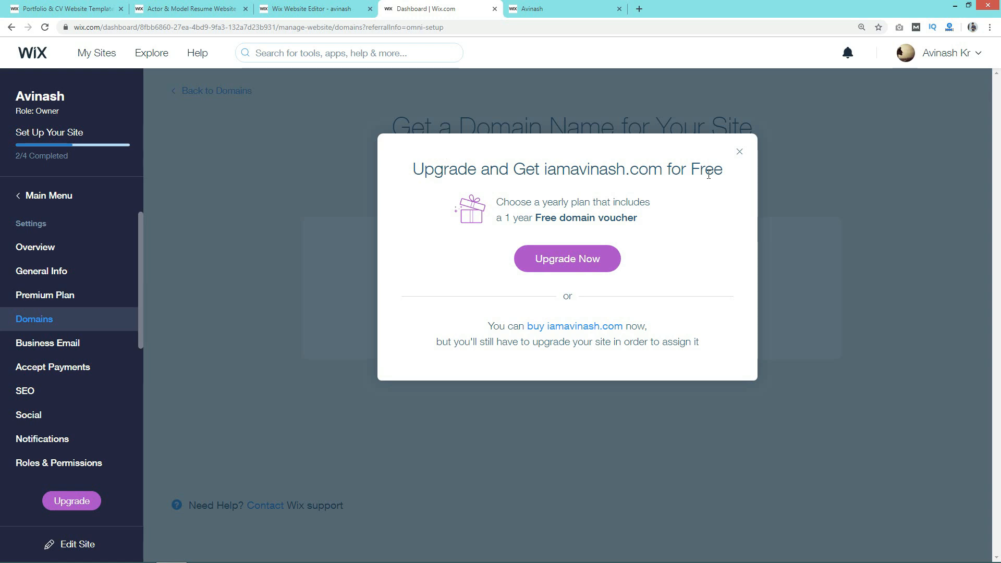
{"action": "mouse_move", "coordinate": [518, 220]}
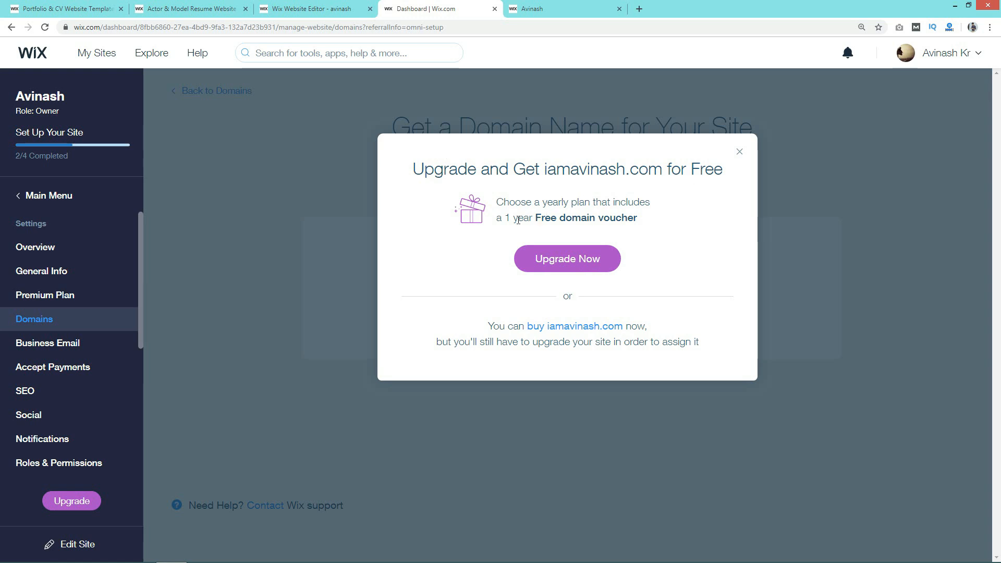
{"action": "mouse_move", "coordinate": [596, 203]}
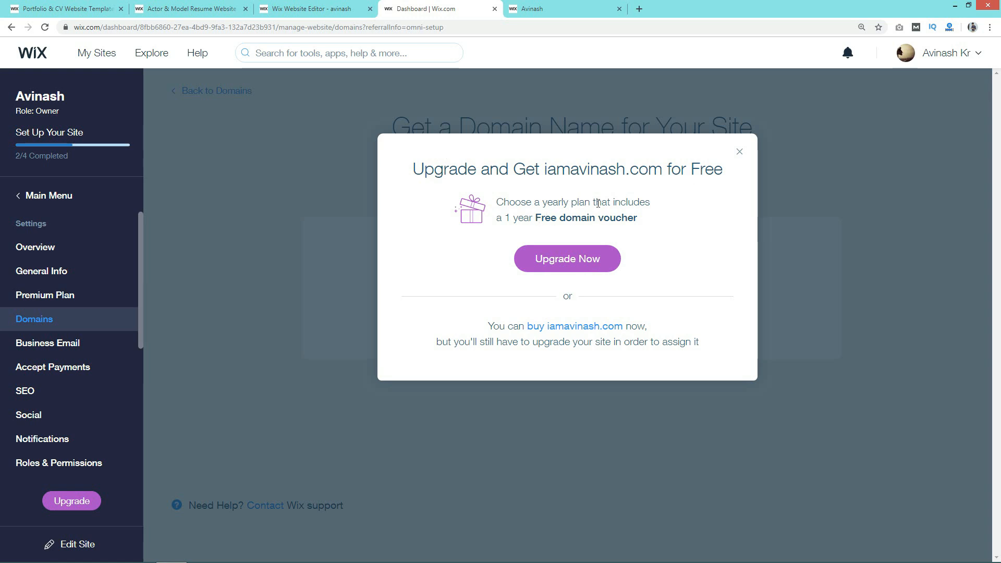
{"action": "mouse_move", "coordinate": [566, 259]}
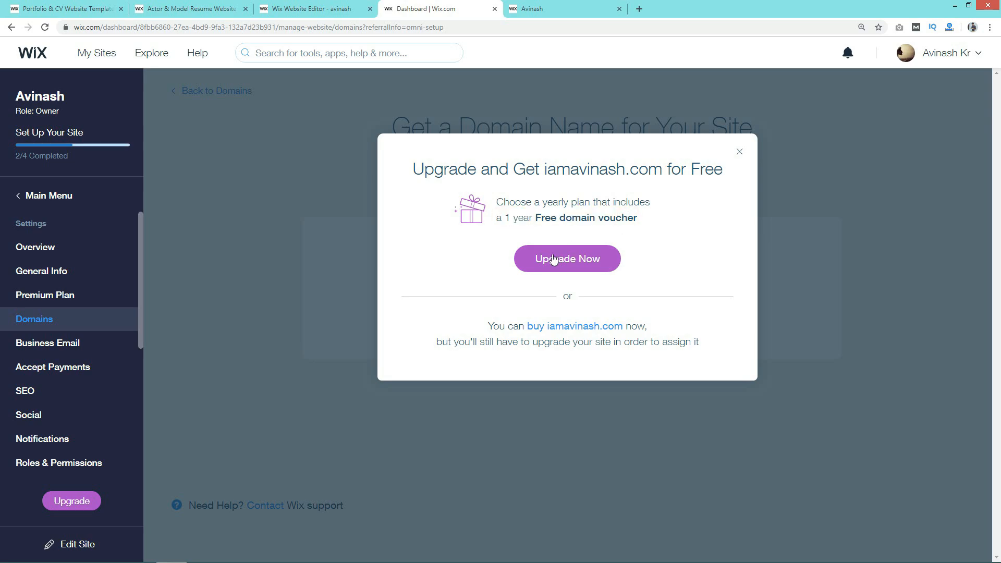
- Accept the Upgrade Now offer to get iamavinash.com free with a yearly plan
{"action": "left_click", "coordinate": [565, 259]}
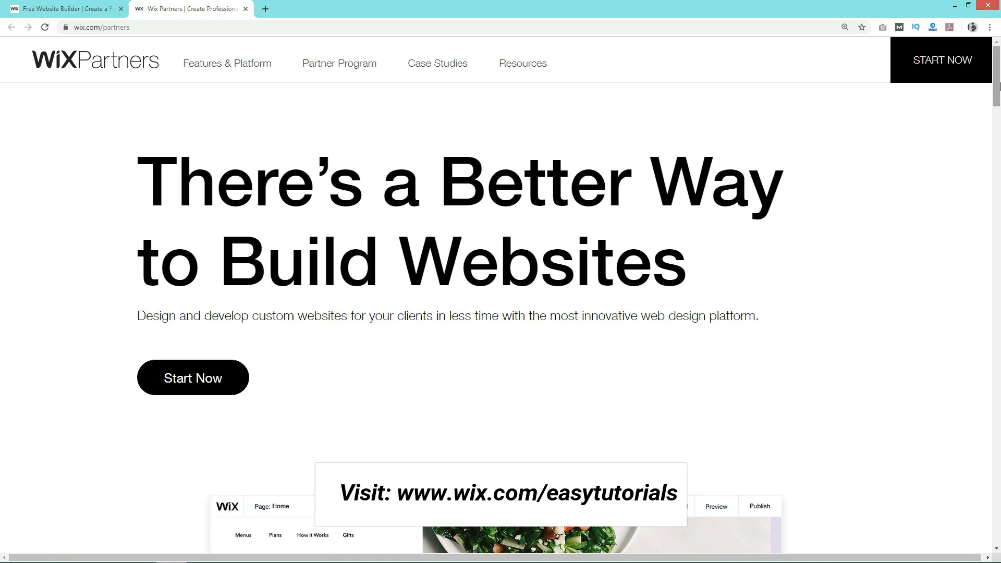
- Scroll down the Wix Partners page to the editor showcase with the sample site
{"action": "scroll", "scroll_direction": "down", "scroll_amount": 3}
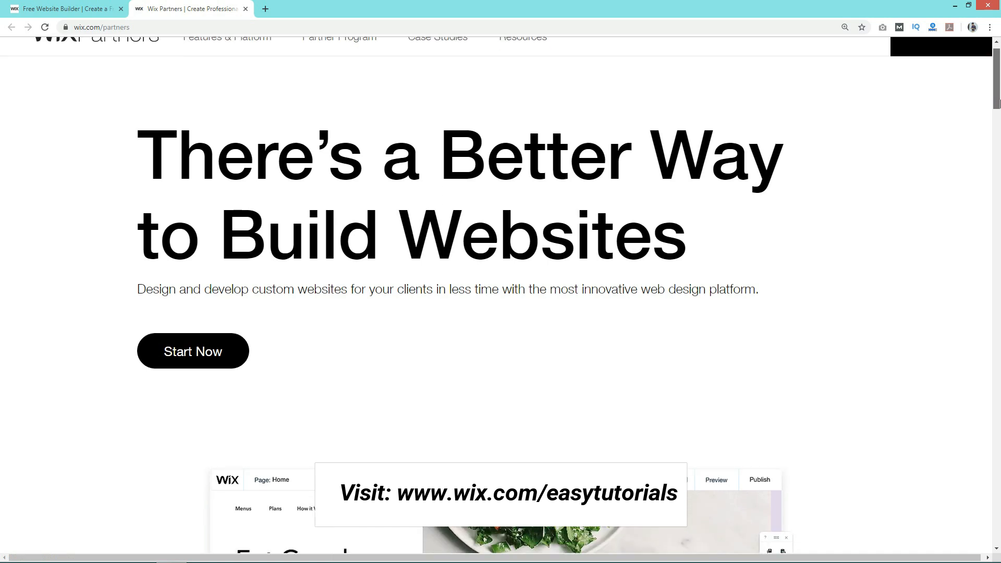
{"action": "scroll", "scroll_direction": "down", "scroll_amount": 3}
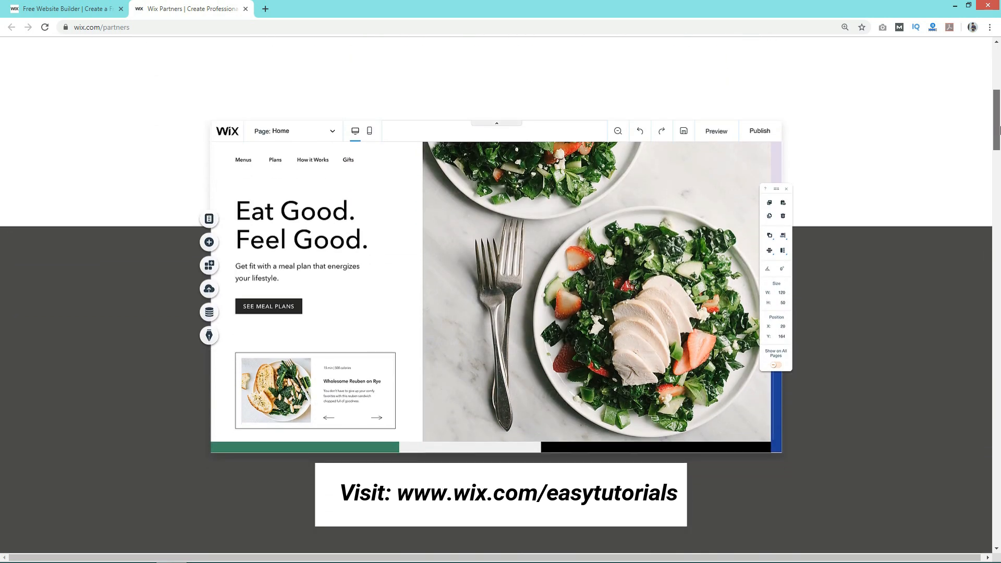